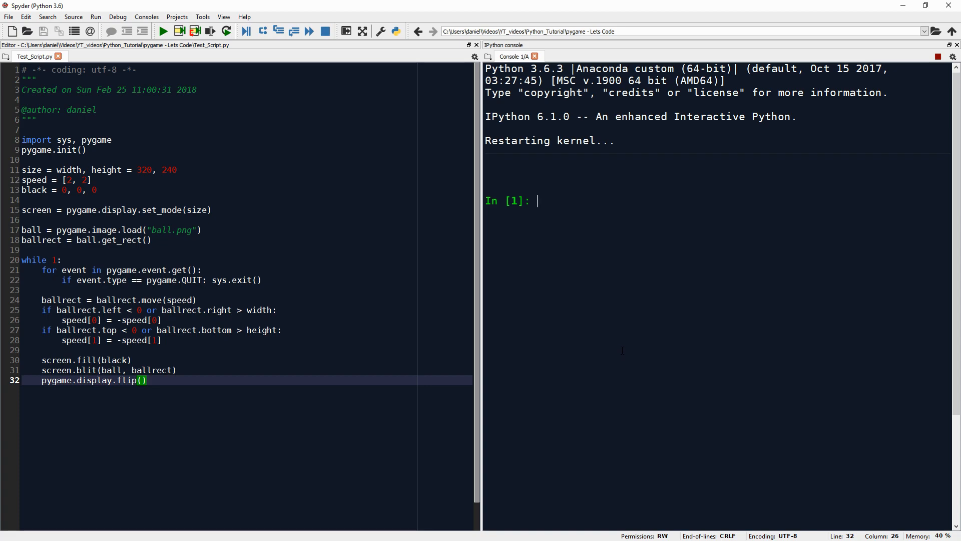
Step: Import pygame in the console and print the module's docstring and file location
type("import pygame")
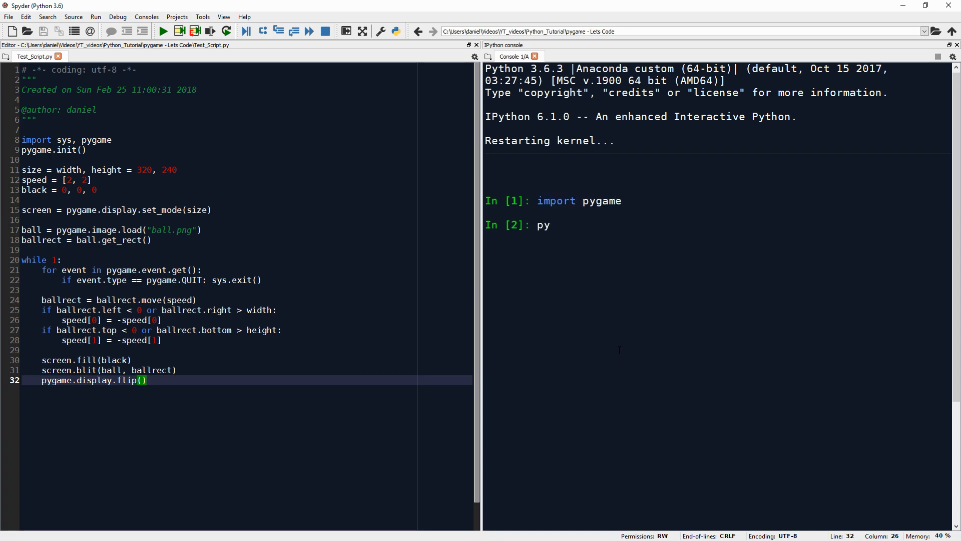
key("Return")
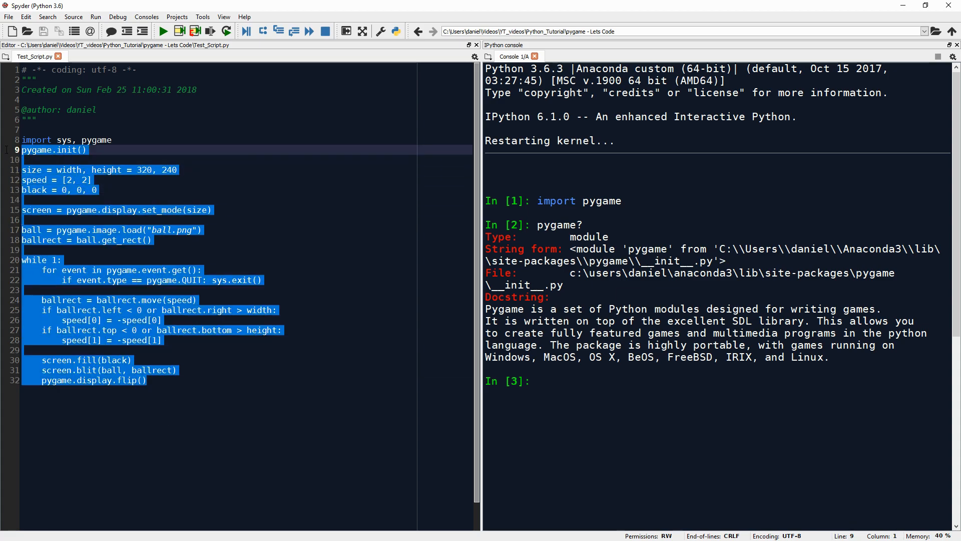
left_click(147, 381)
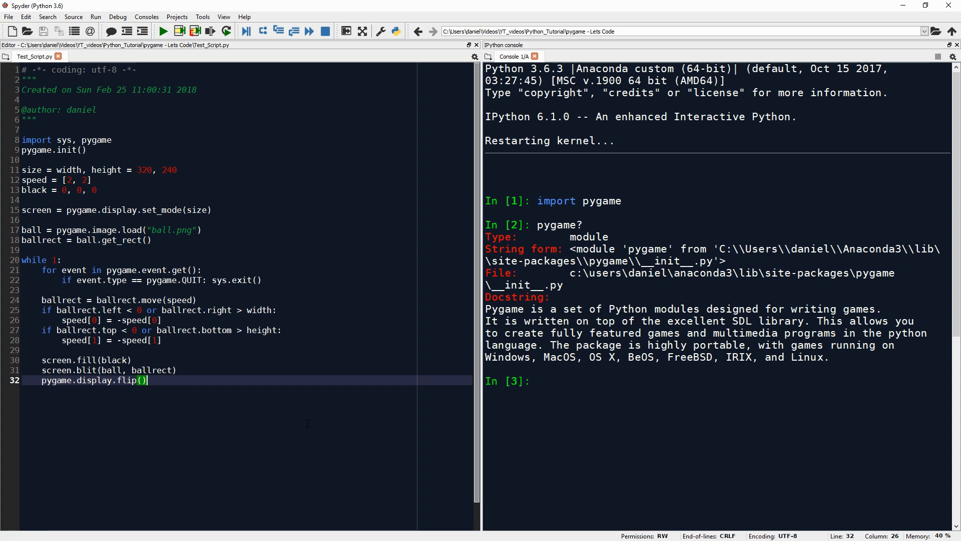
Step: Run the bouncing-ball script, watch the pygame window, then close it and reach the console's kernel menu
left_click(163, 31)
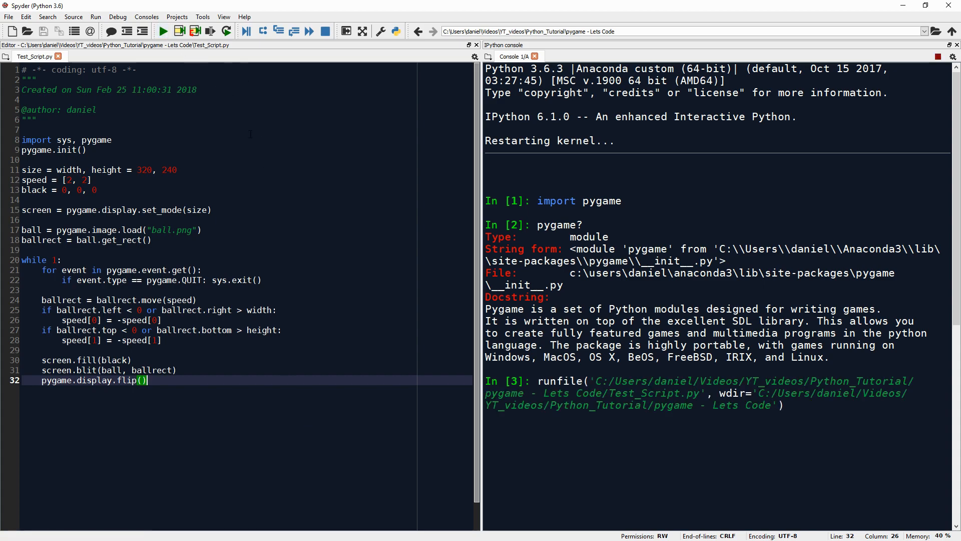
left_click(164, 31)
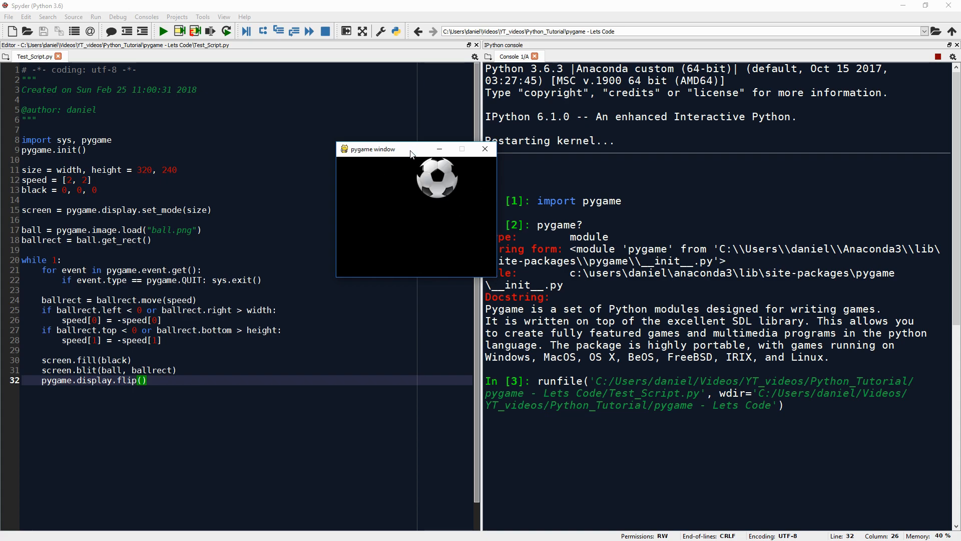
mouse_move(485, 149)
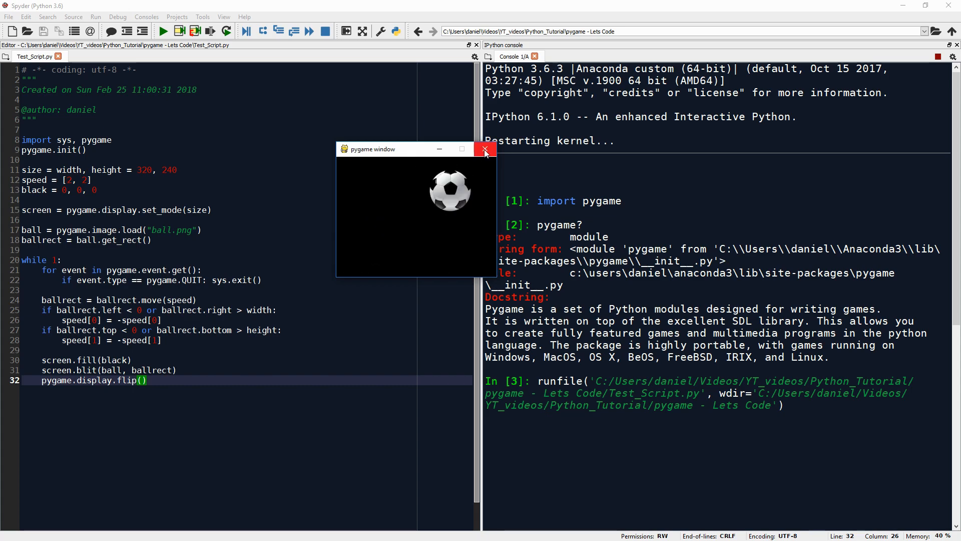
left_click(484, 149)
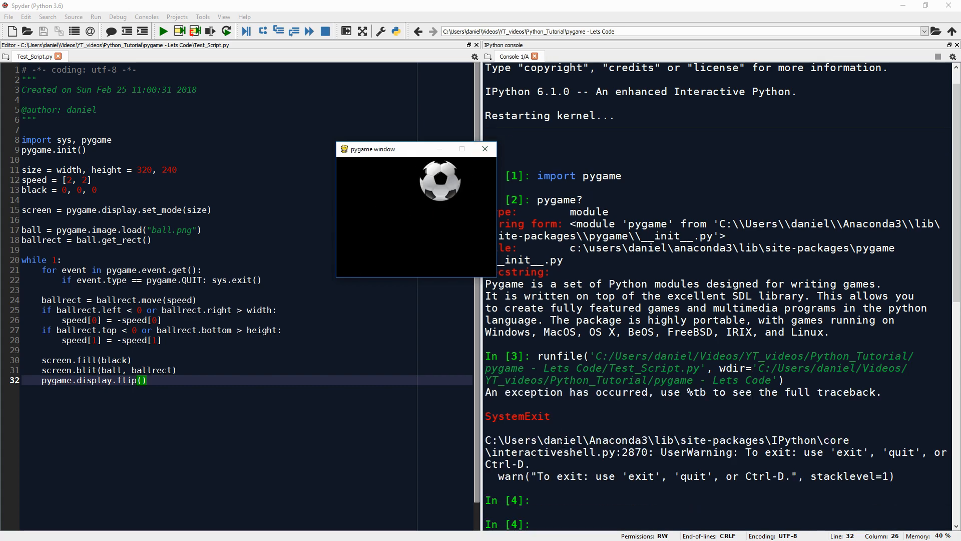
mouse_move(414, 202)
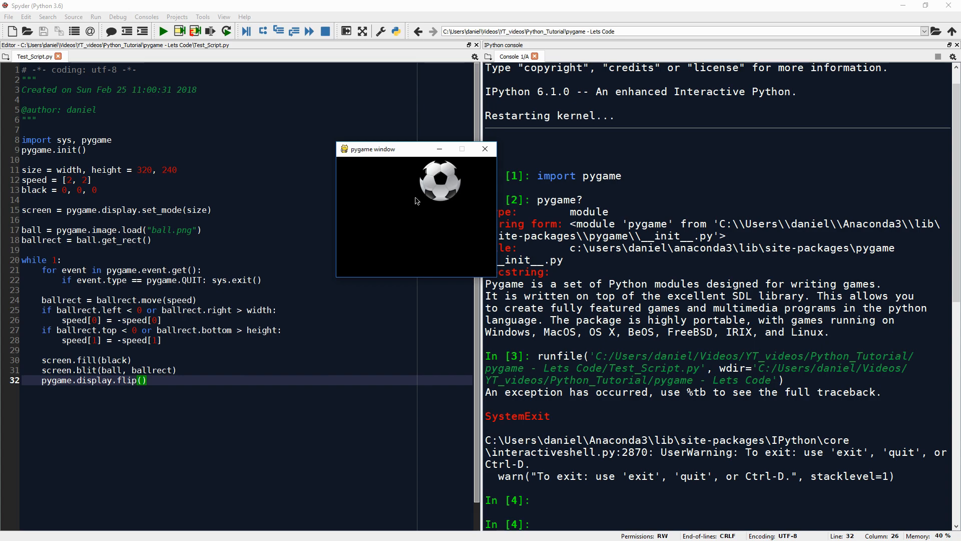
mouse_move(404, 154)
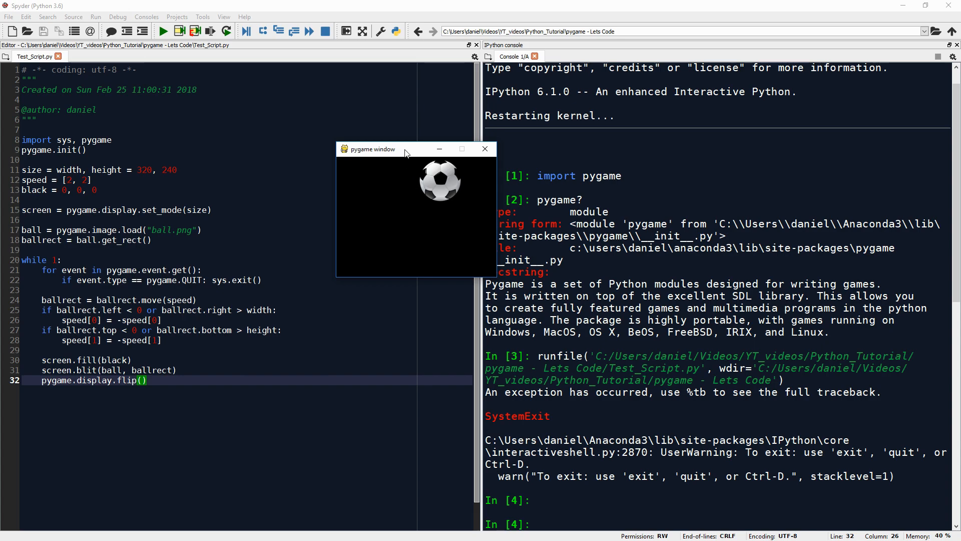
left_click(952, 56)
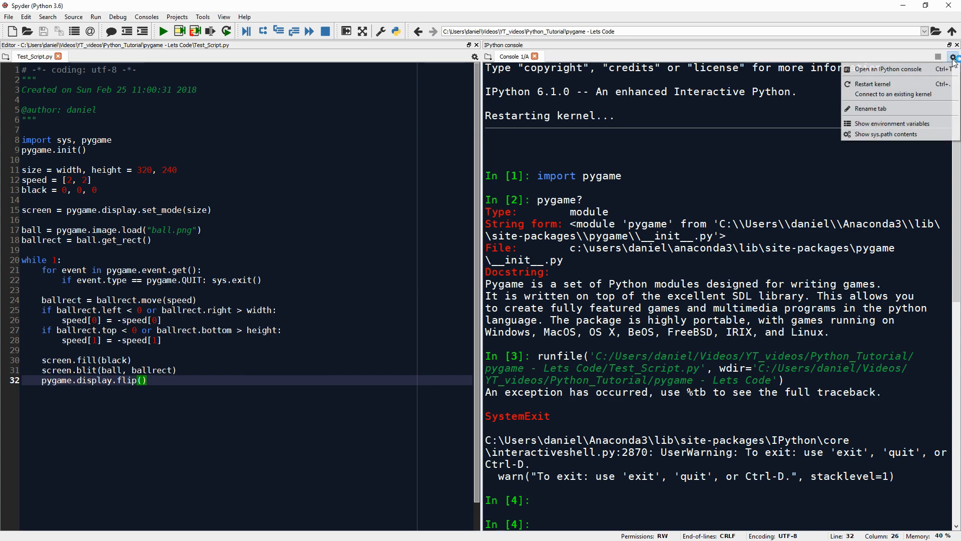
Step: Restart the kernel, import sys and print the sys module's help text
left_click(872, 84)
type("import sys")
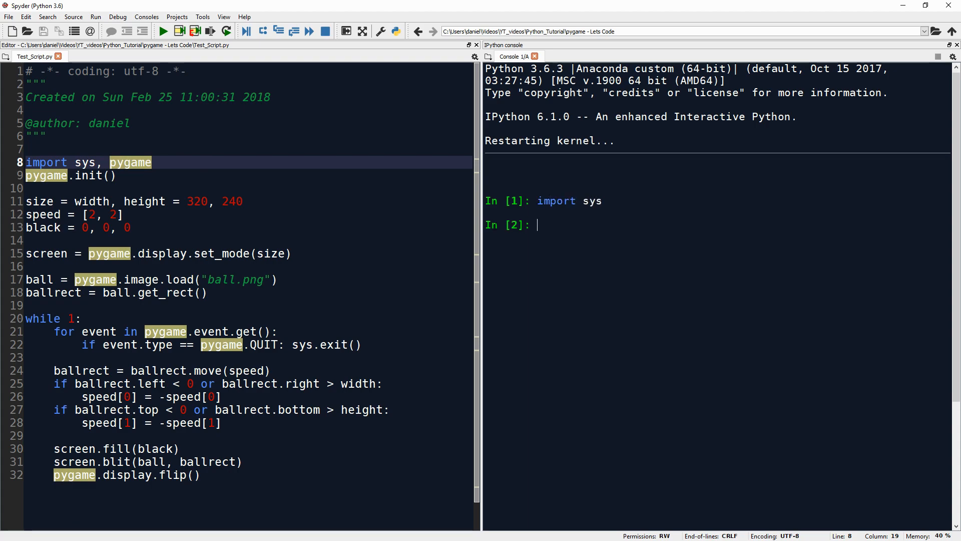
key("Return")
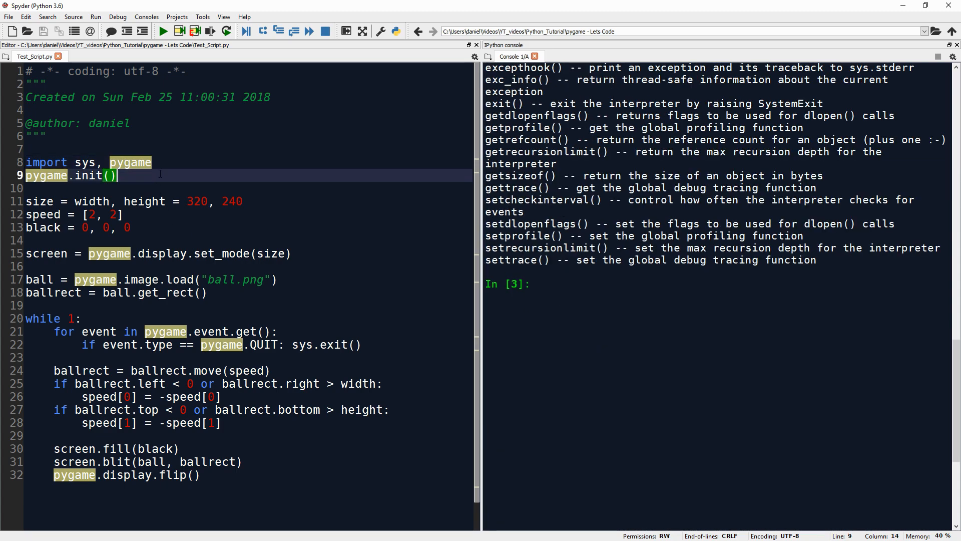
Step: Import pygame again and print the docstring for pygame.init
left_click(153, 177)
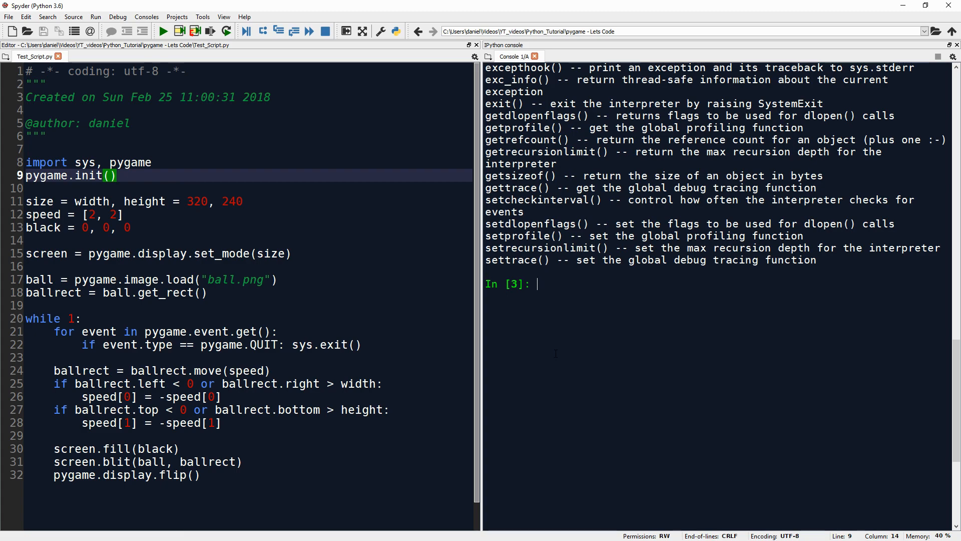
type("pygame.i")
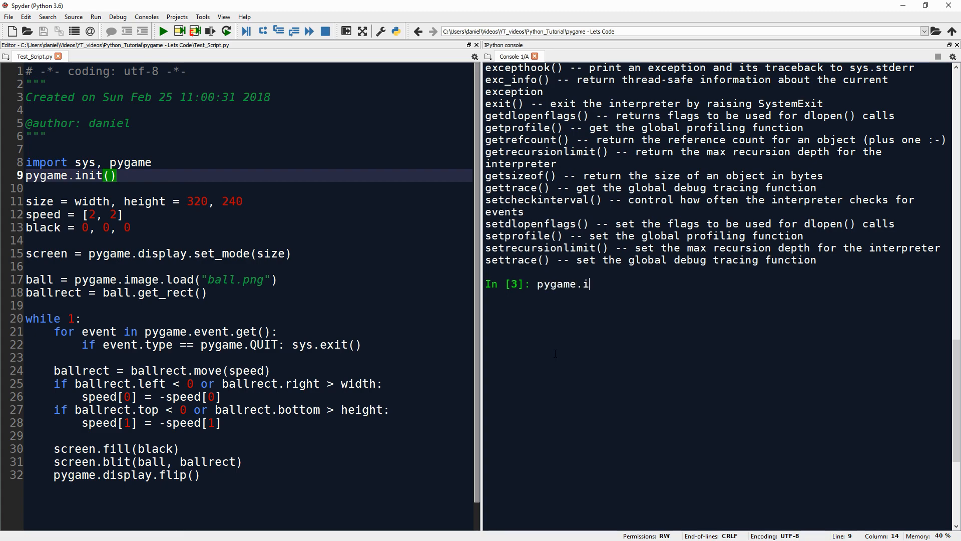
type("nit?")
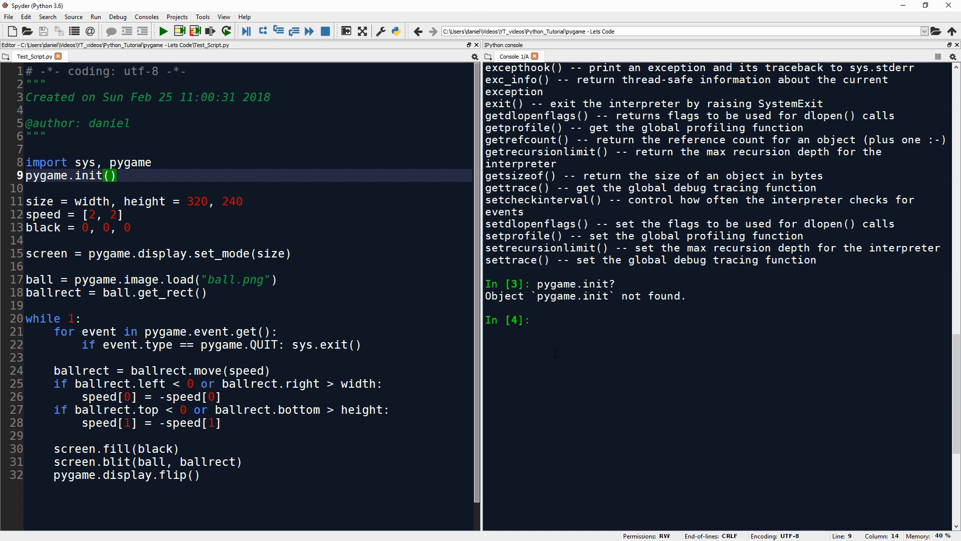
type("import p")
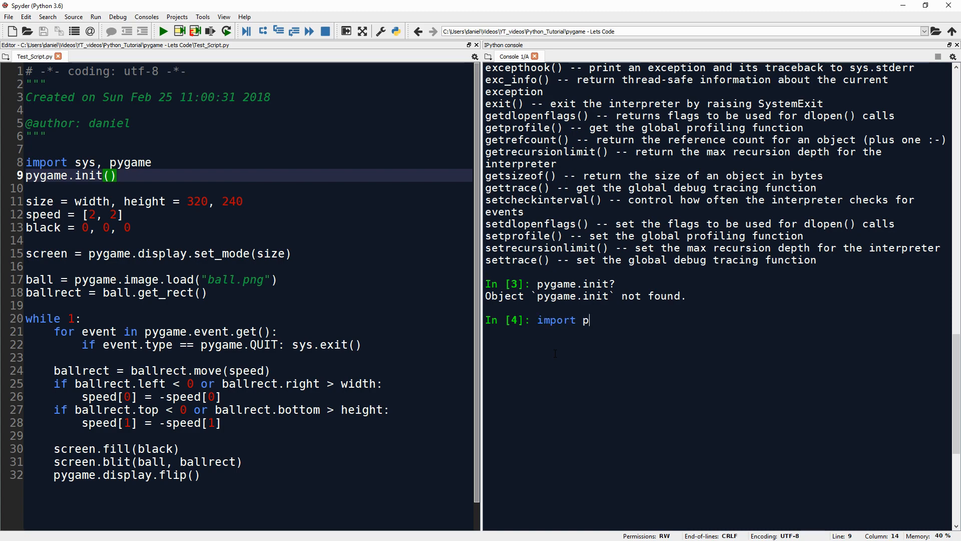
key("Return")
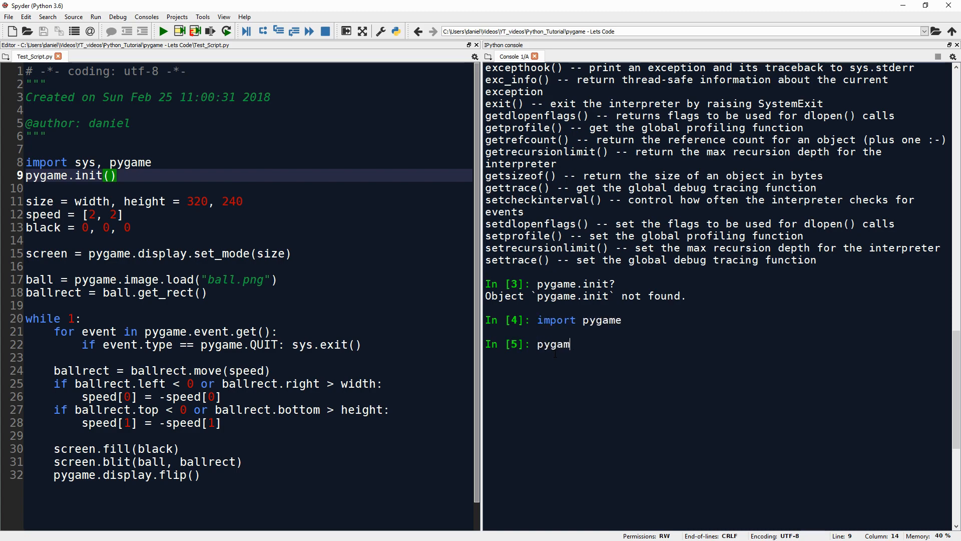
key("Return")
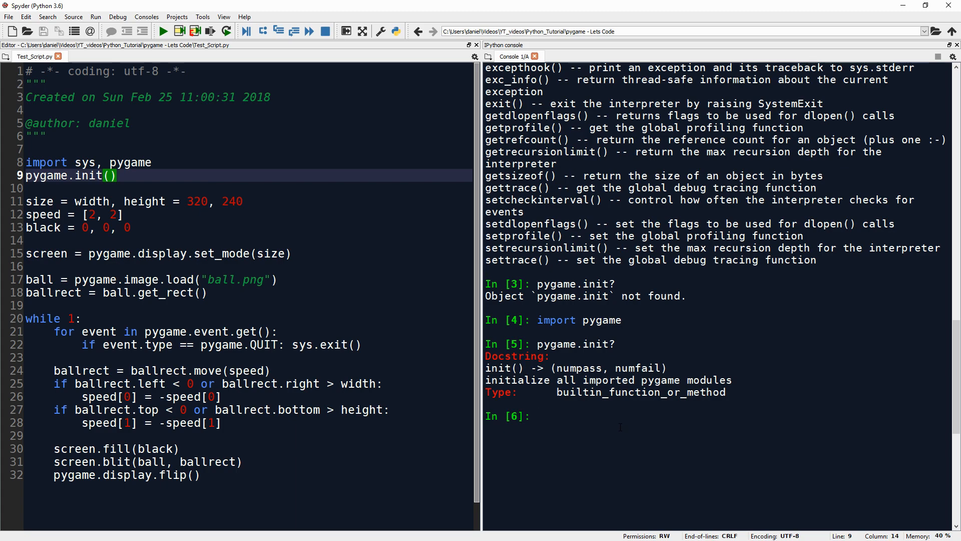
Step: List every name in the module with dir(pygame) and scroll through the output
type("dir(pygam")
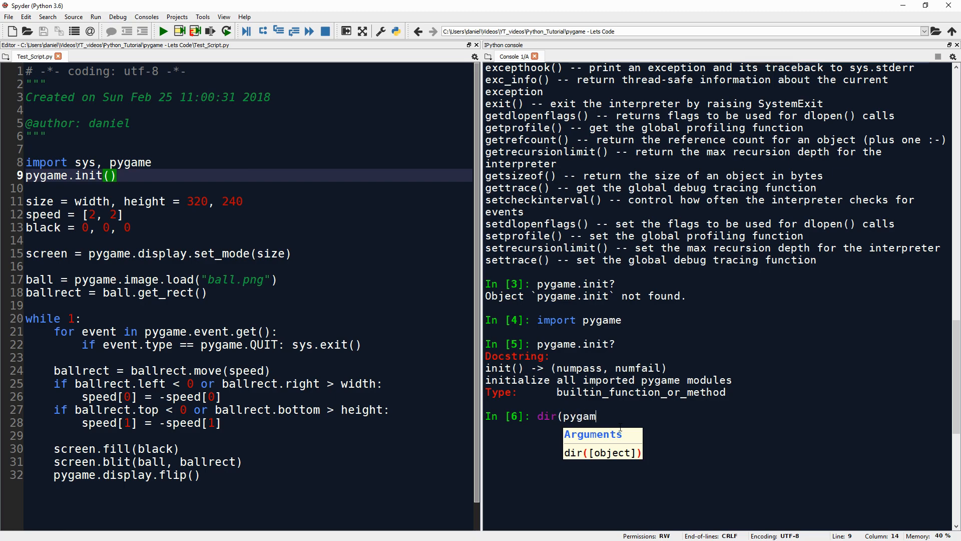
key("Return")
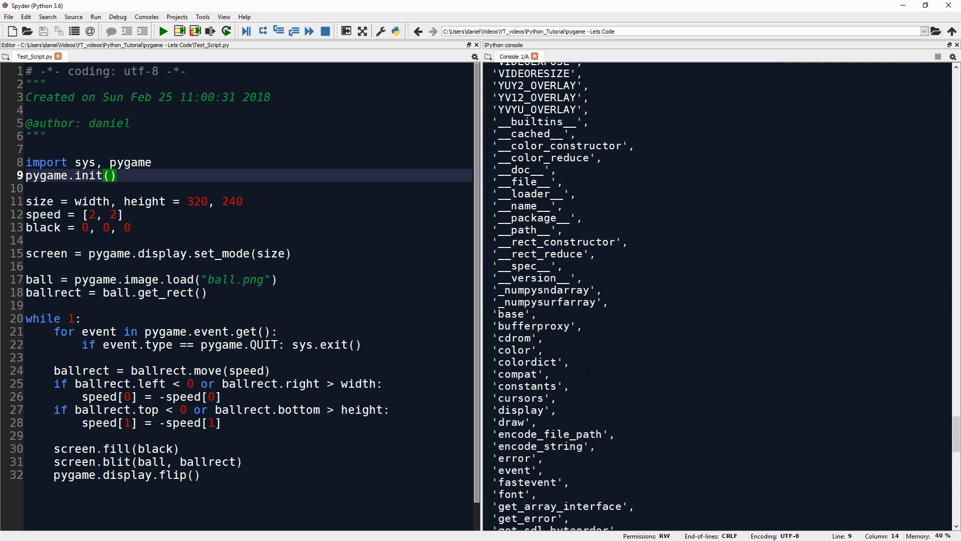
scroll("down", 3)
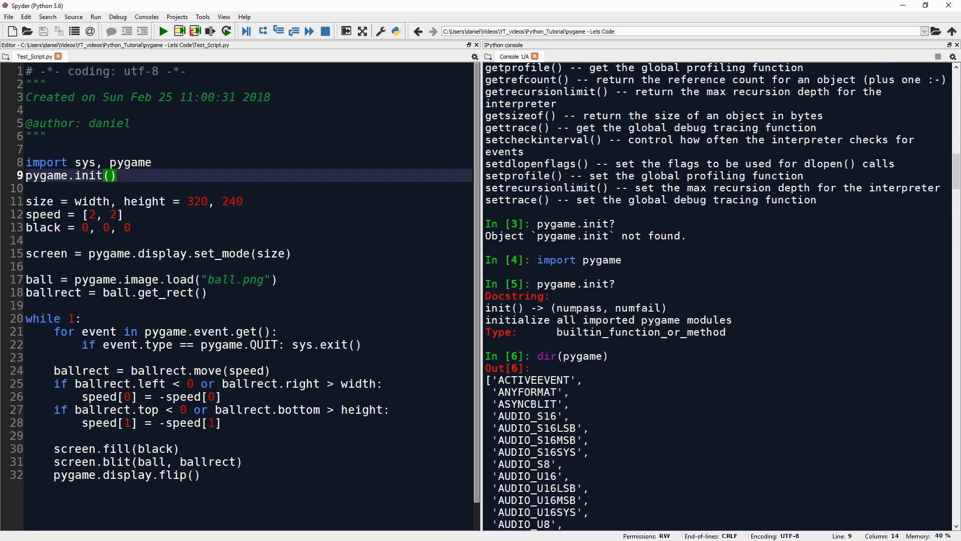
scroll("down", 3)
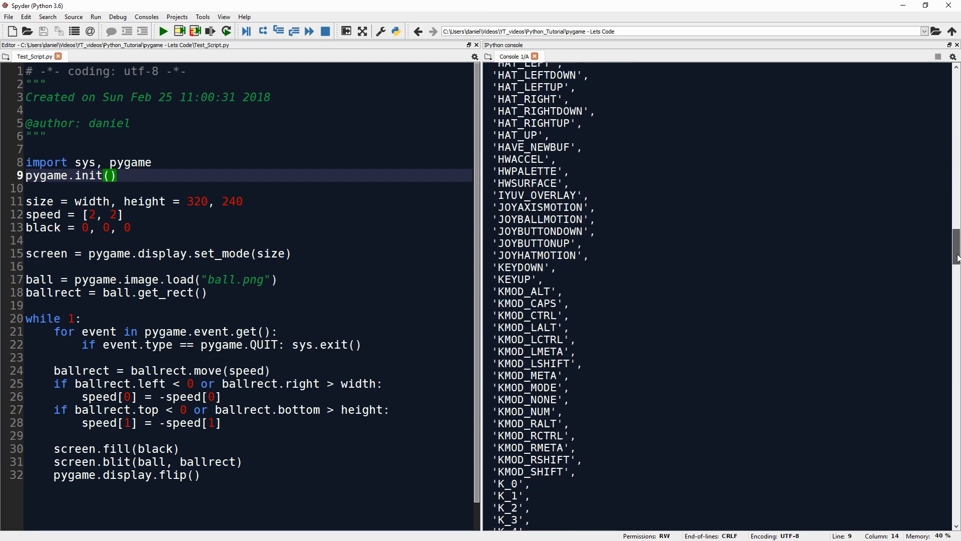
scroll("down", 3)
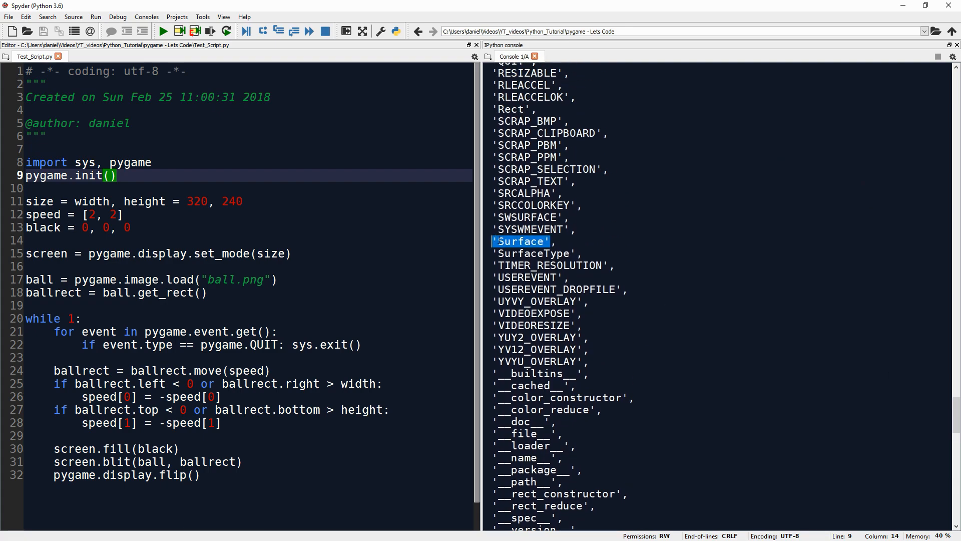
left_click(554, 242)
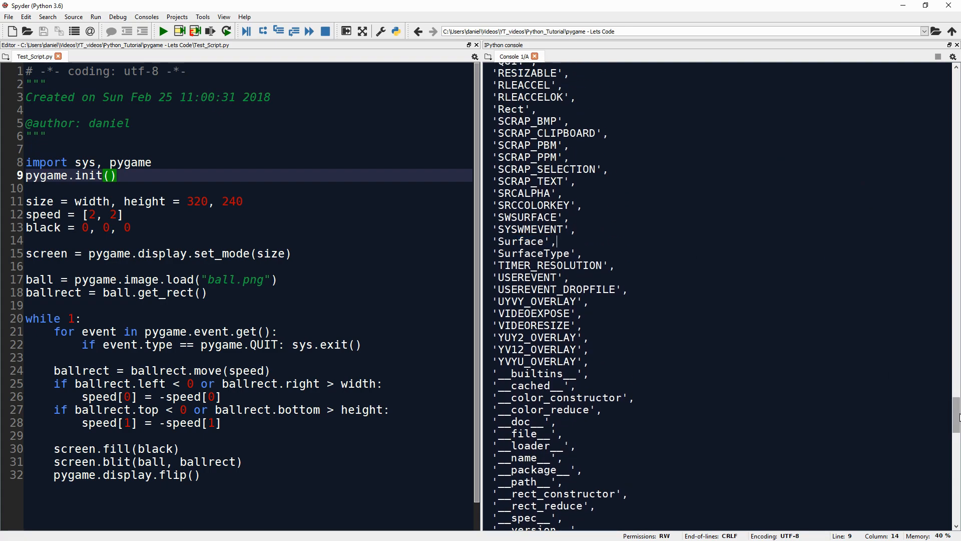
scroll("down", 3)
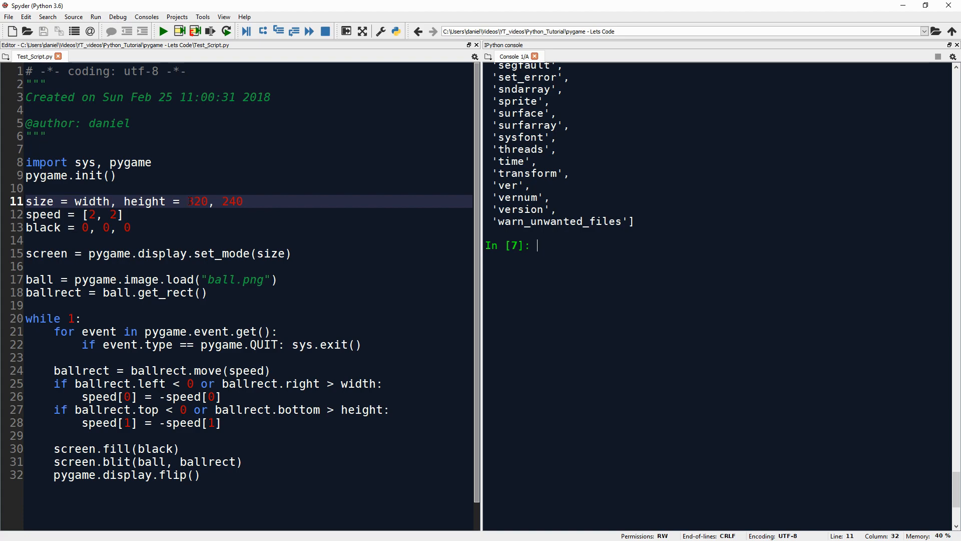
Step: Try the tuple assignment with test = 320 and evaluate it in the console
double_click(196, 202)
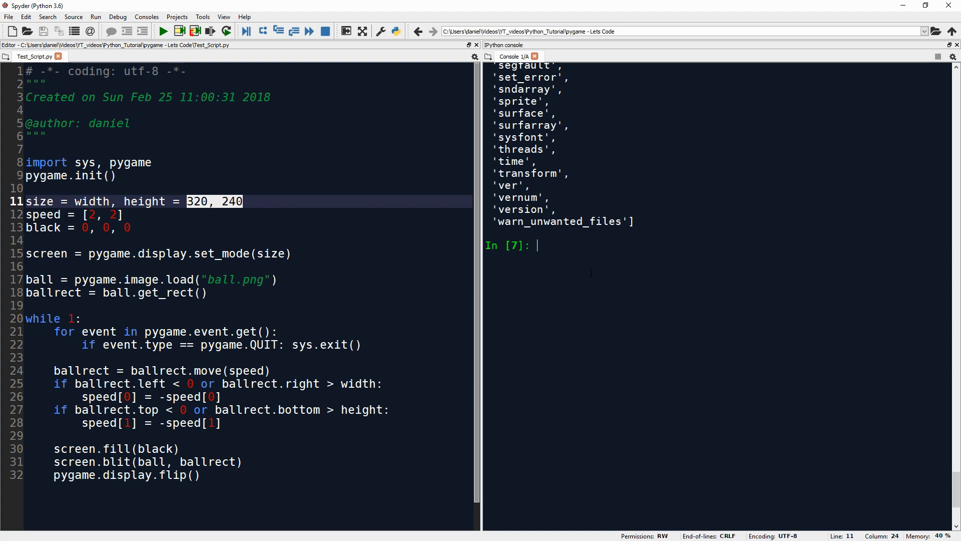
type("test = 320, 240")
type("type")
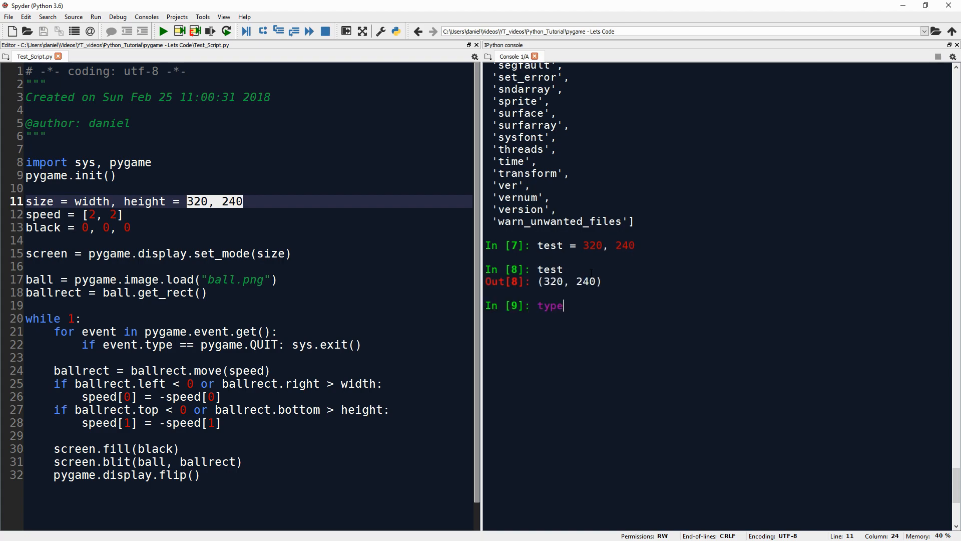
type("(test9")
type("type(test)")
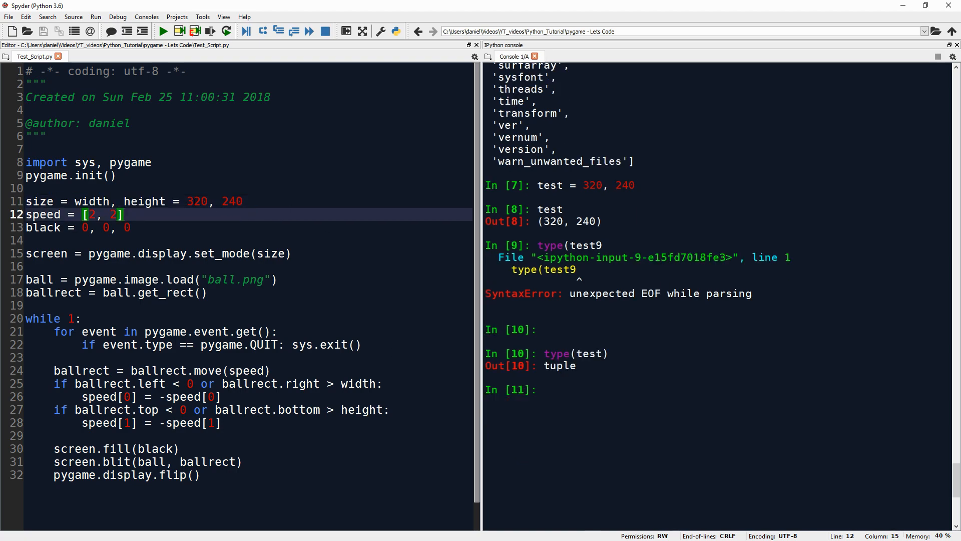
left_click(186, 201)
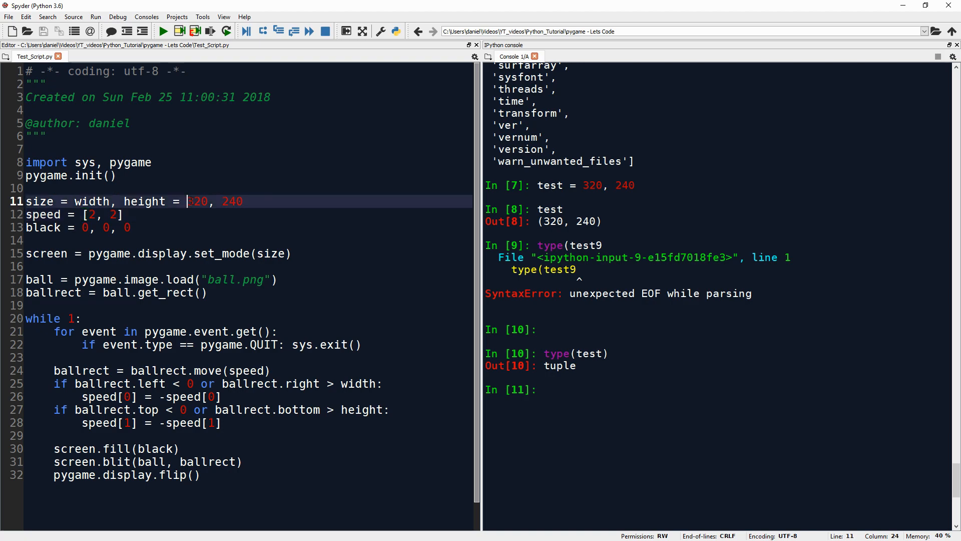
double_click(197, 202)
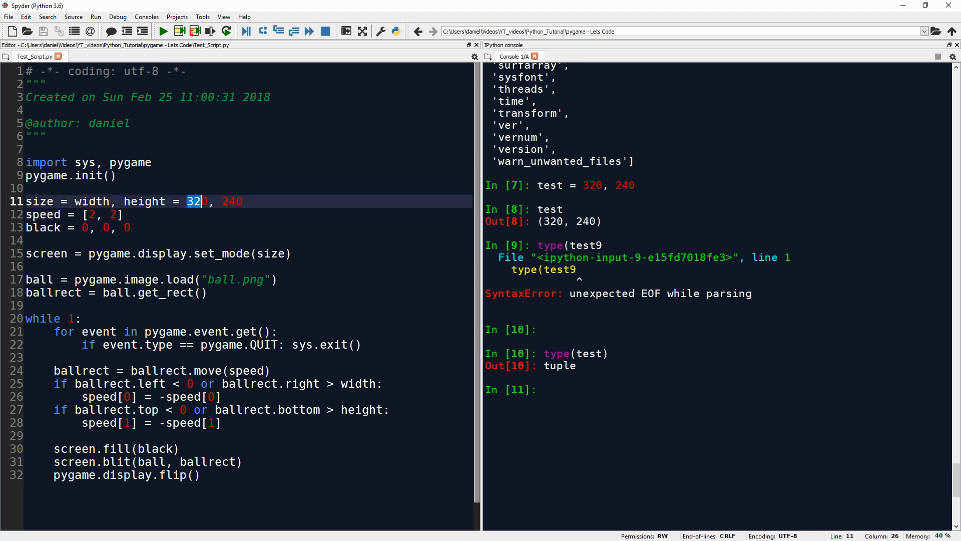
Step: Assign size = width, height = 320, 240 and confirm width gives 320 and height 240
double_click(92, 201)
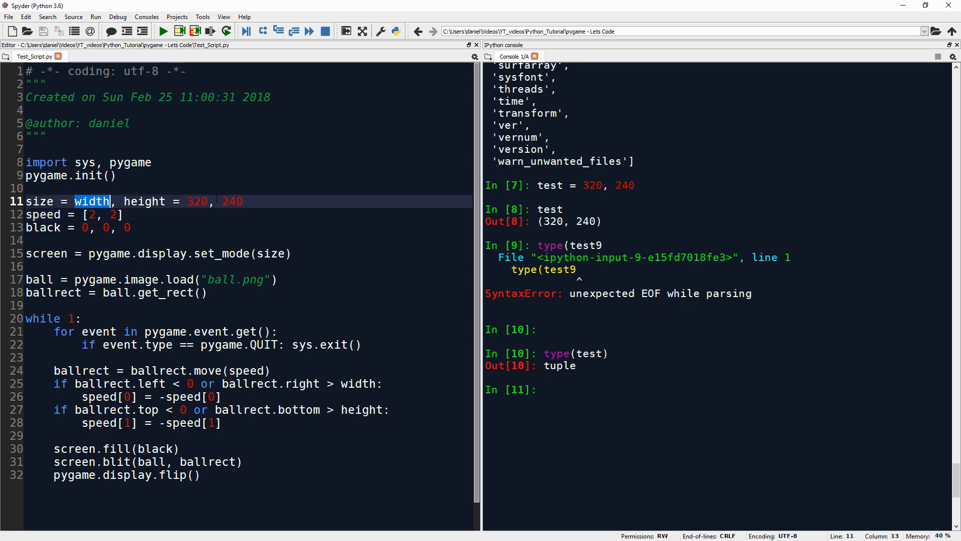
double_click(232, 201)
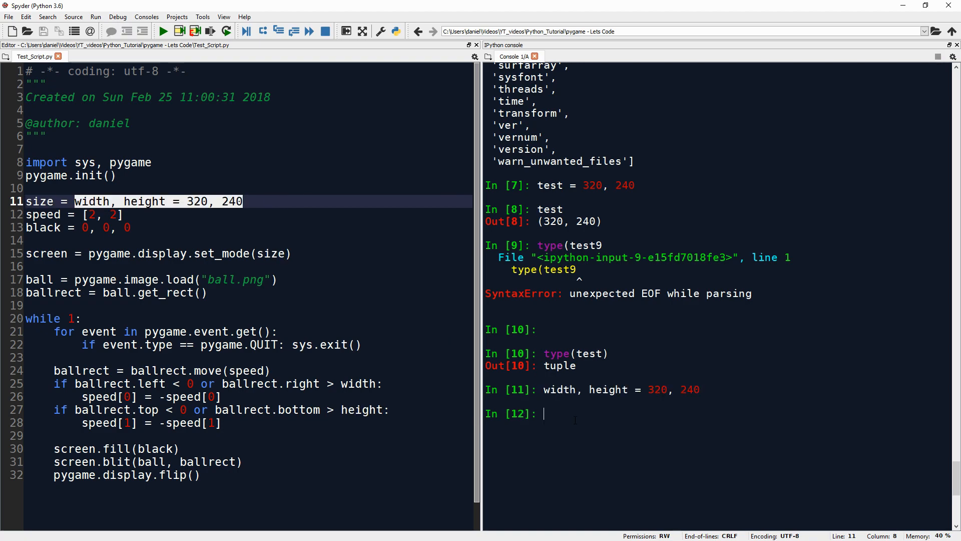
key("Return")
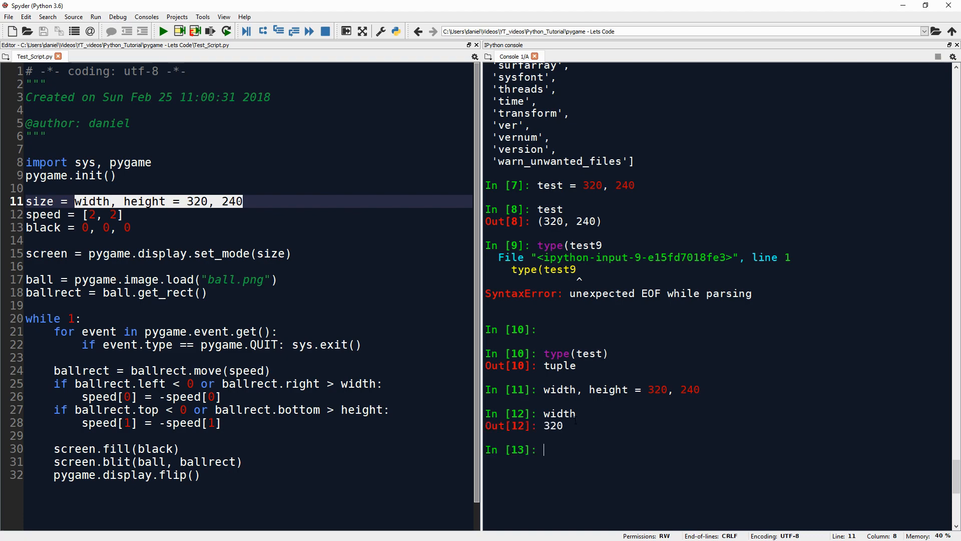
type("height")
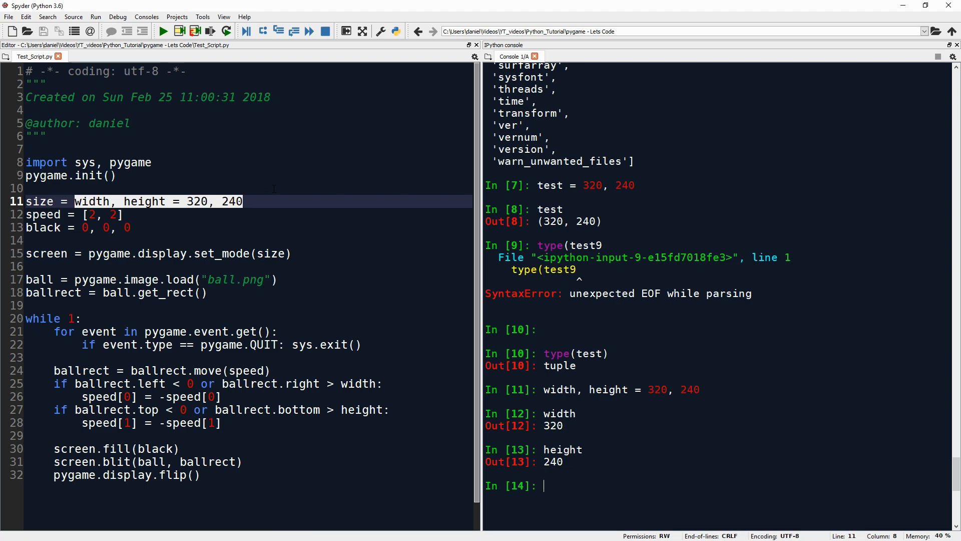
scroll("down", 3)
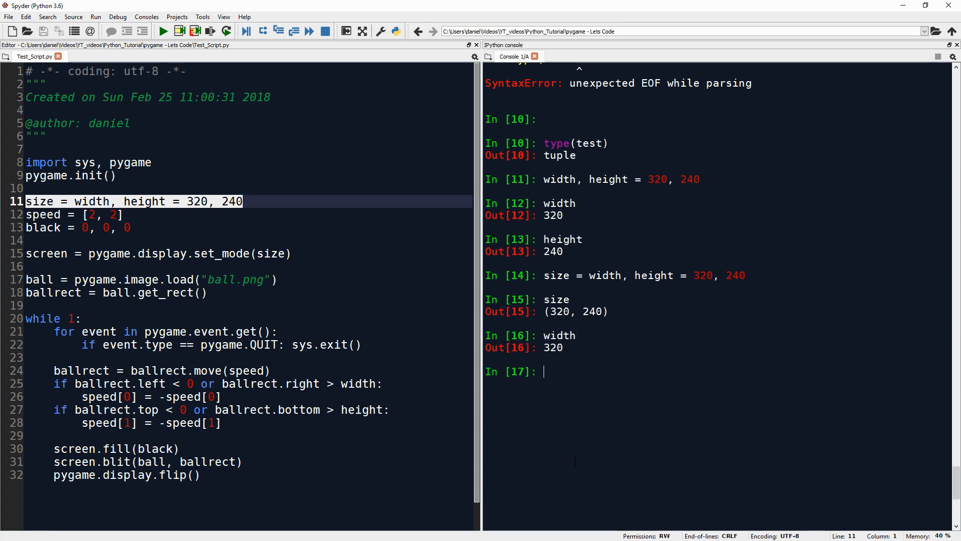
key("Return")
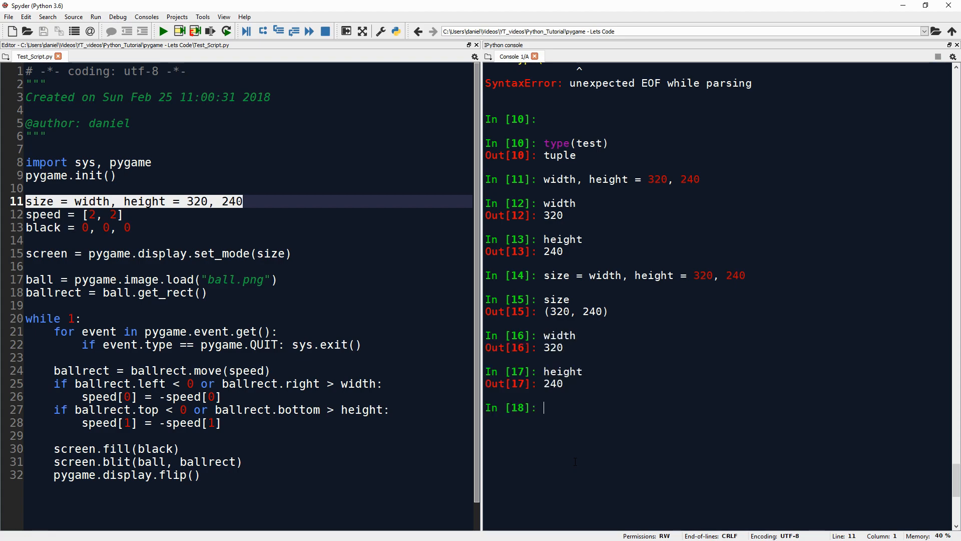
left_click(129, 227)
type("spee")
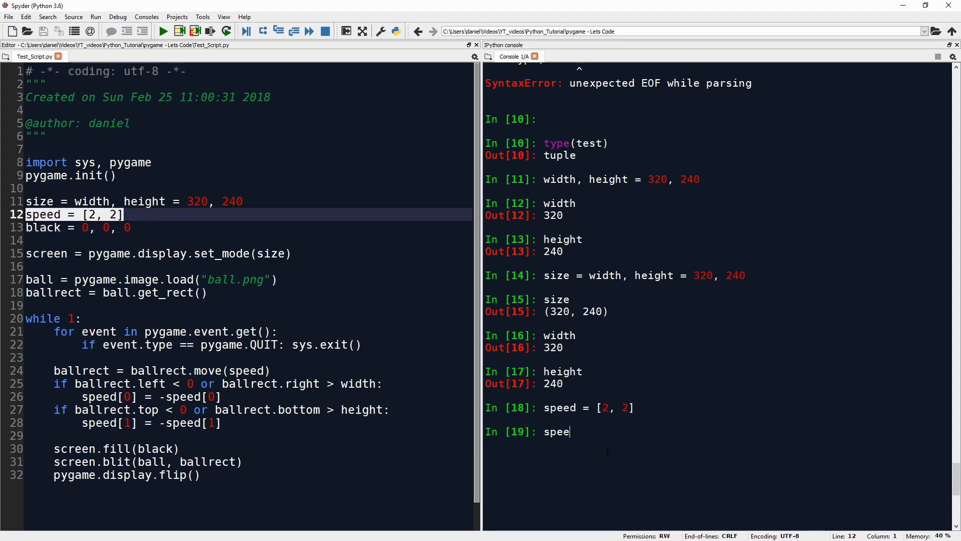
Step: Assign speed = [2, 2] and check that speed[0] and speed[1] give 2
key("Return")
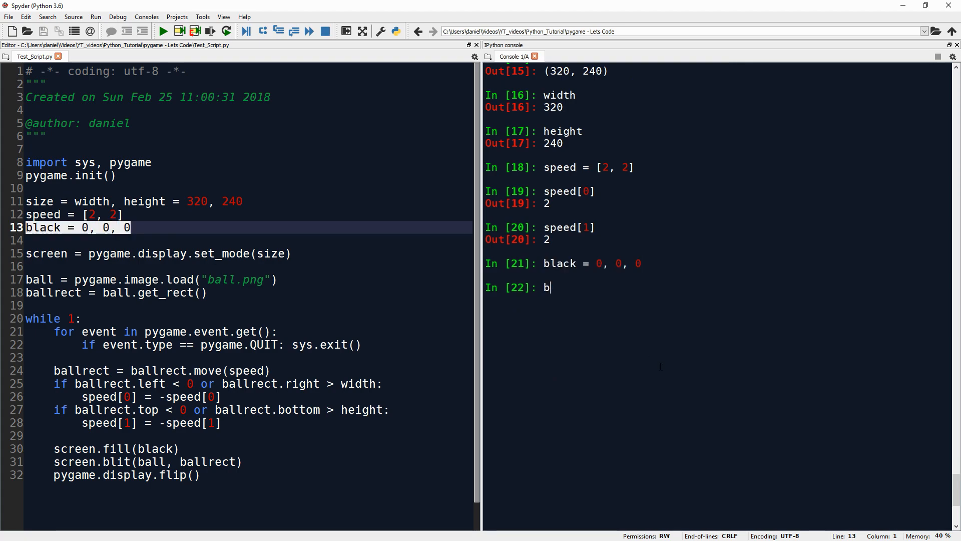
key("Return")
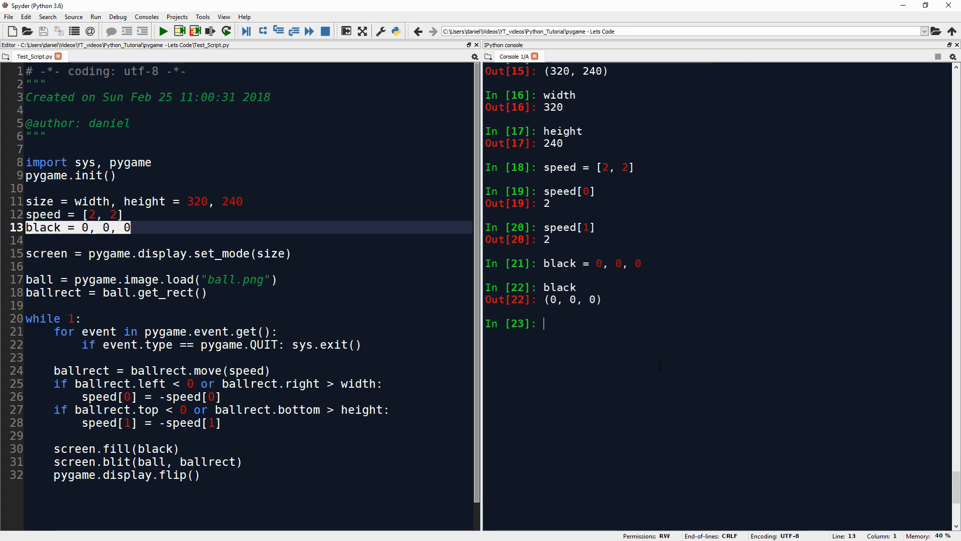
type("speed[1]")
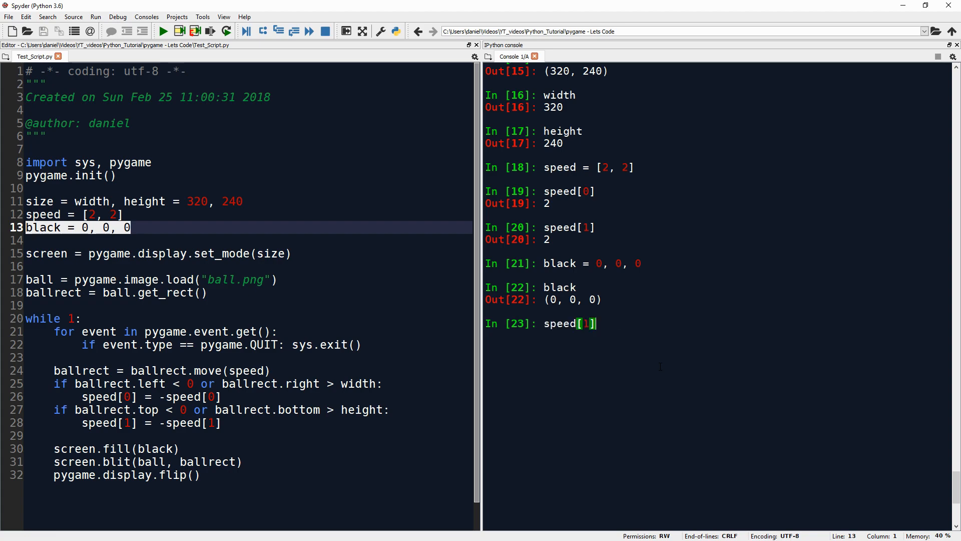
Step: Assign black as 0, 0, 0 and as (0, 0, 0) and confirm both echo the same tuple
type("black = 0, 0, 0")
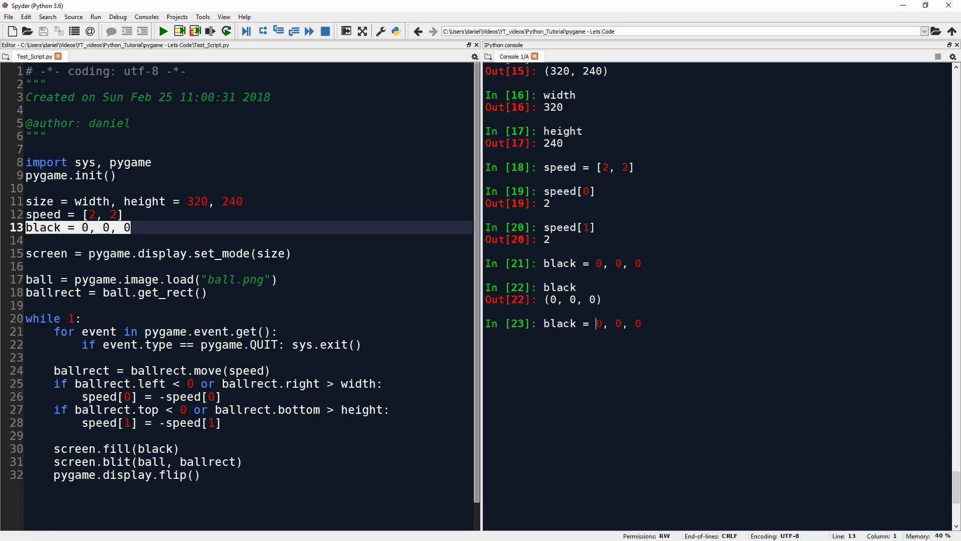
type("(0, 0, 0)")
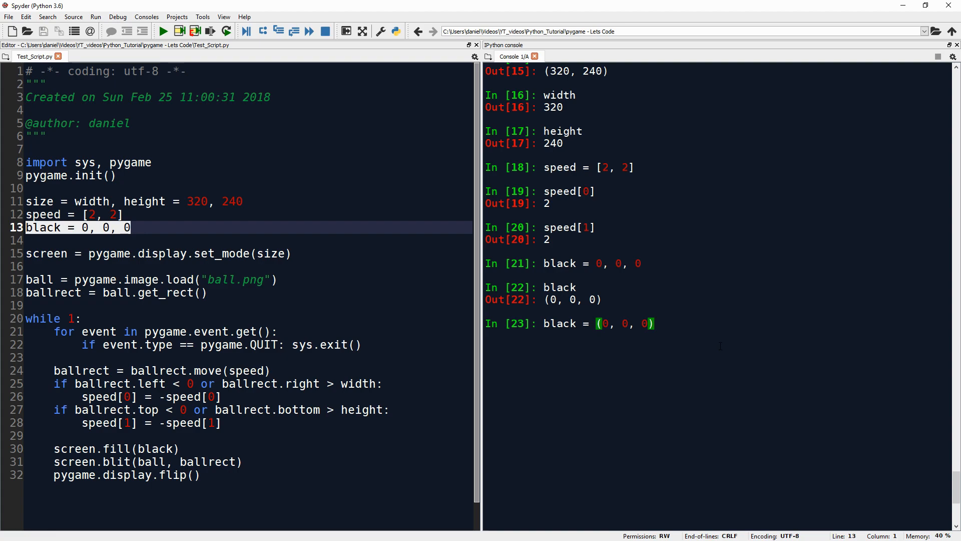
type("blöac")
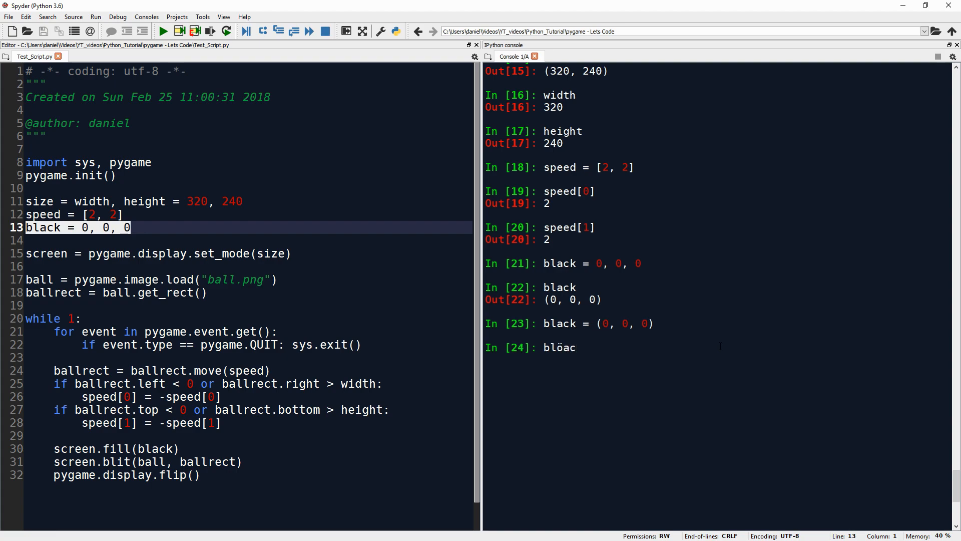
type("k")
key("Return")
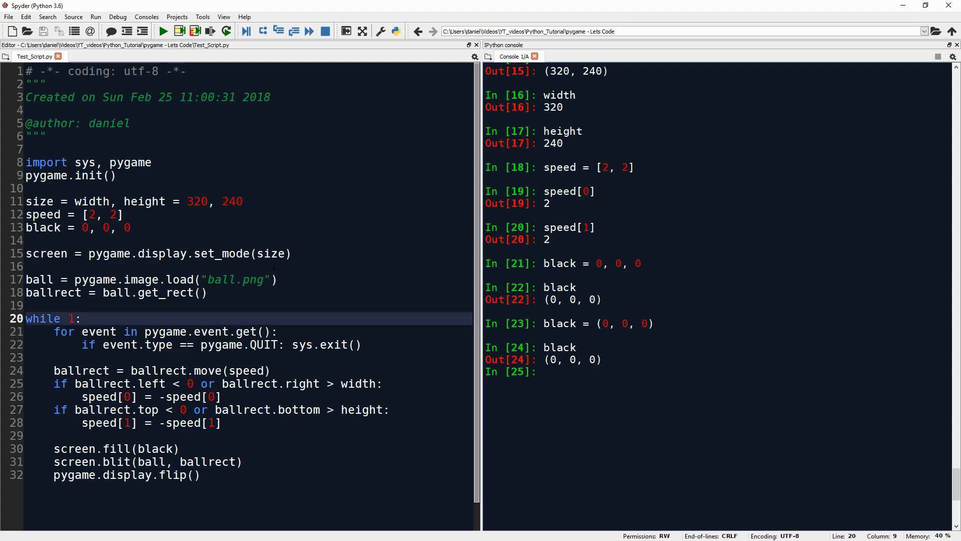
left_click(28, 267)
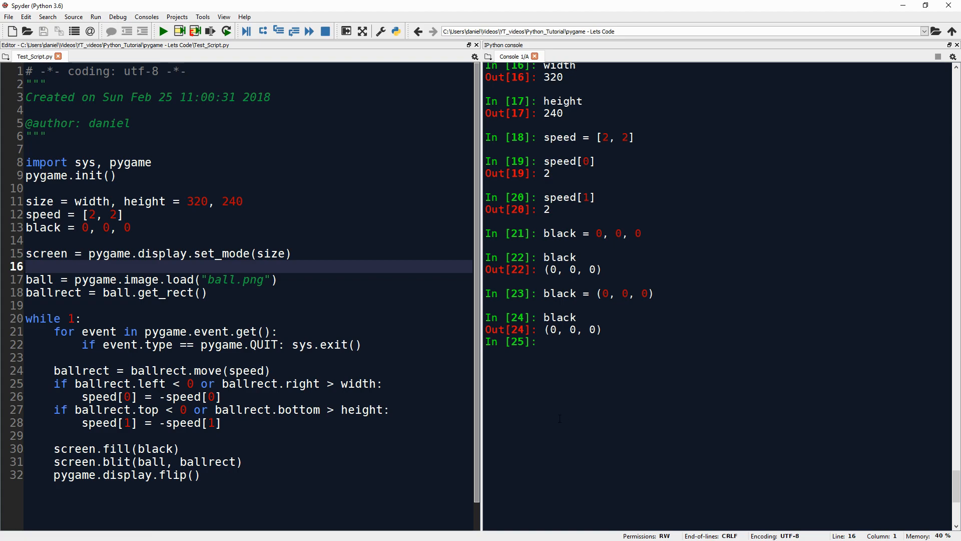
Step: Show what pygame.display is and list its functions with dir(pygame.display)
double_click(110, 253)
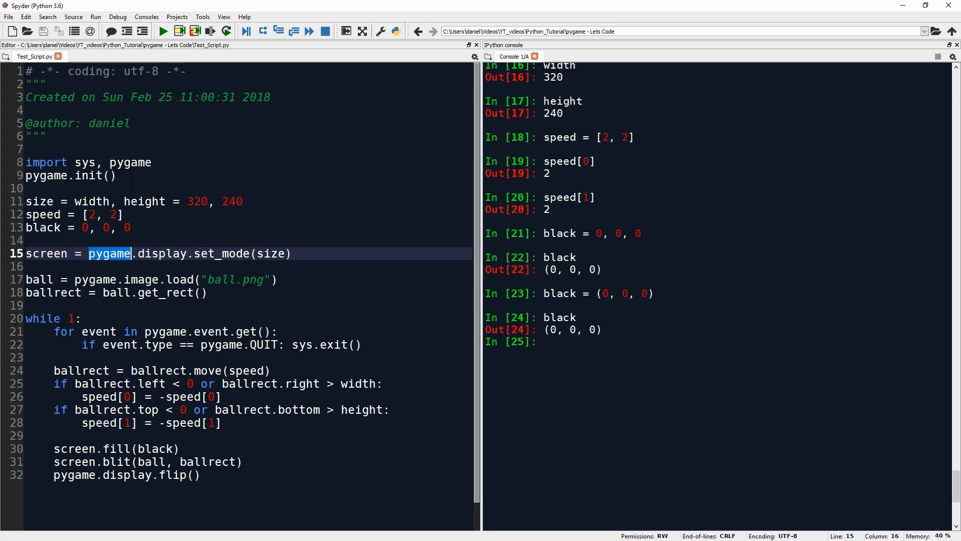
double_click(109, 253)
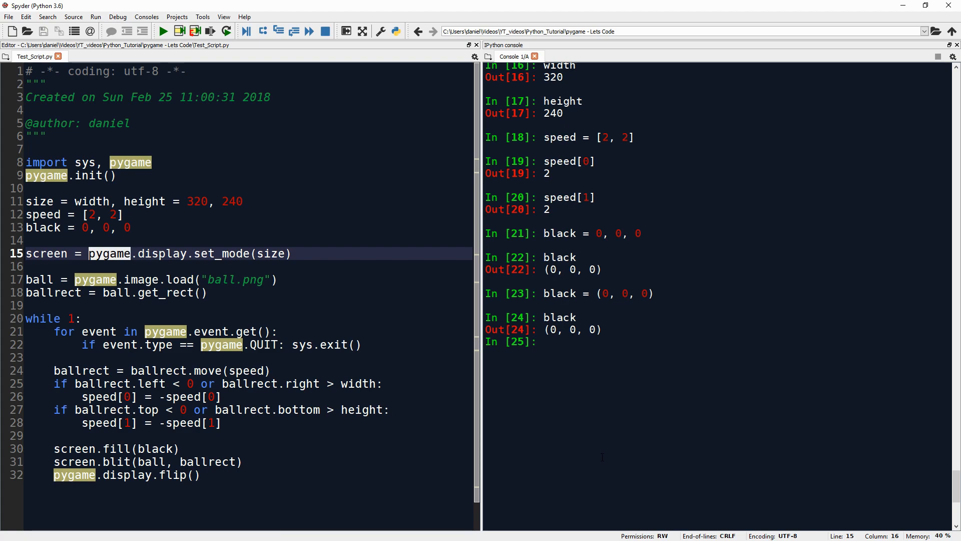
type("pyg")
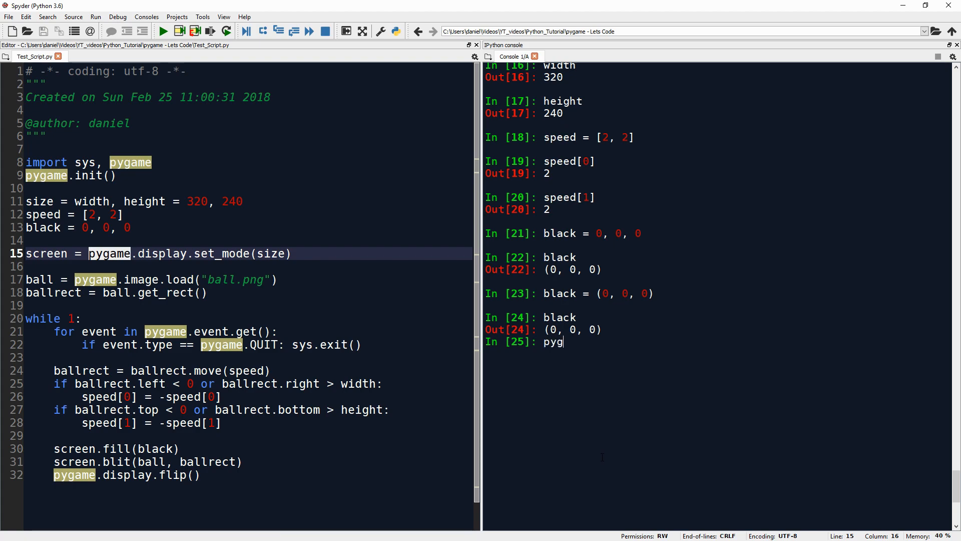
type("ame.display?")
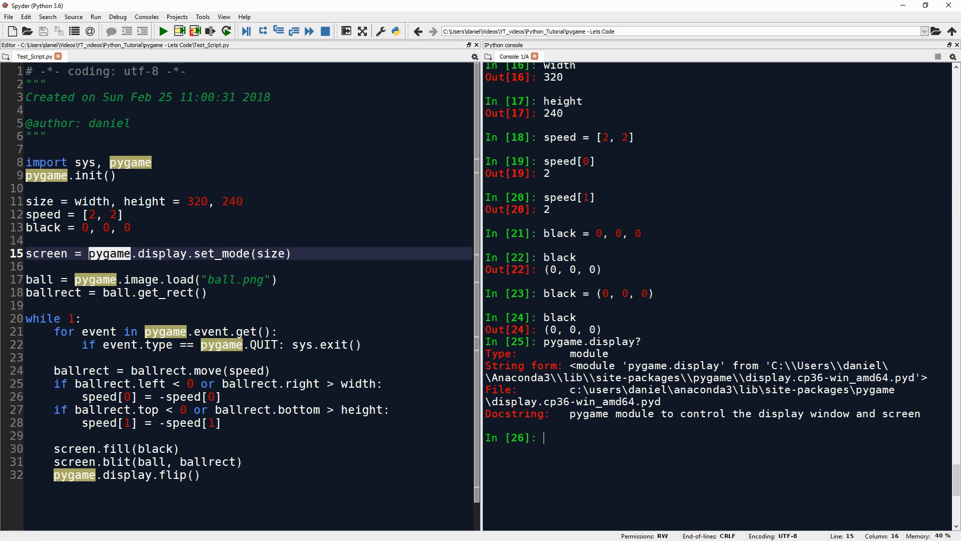
type("dir(pygame")
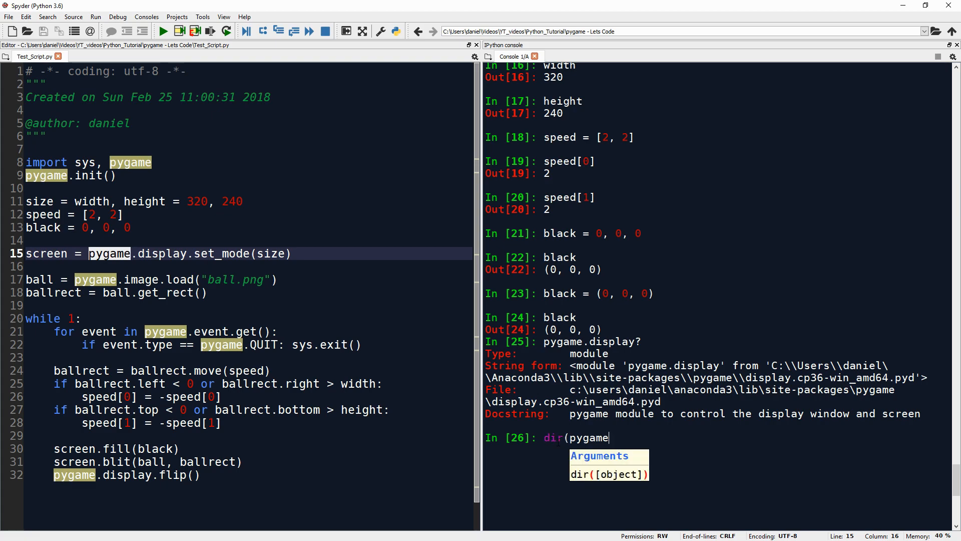
type(".du")
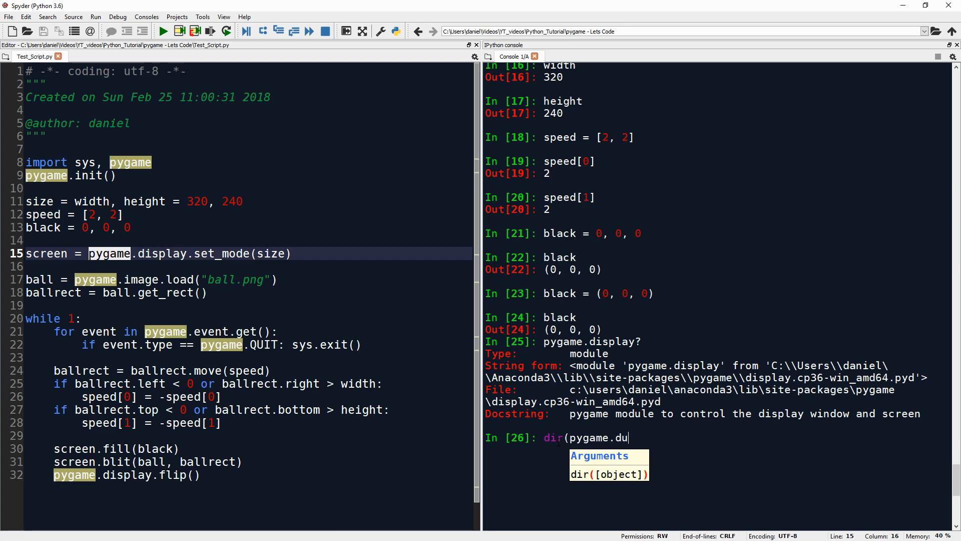
type("isplay")
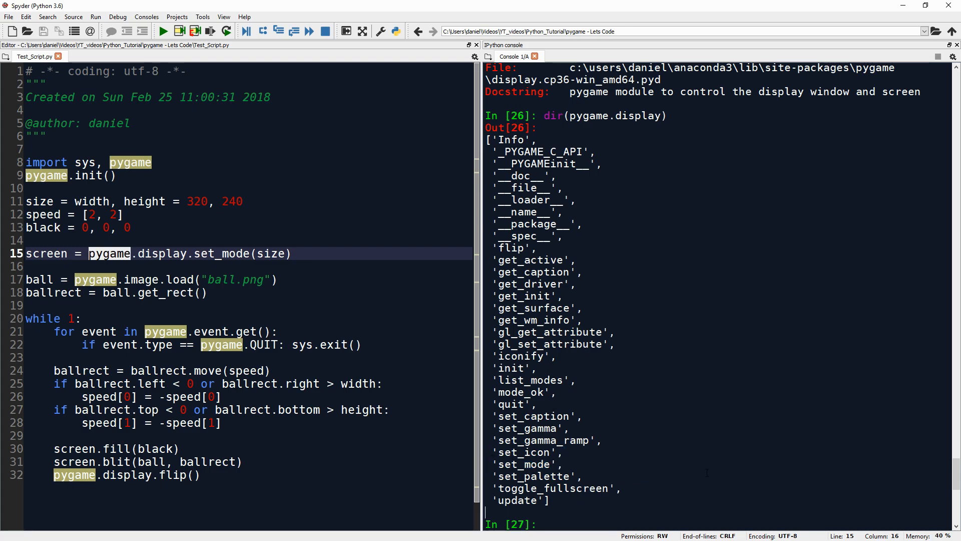
Step: Print the docstring of pygame.display.set_mode and echo size as (320, 240)
type("pygame.dis")
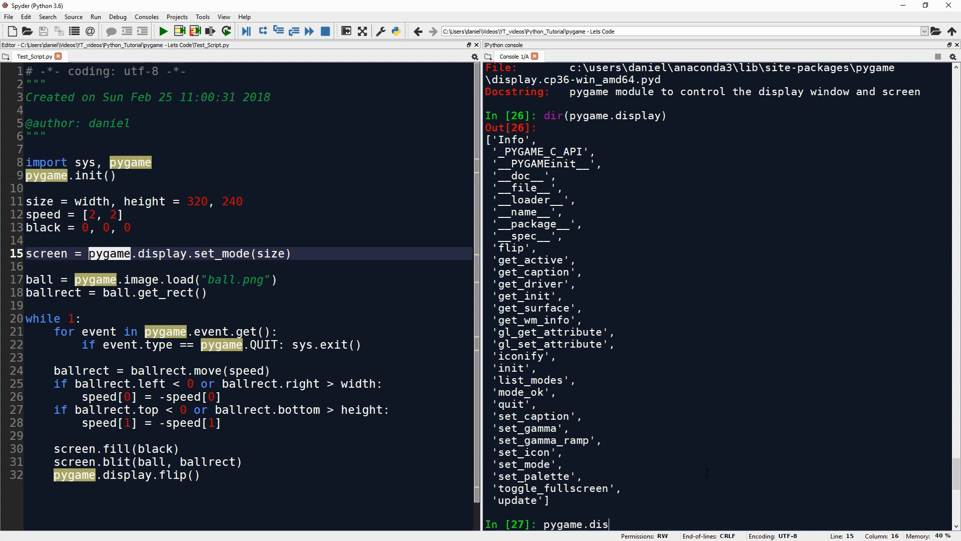
type("play.set_")
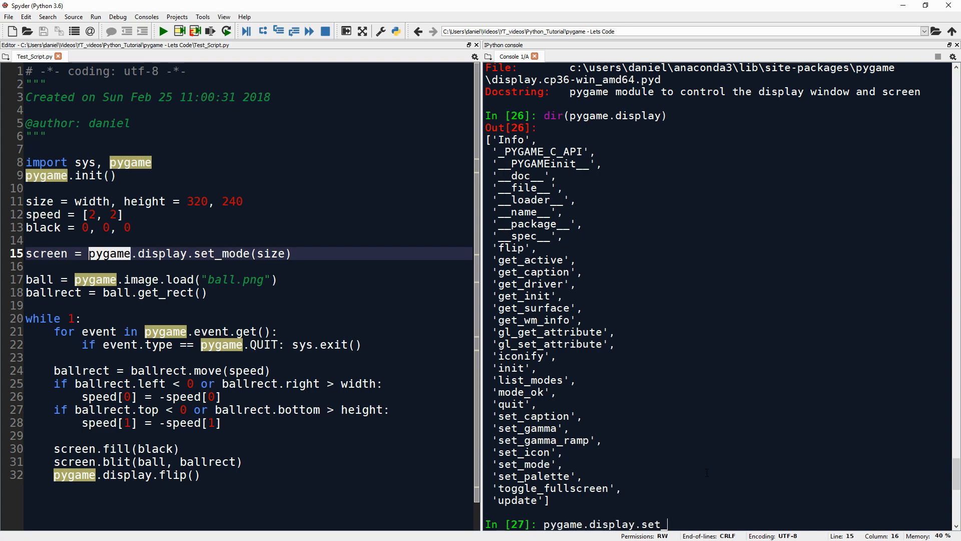
key("Return")
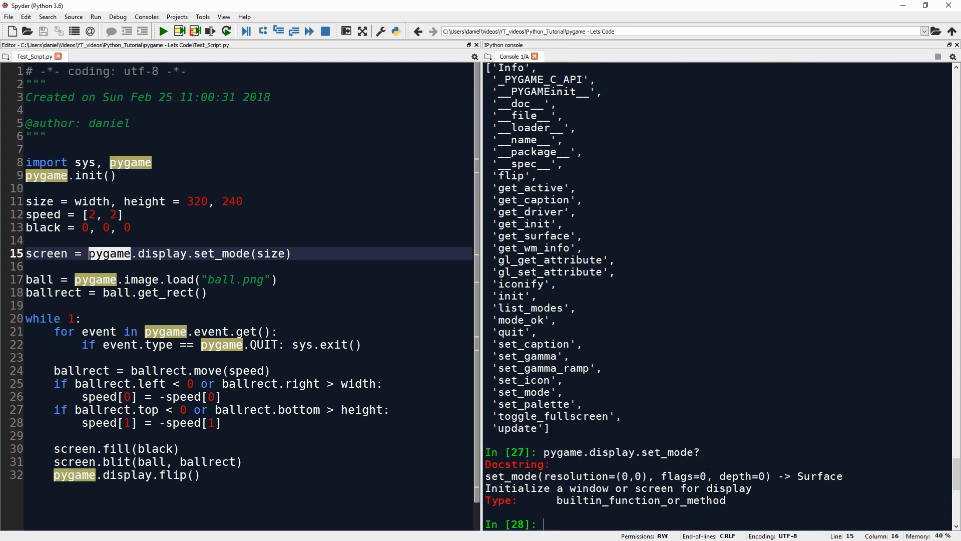
scroll("up", 3)
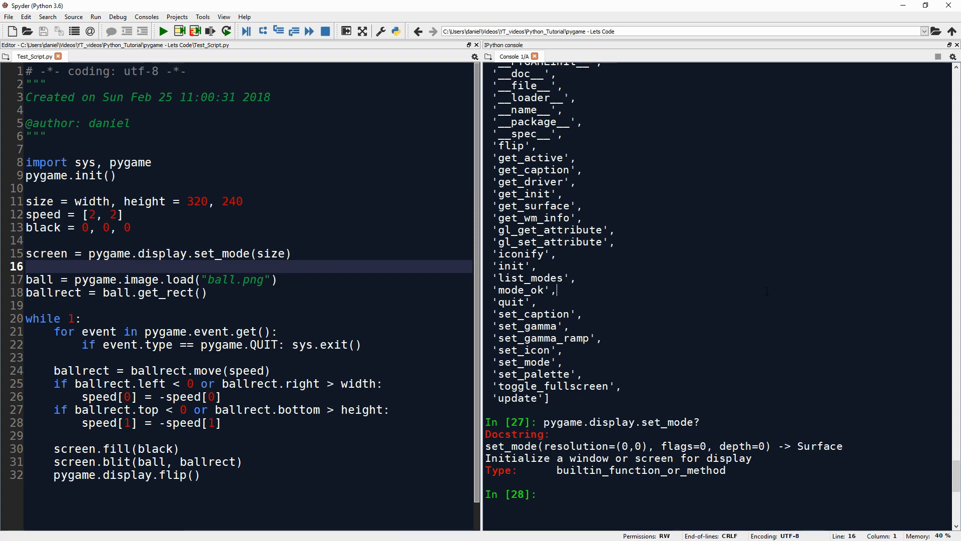
double_click(272, 253)
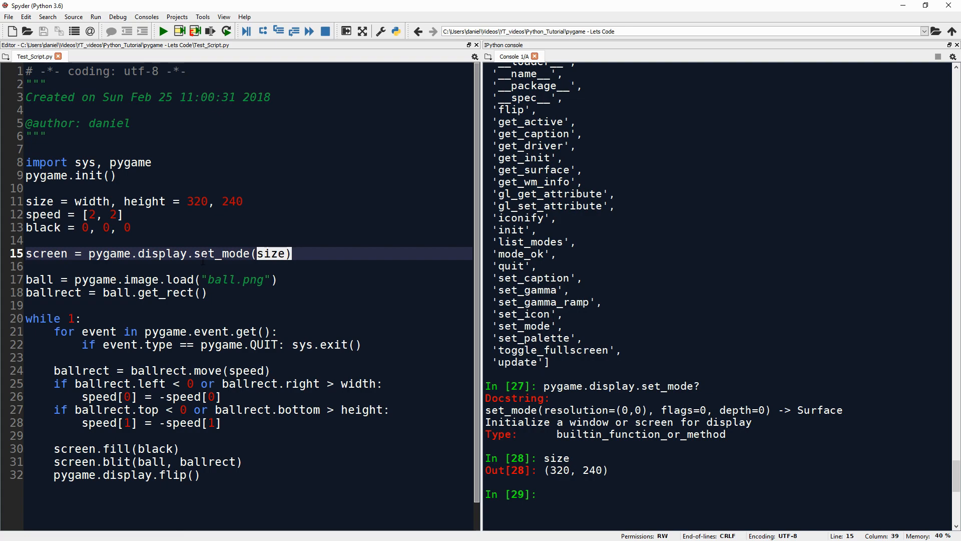
left_click(28, 266)
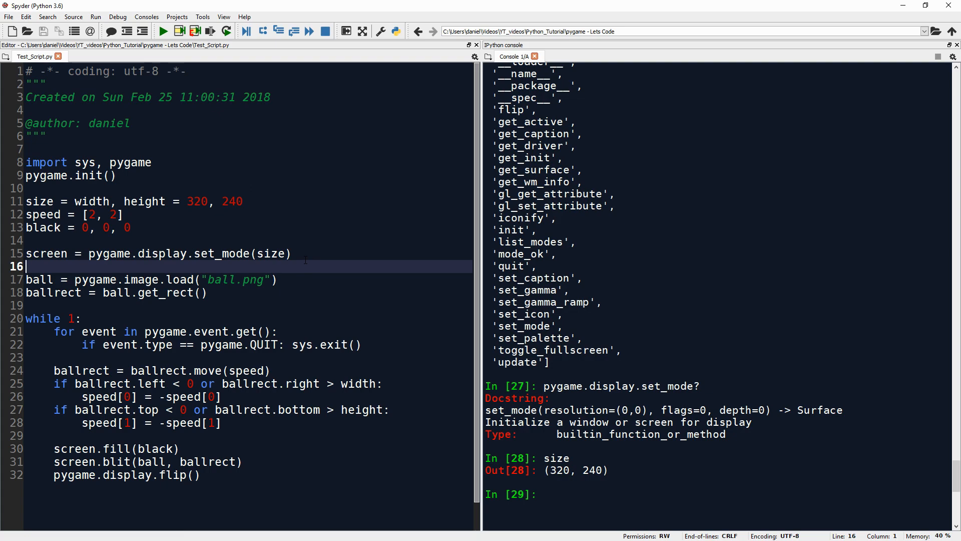
Step: Print the docstrings for pygame.image and pygame.image.load in the console
left_click(47, 280)
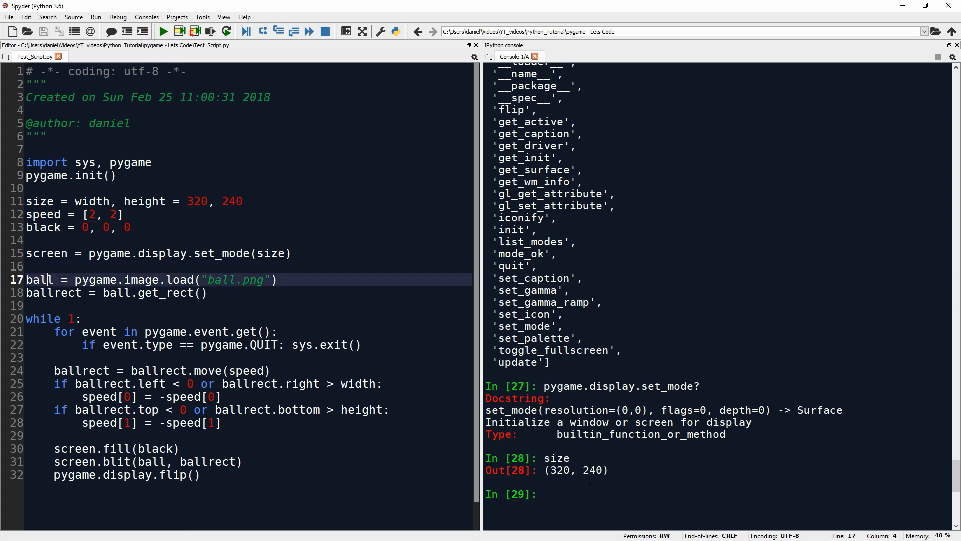
double_click(38, 279)
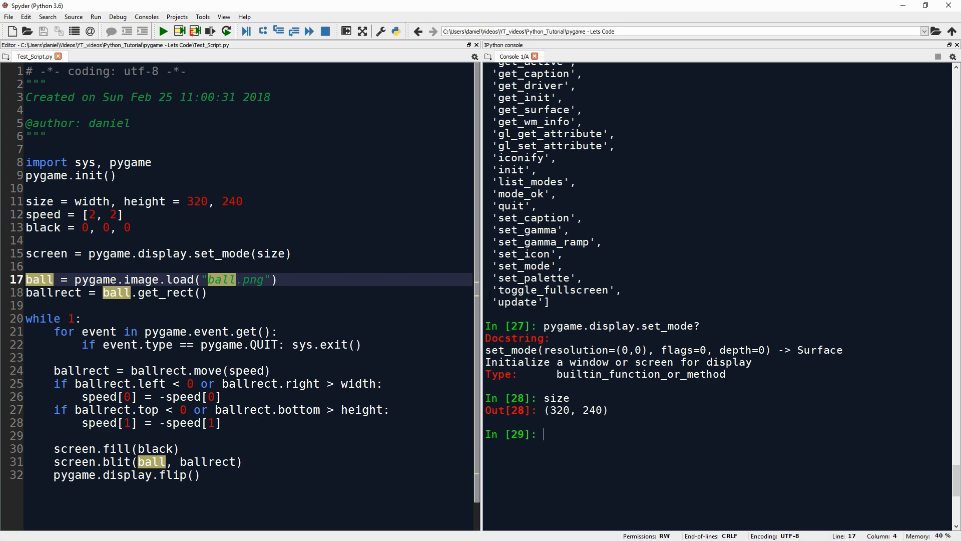
type("pygame.image")
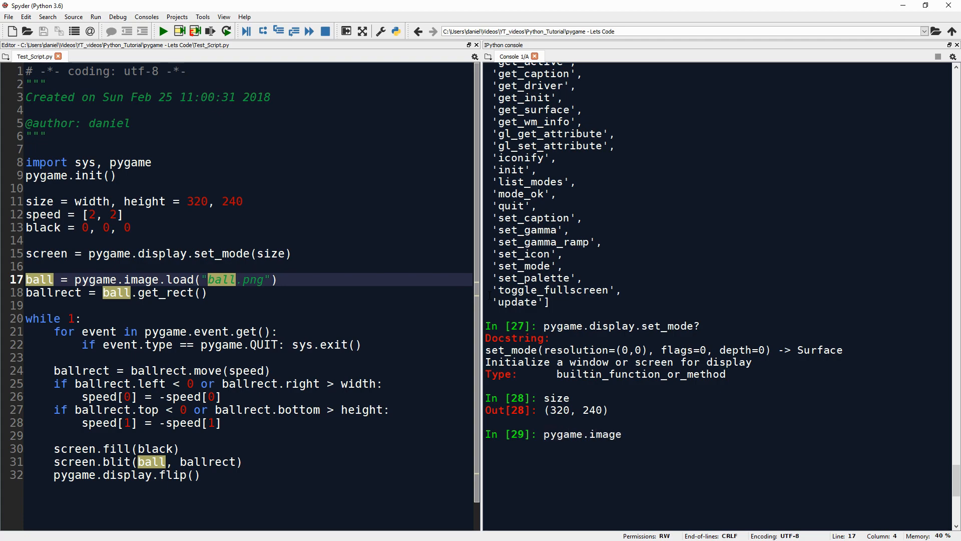
key("Return")
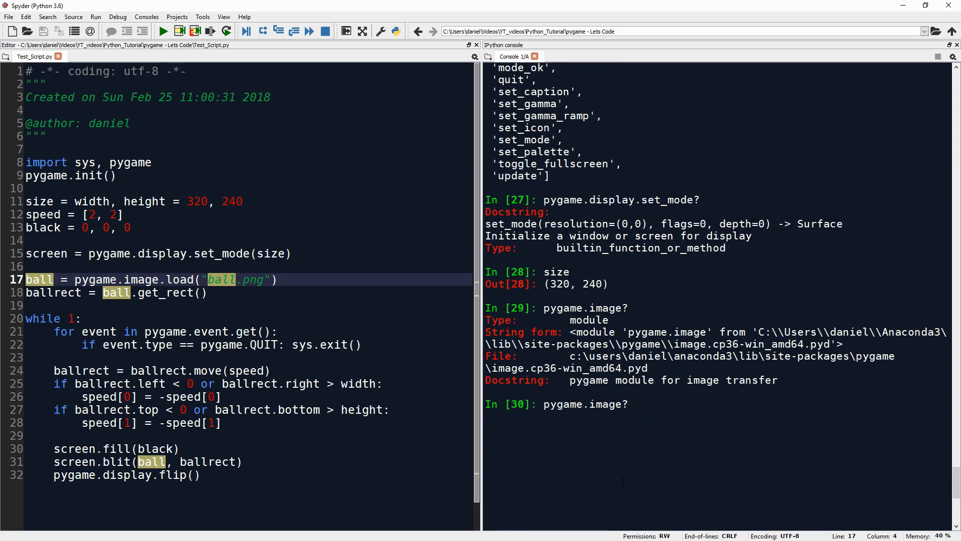
type(".load")
key("Return")
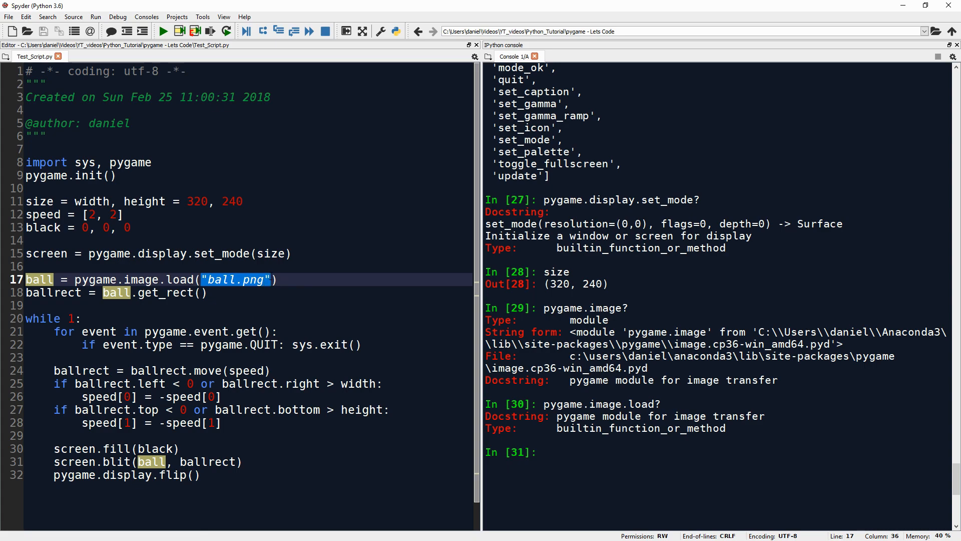
left_click(202, 292)
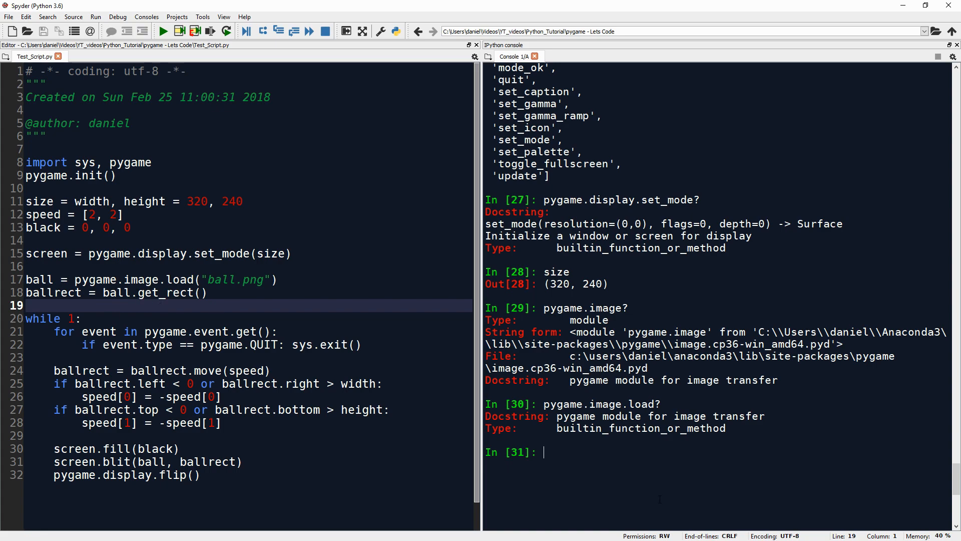
mouse_move(413, 253)
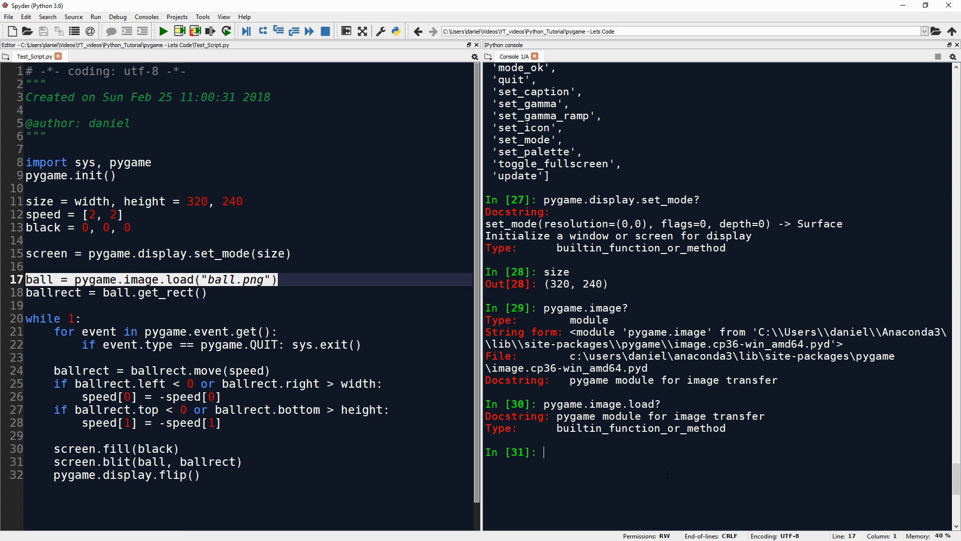
Step: Load ball.png into ball, show it is a Surface and list its members with dir(ball)
type("ball = pygame.image.load(\"ball.png\")")
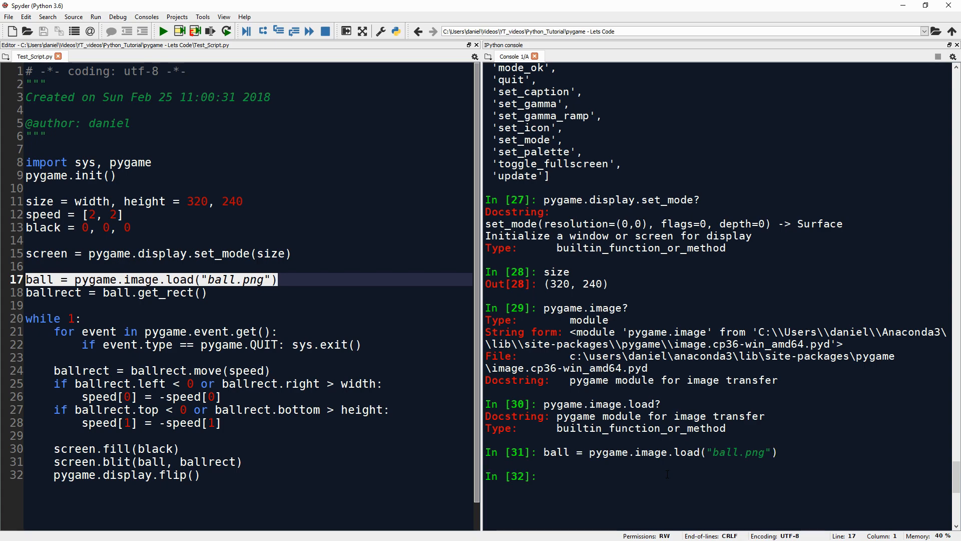
type("bal")
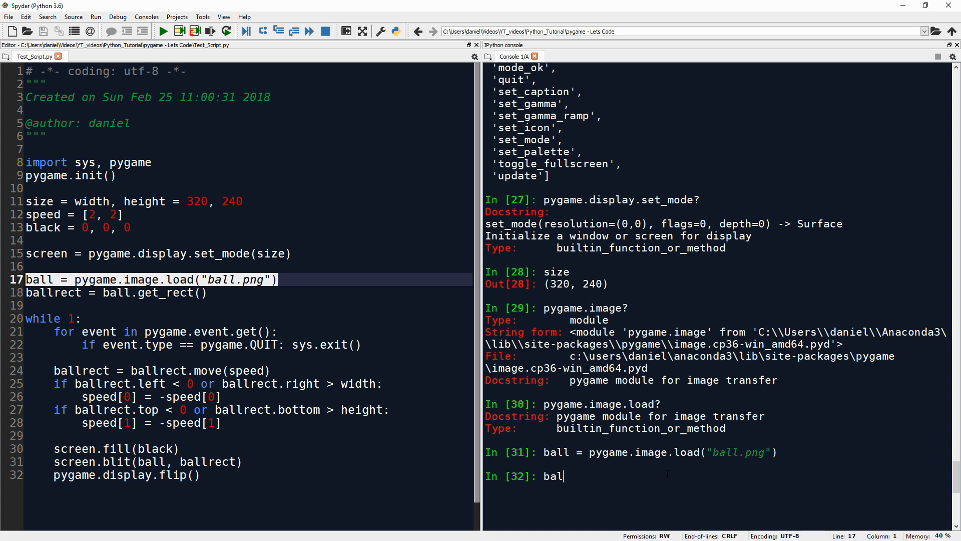
type("l?")
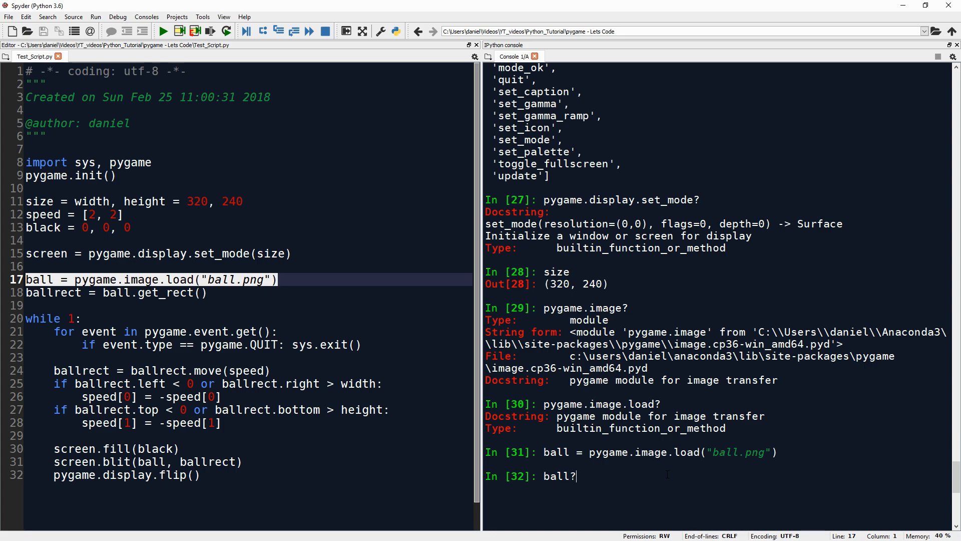
key("Return")
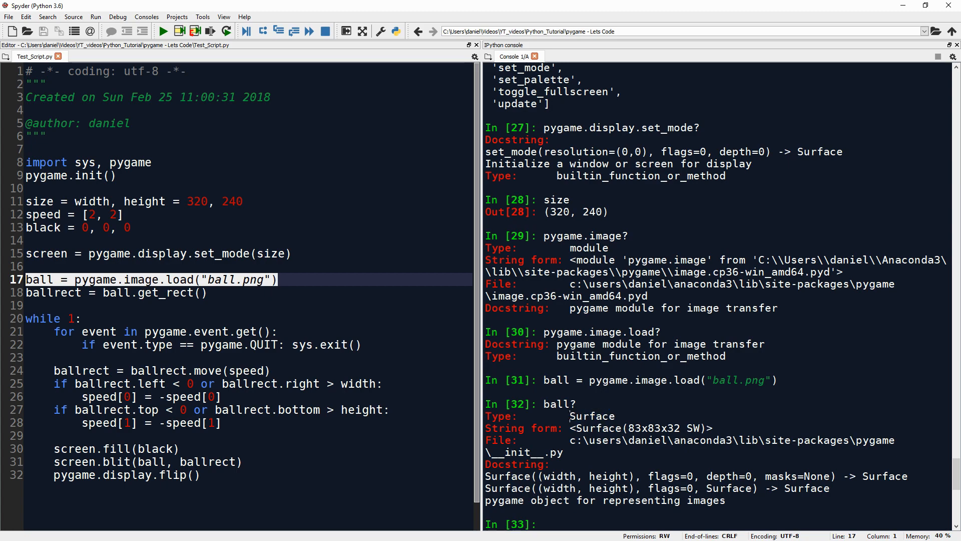
scroll("down", 3)
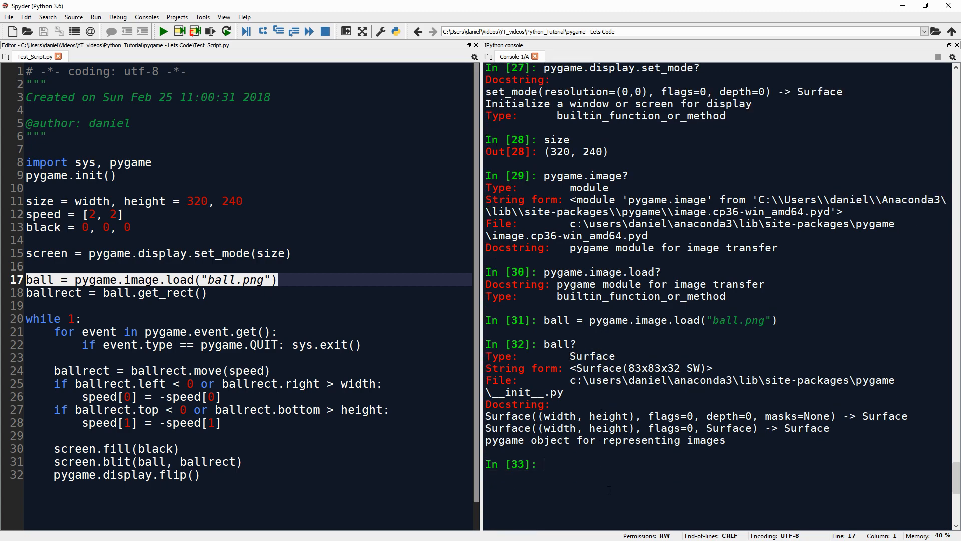
type("dir(bal")
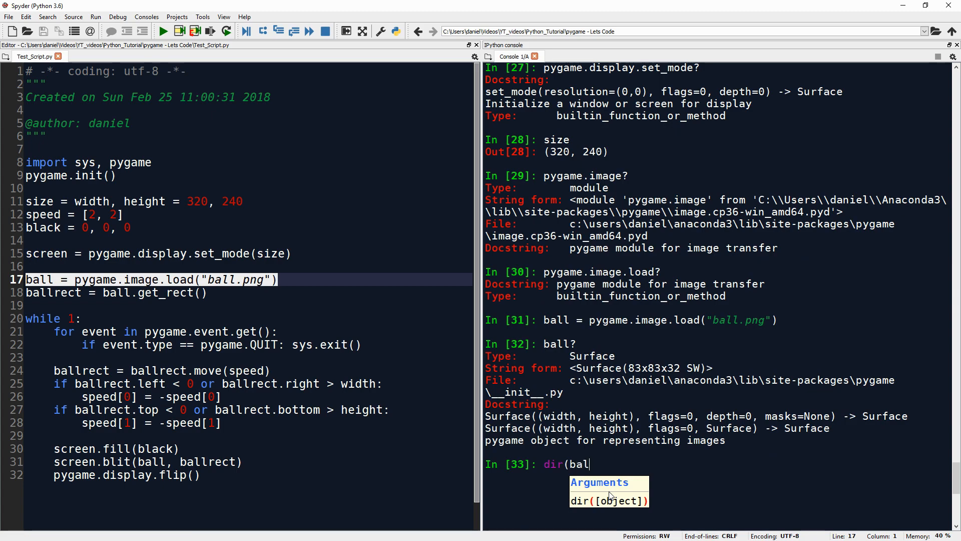
key("Return")
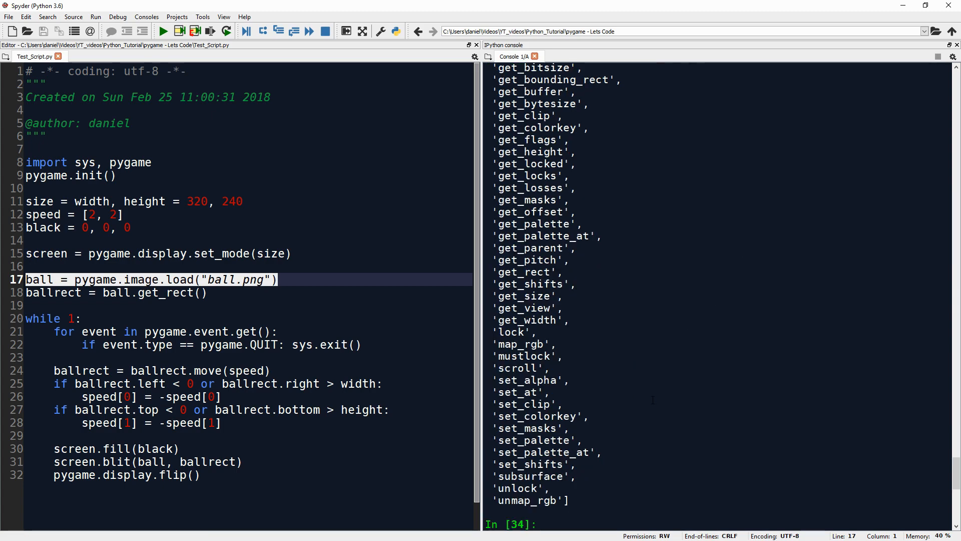
scroll("up", 3)
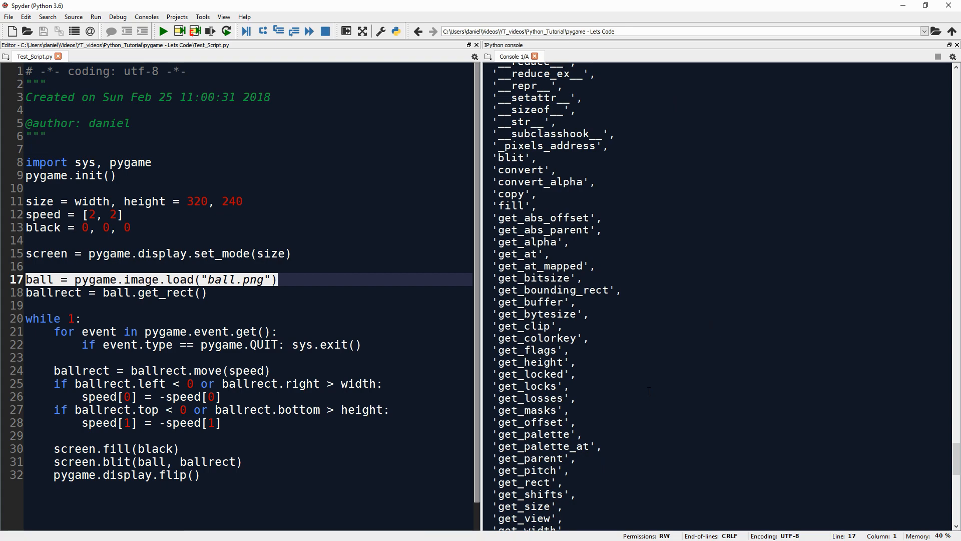
scroll("down", 3)
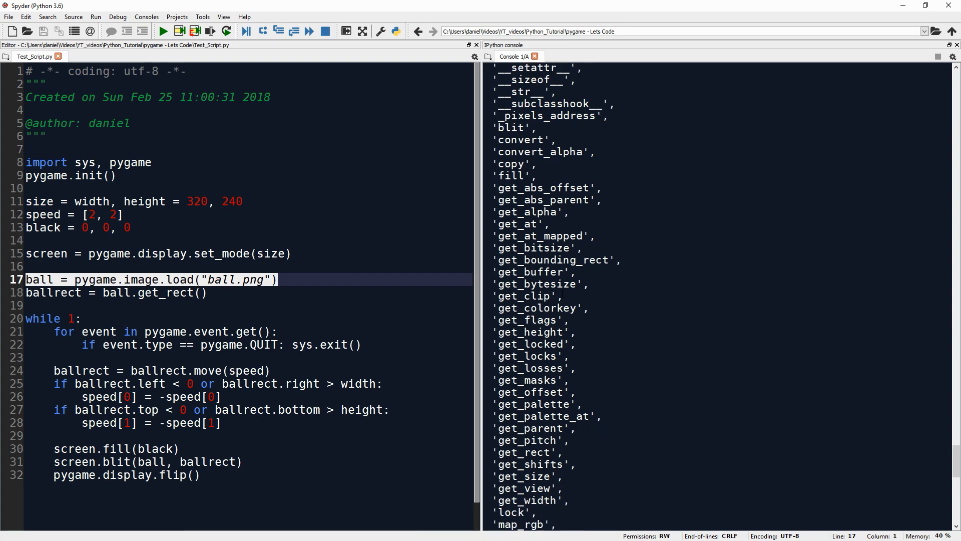
scroll("down", 3)
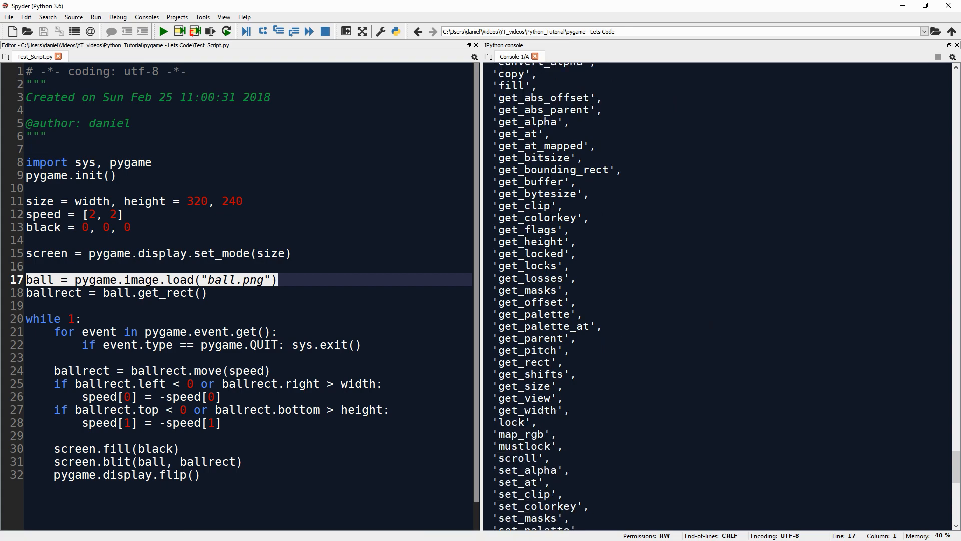
double_click(529, 361)
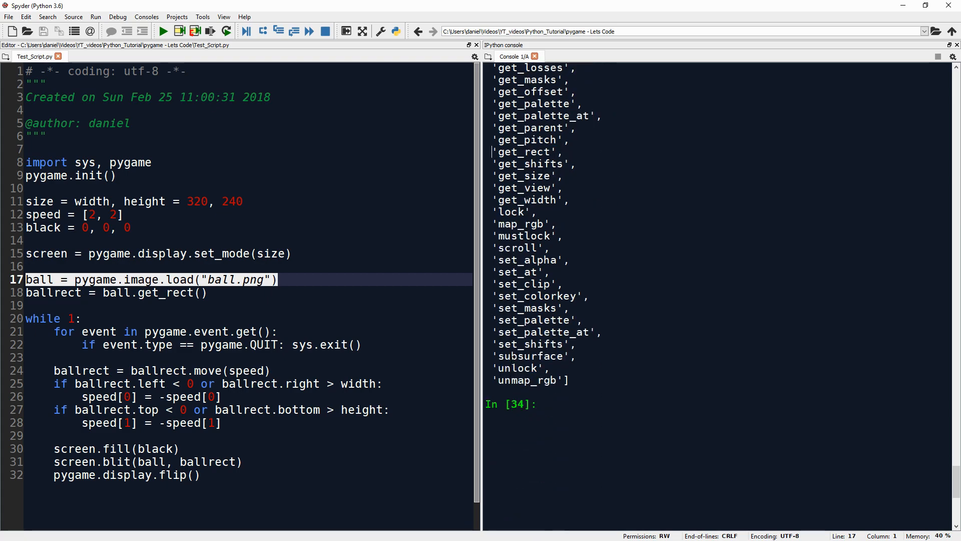
Step: Call ball.get_rect() to get <rect(0, 0, 83, 83)> and print get_rect's docstring
type("bal")
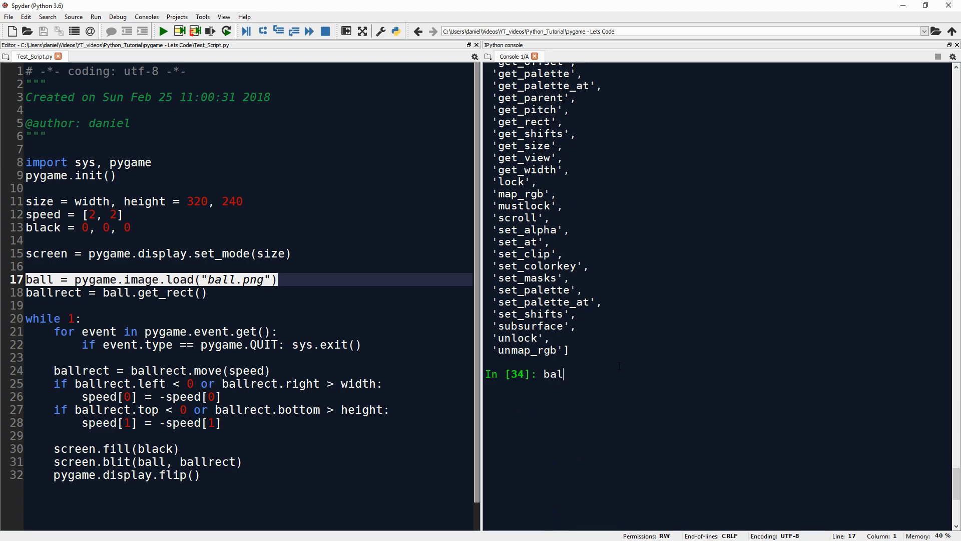
type("l.get_re")
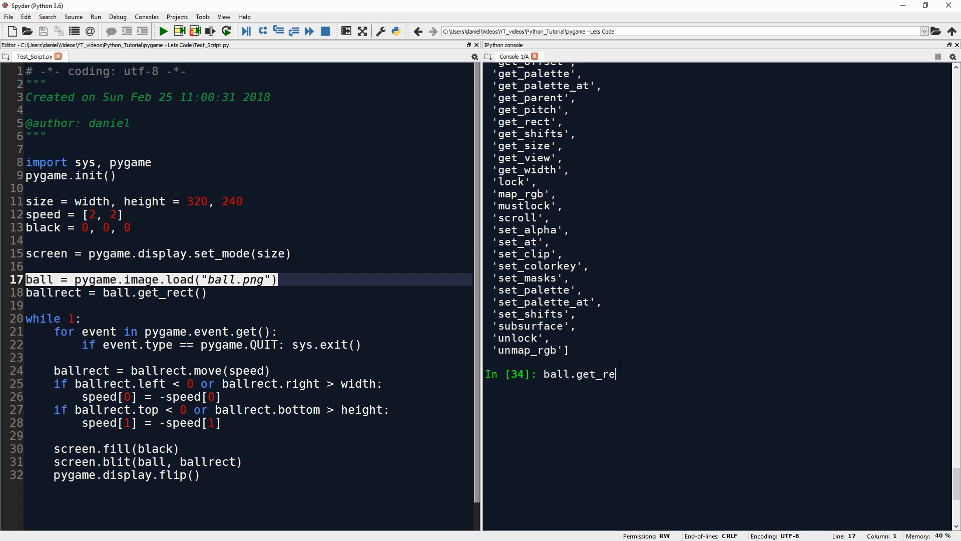
key("Return")
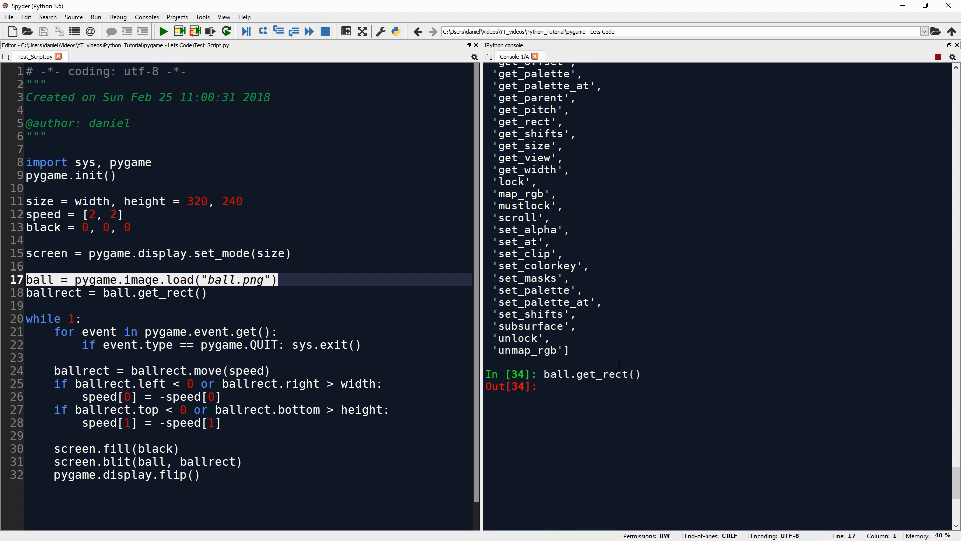
type("ball.get_rect(")
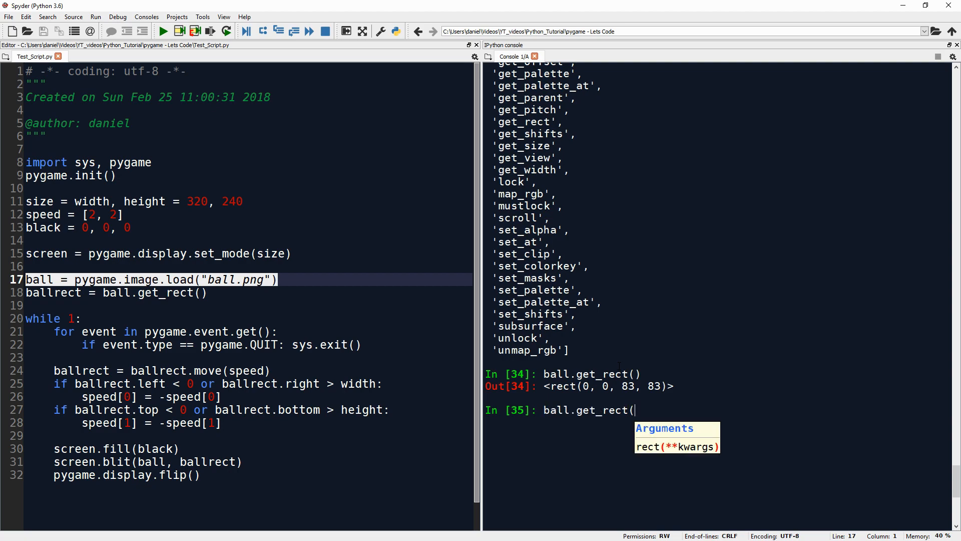
type("?")
key("Return")
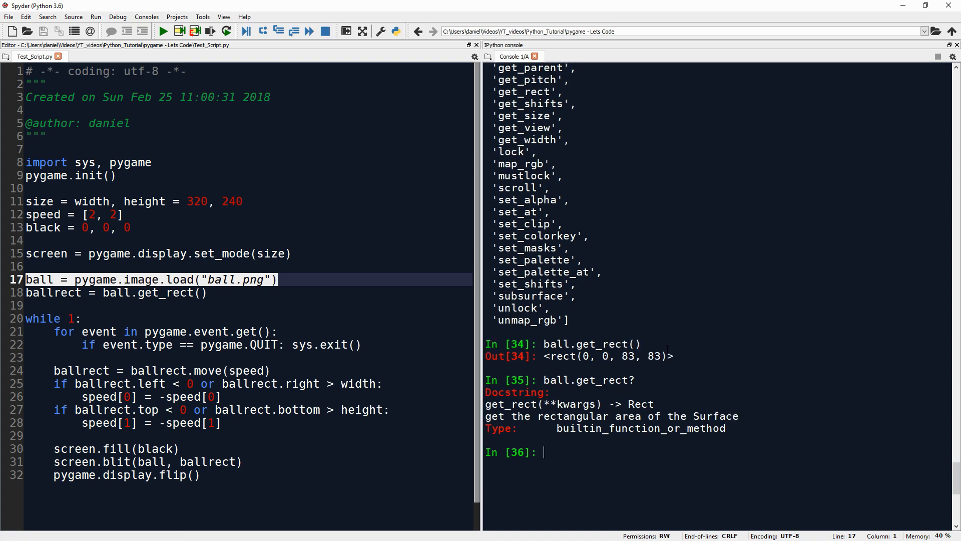
Step: Evaluate bool(1) to show it is True, explaining why the while 1 loop never ends
scroll("down", 3)
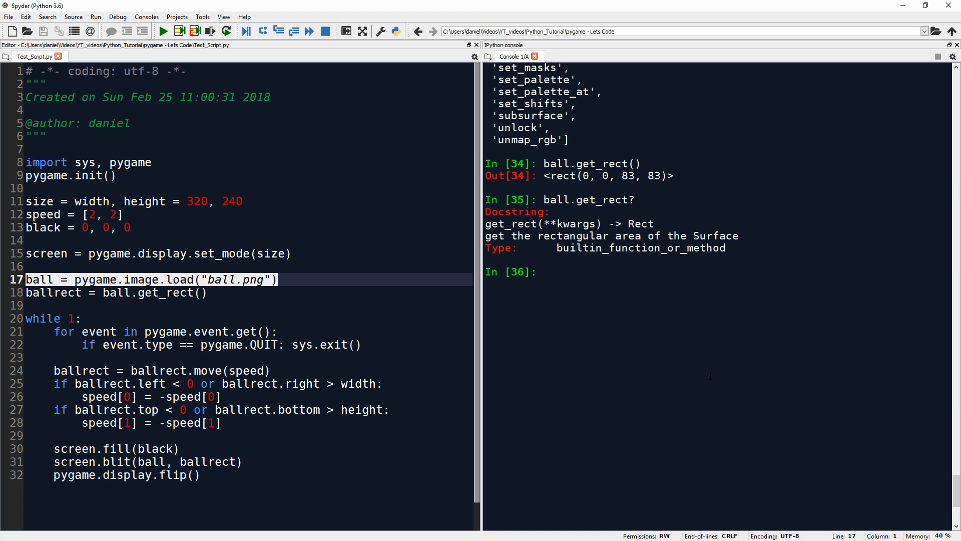
left_click(541, 272)
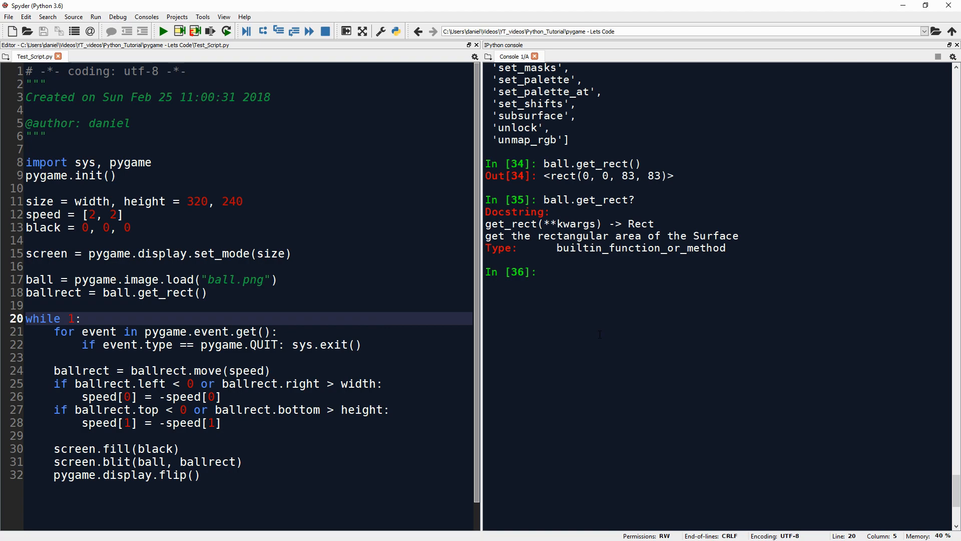
type("bool(1)")
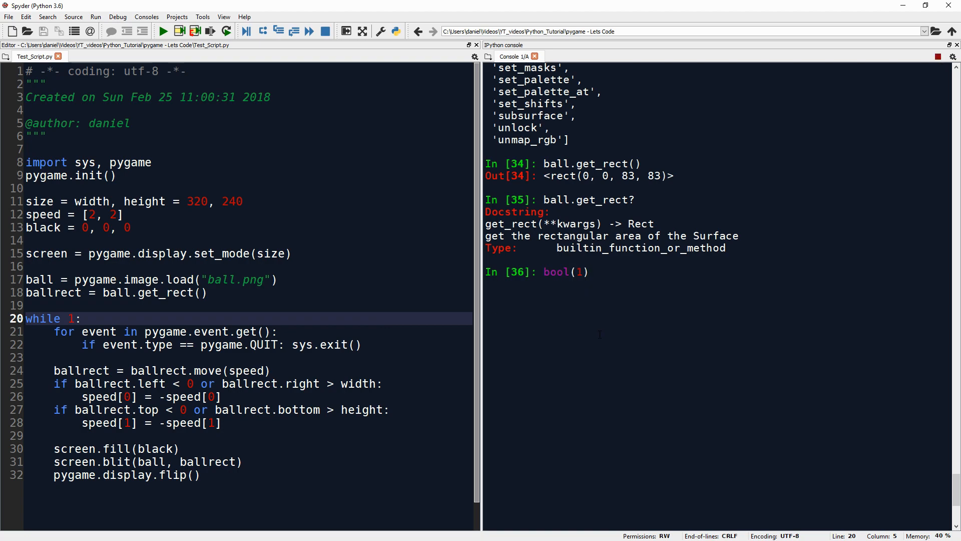
key("Return")
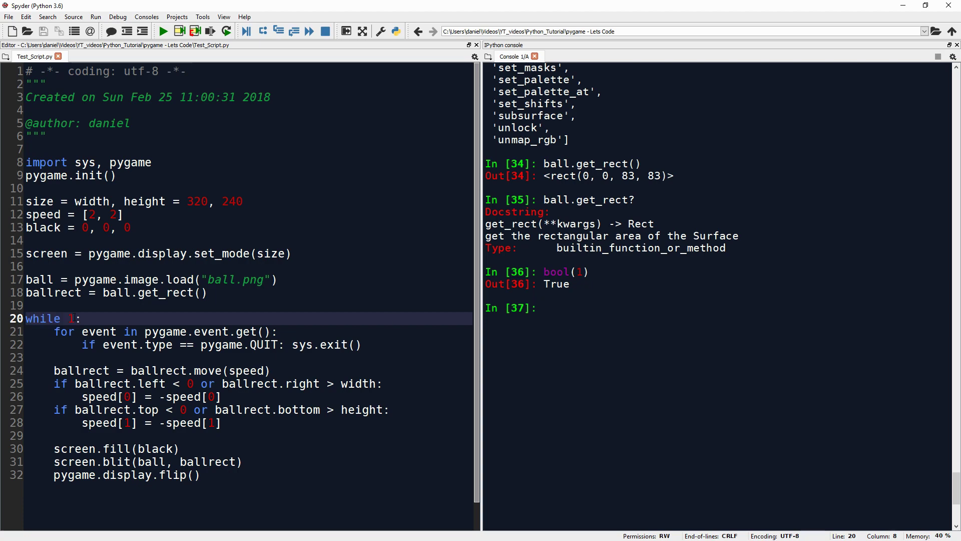
double_click(565, 271)
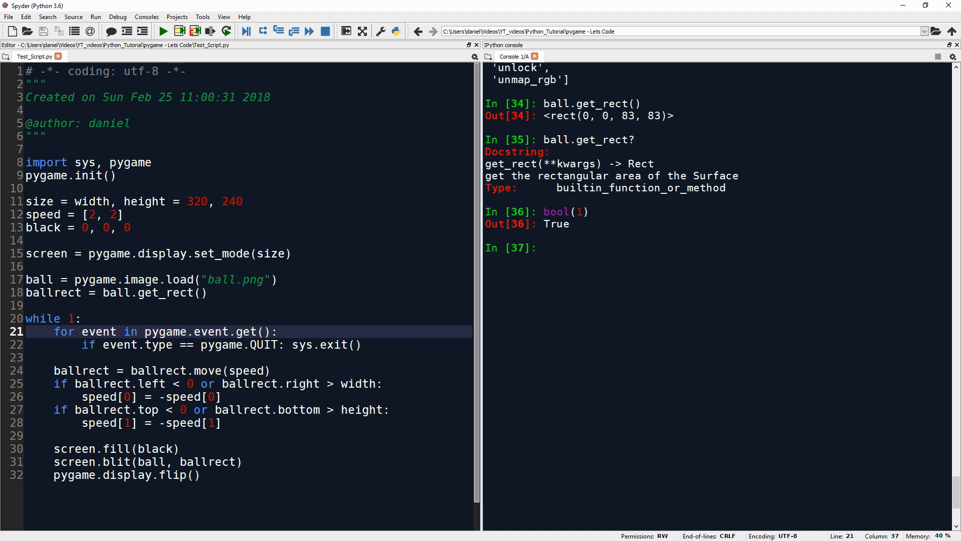
left_click(277, 331)
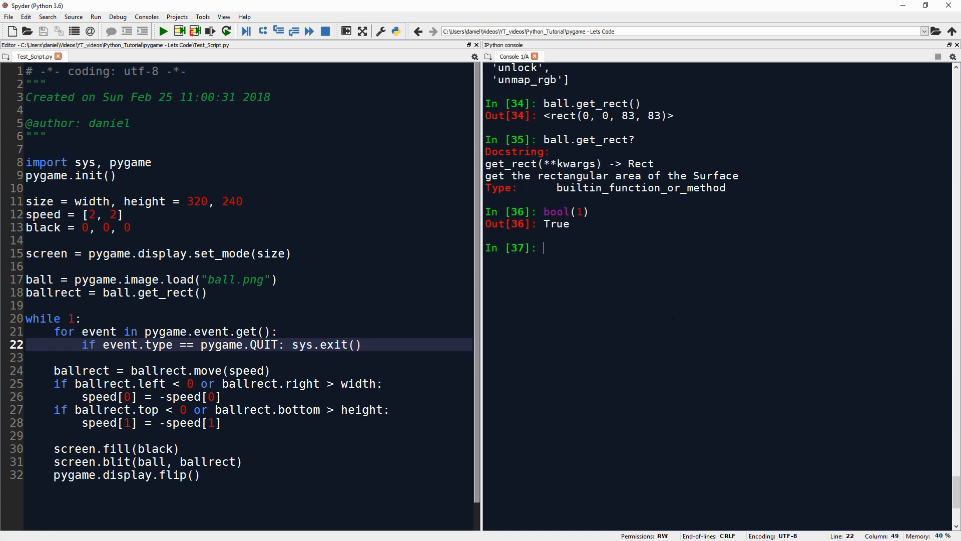
Step: Show the console help for sys, then for sys.exit, and read both docstrings
type("sys")
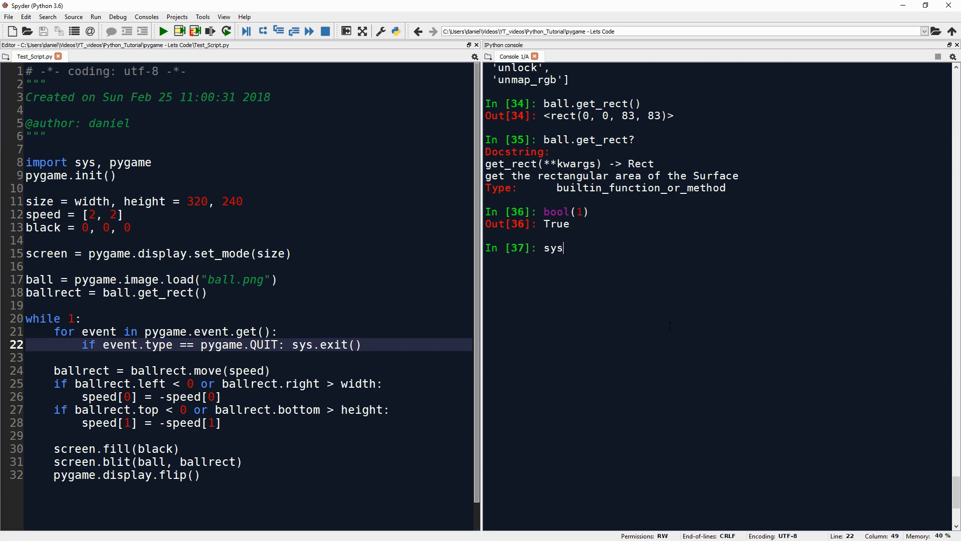
key("Return")
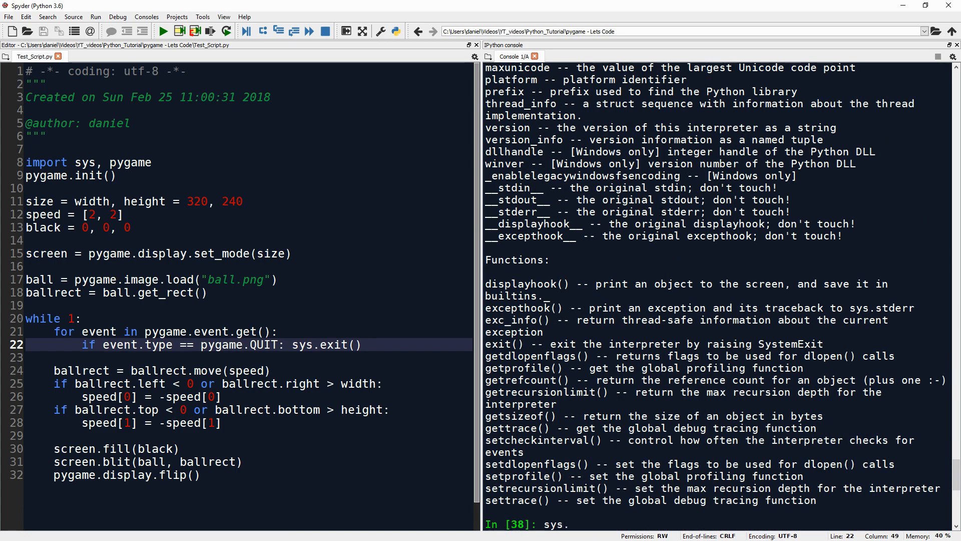
type("exit?")
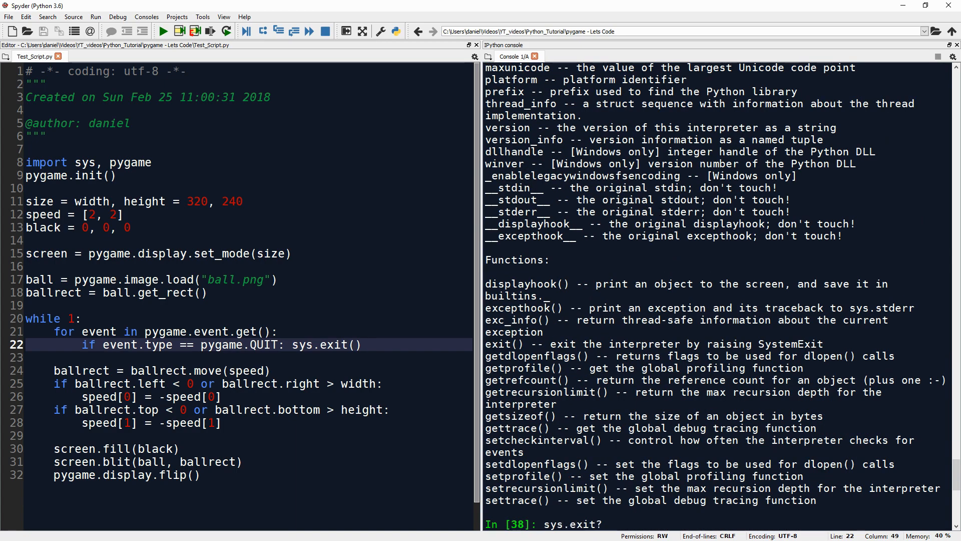
key("Return")
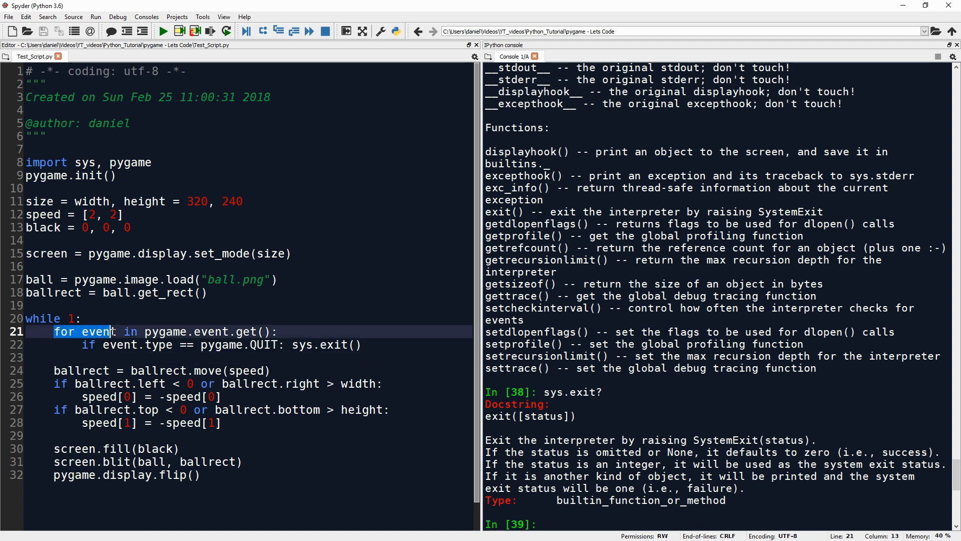
left_click(277, 331)
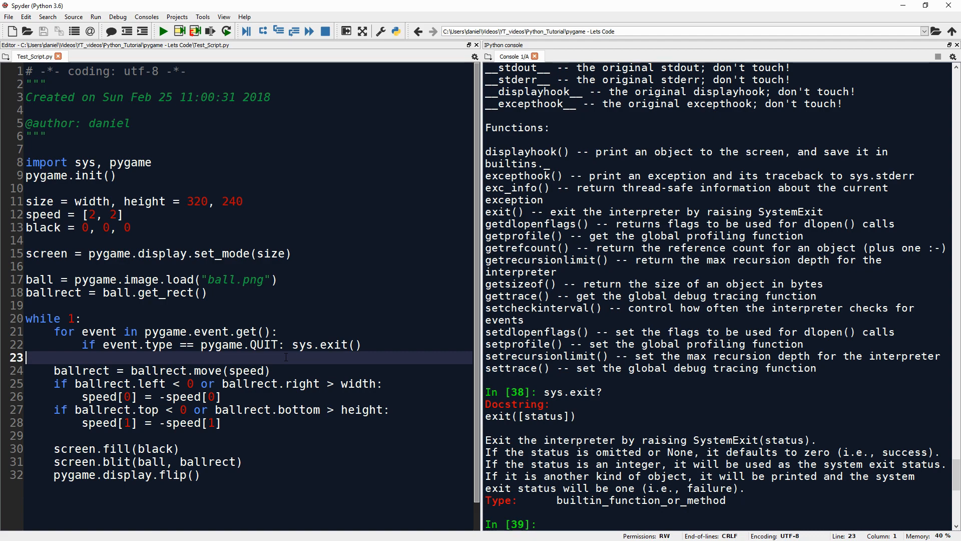
type("p")
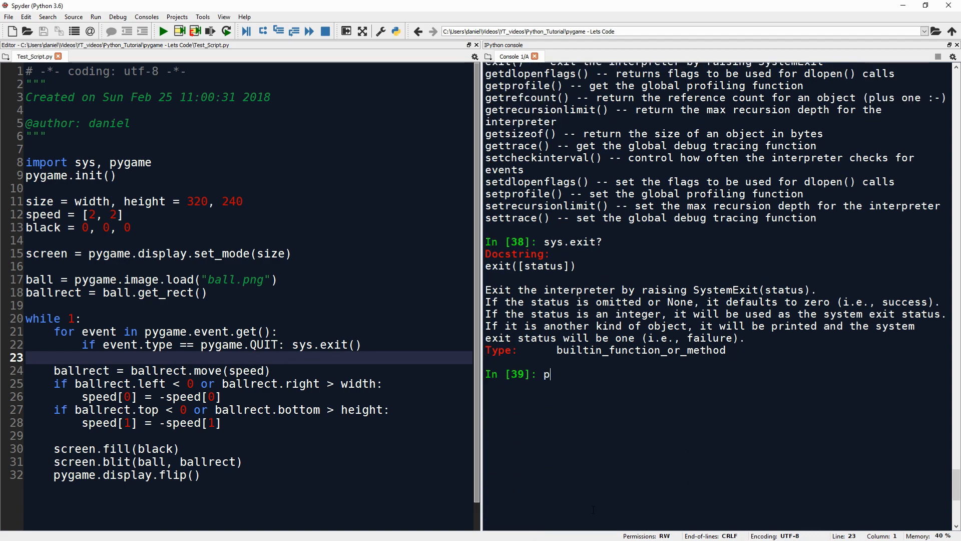
type("ygame.event?")
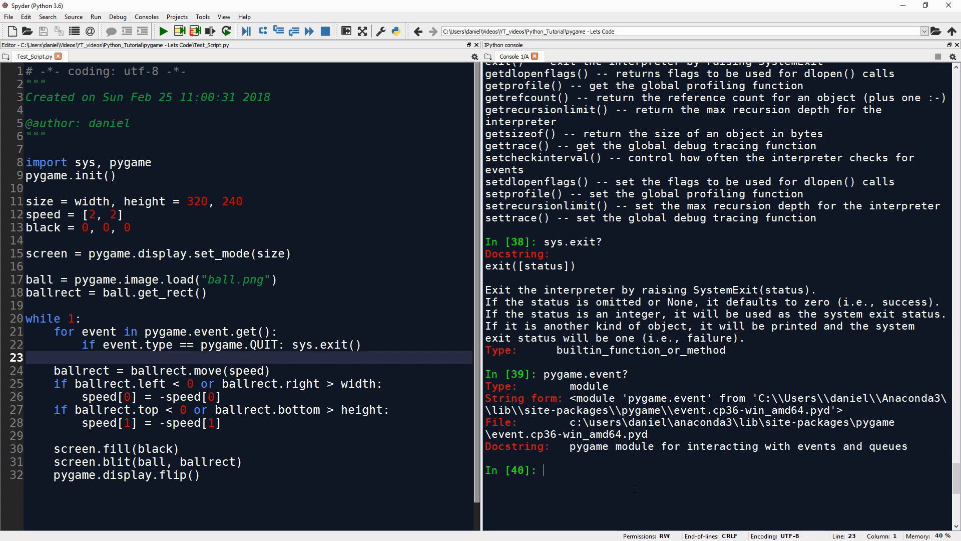
type("pygame.event.get?")
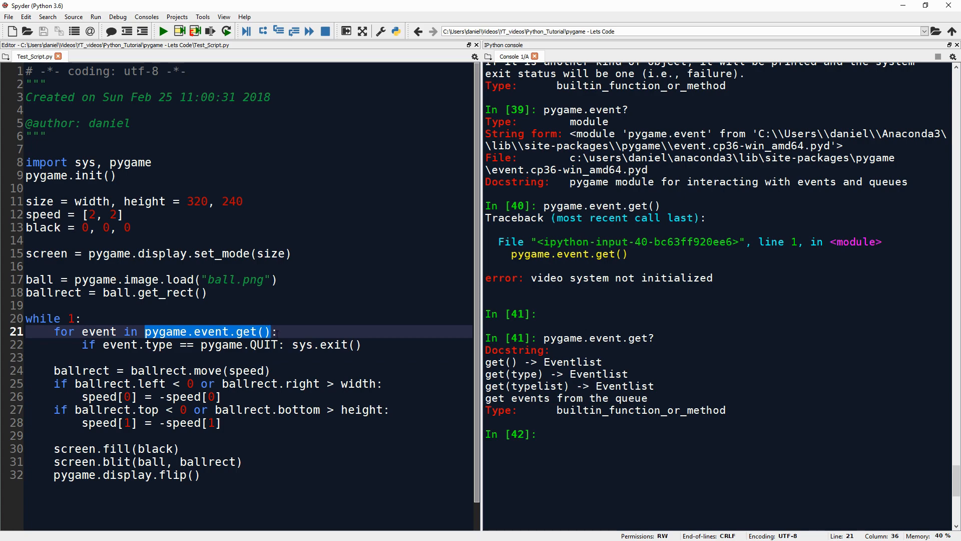
left_click(270, 331)
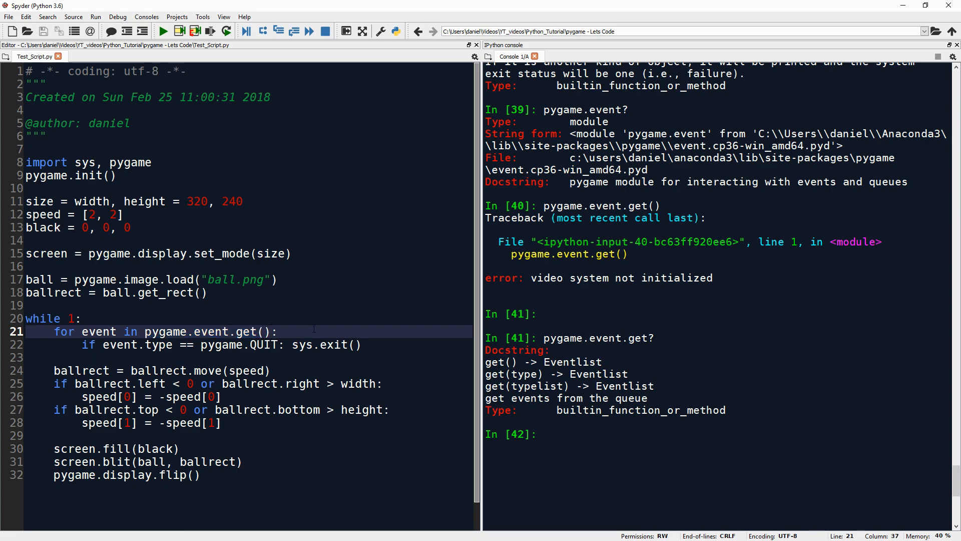
left_click(54, 331)
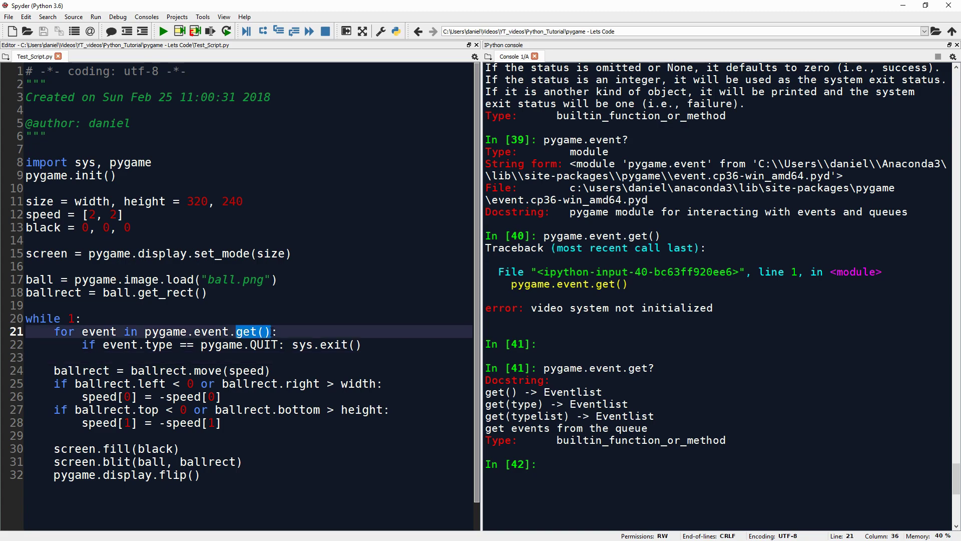
left_click(280, 331)
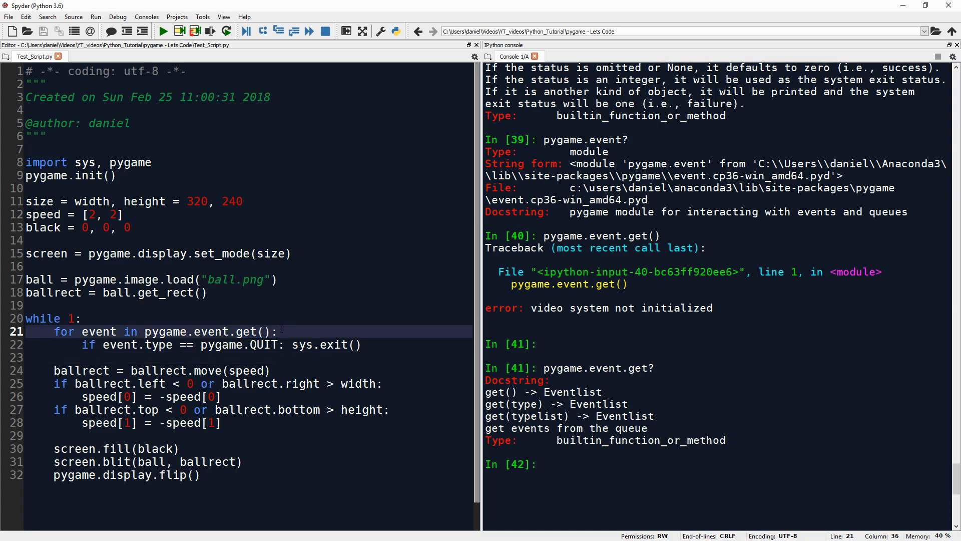
double_click(63, 332)
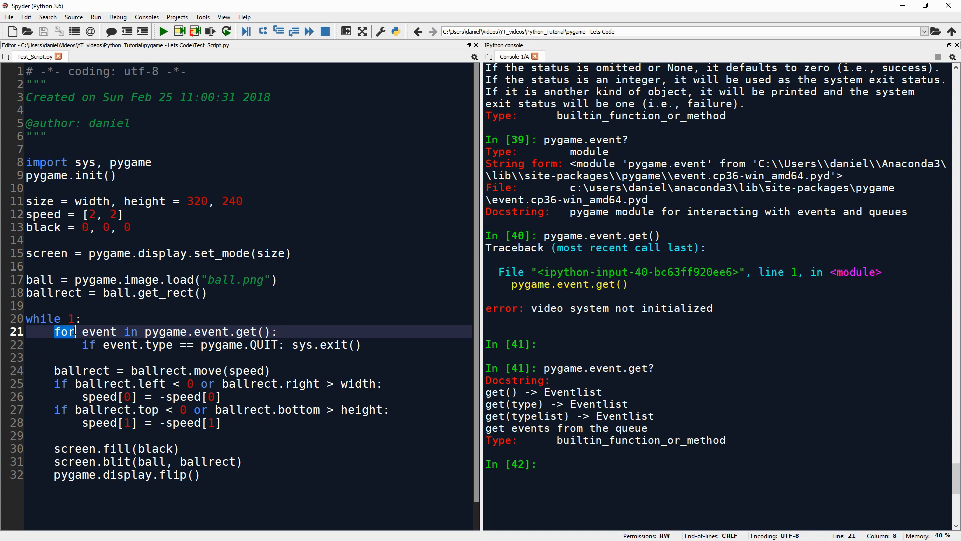
scroll("down", 3)
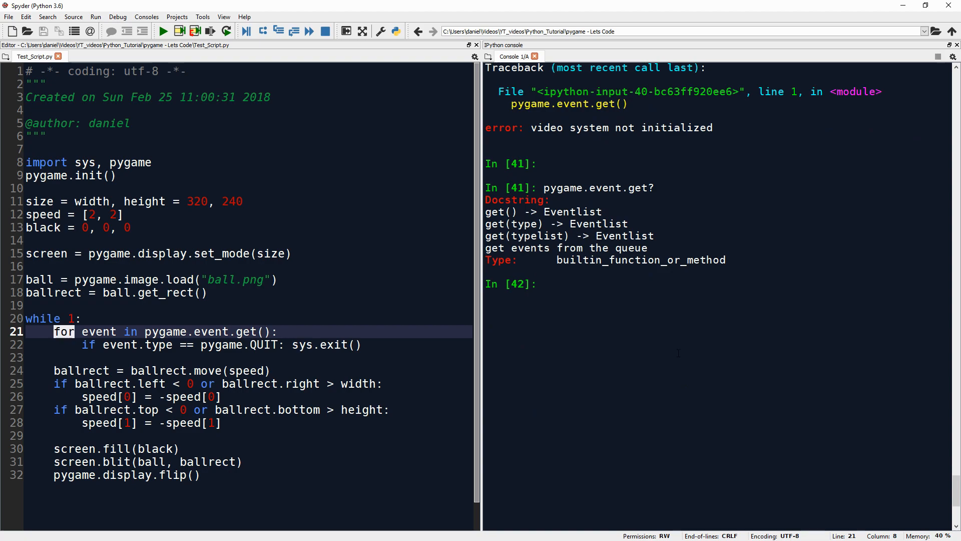
Step: Evaluate ballrect and ball in the console, seeing ballrect as <rect(0, 0, 83, 83)>
type("ballrect")
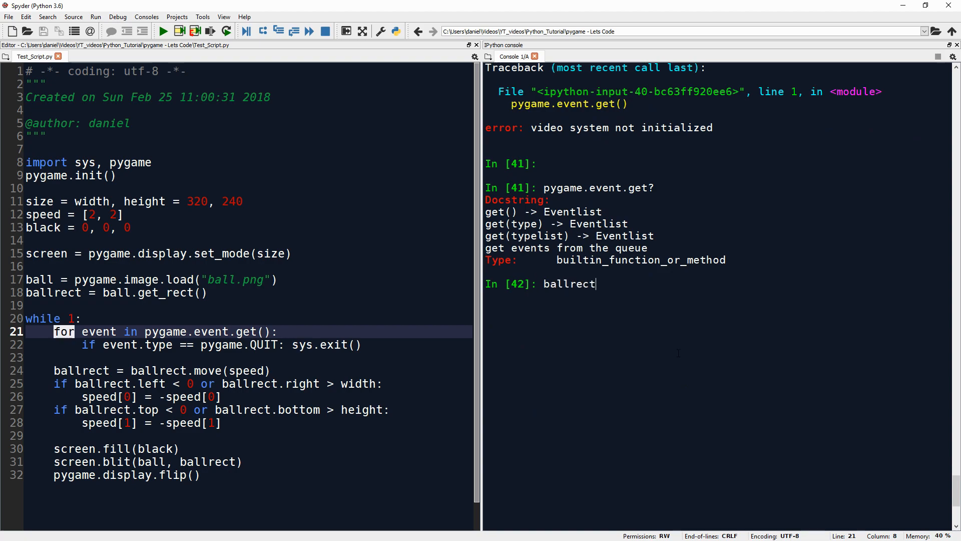
key("Return")
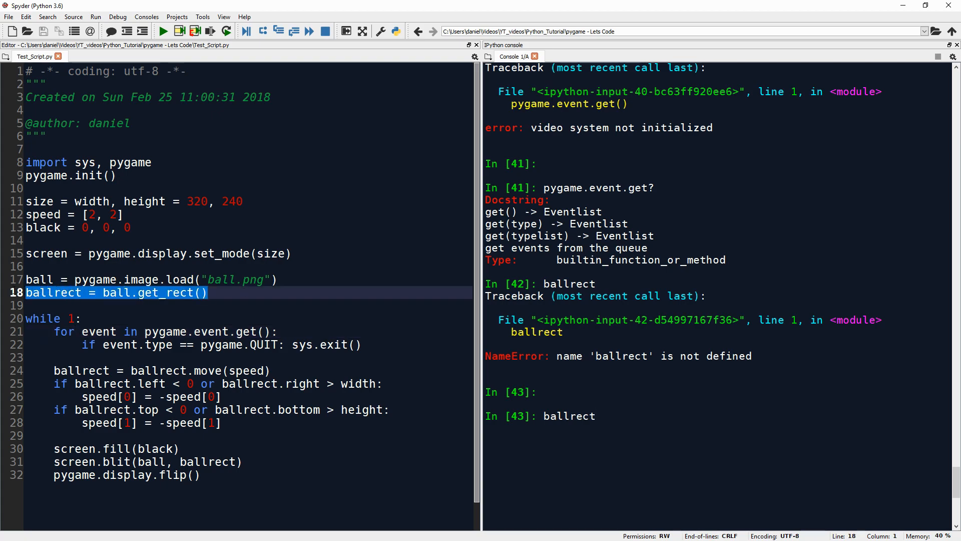
double_click(581, 416)
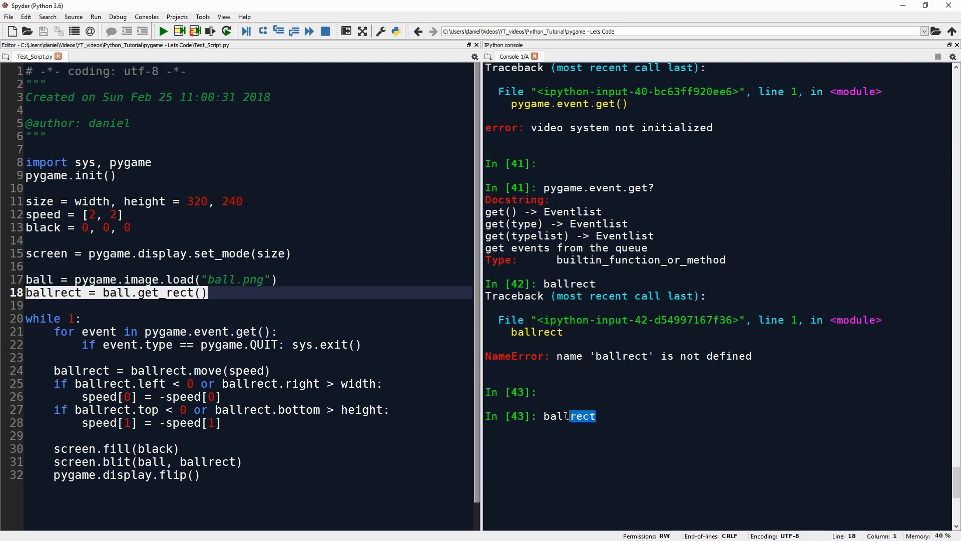
key("Return")
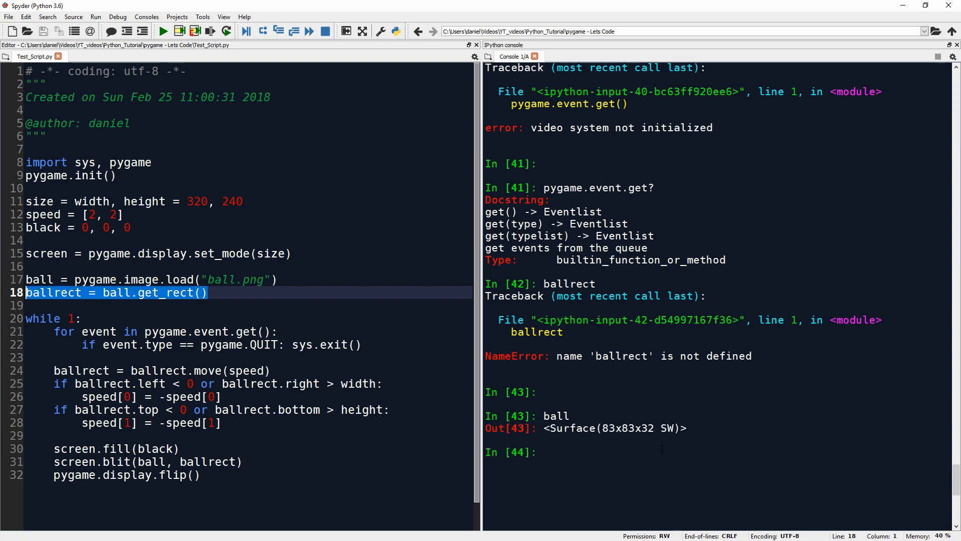
type("ballr")
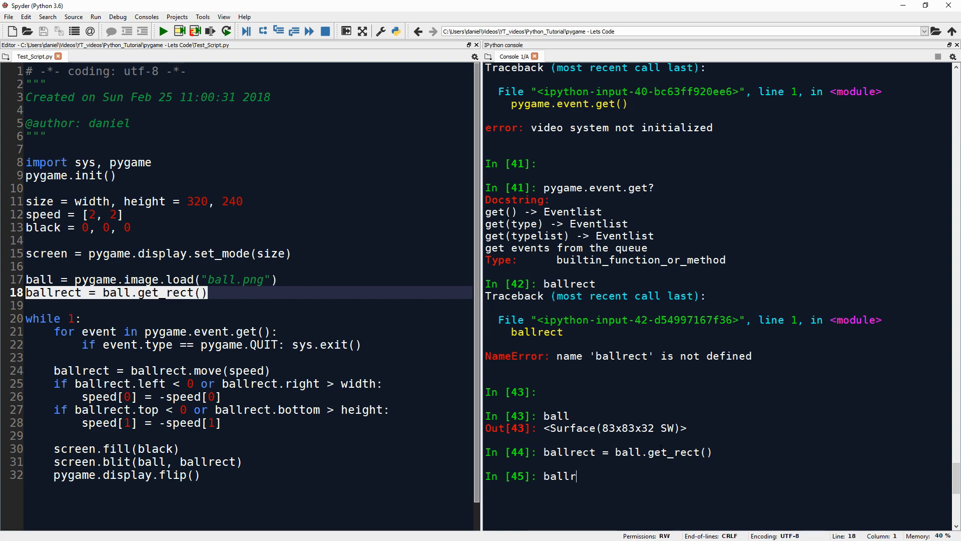
key("Return")
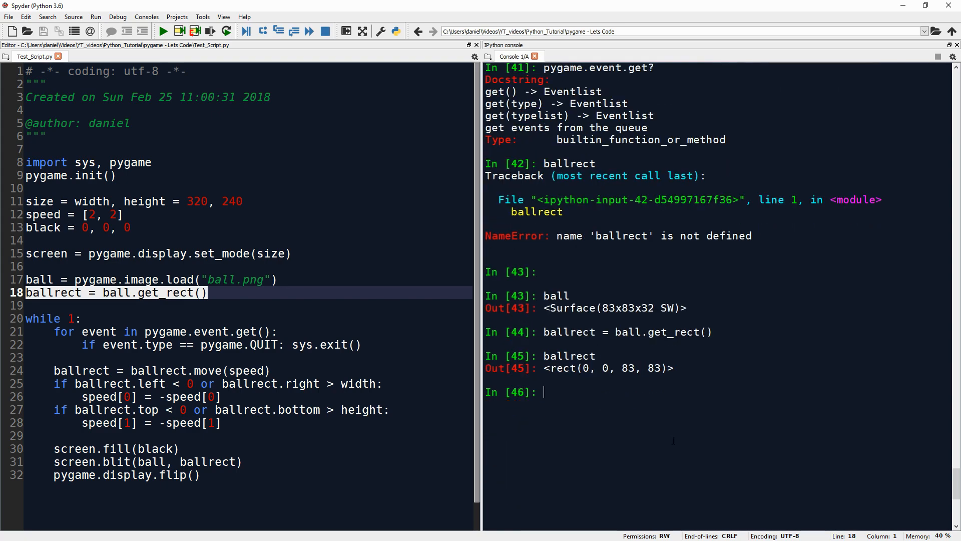
scroll("up", 3)
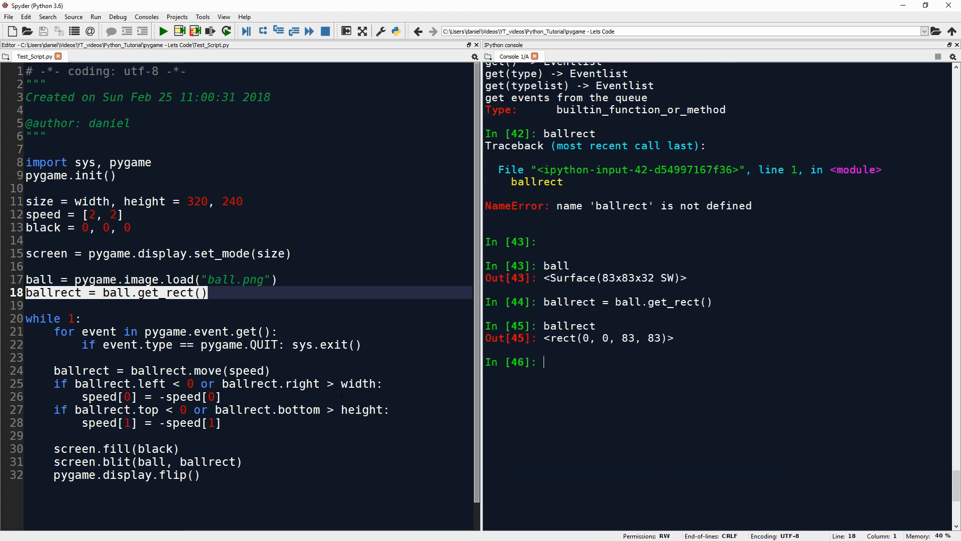
Step: Look up ballrect.move's help and review the speed values and vertical flip in the script
type("ballrect.move?")
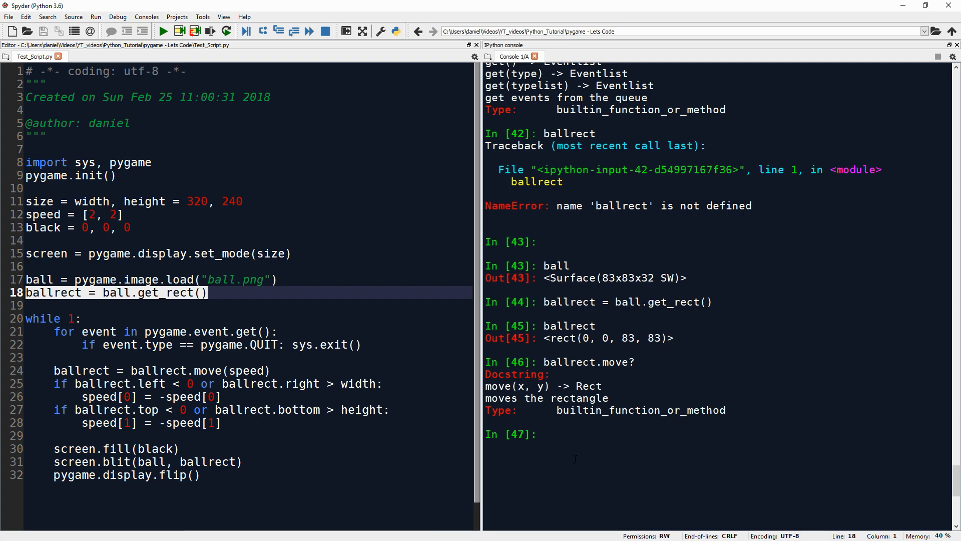
scroll("up", 3)
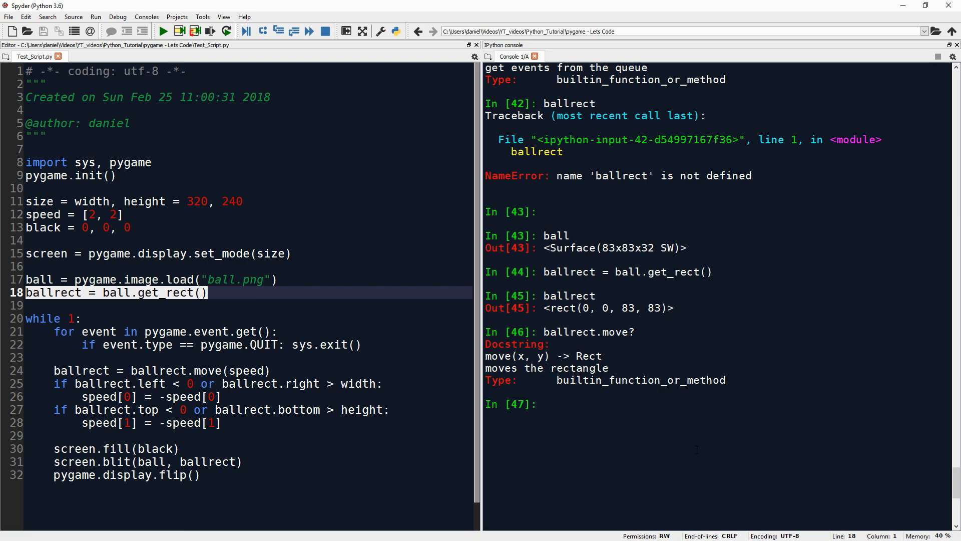
double_click(525, 356)
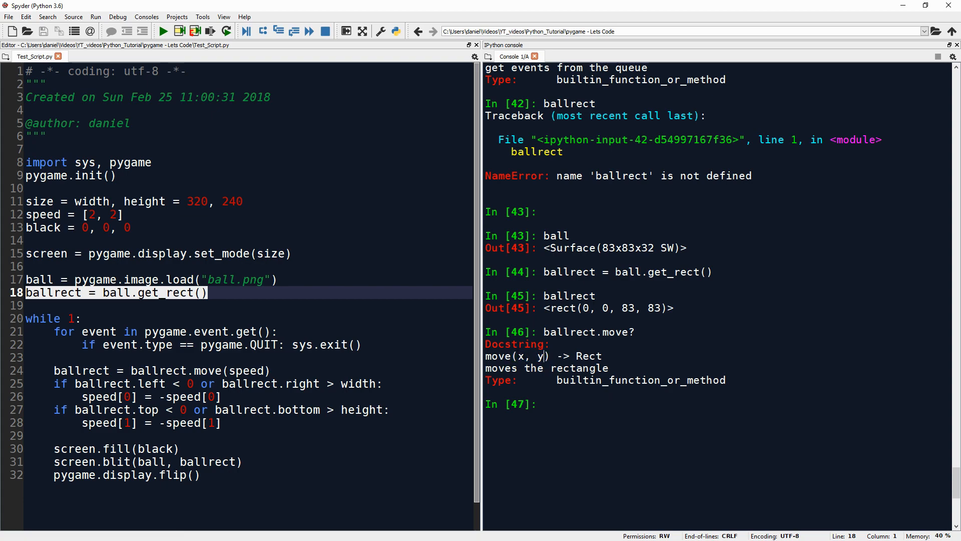
left_click(95, 214)
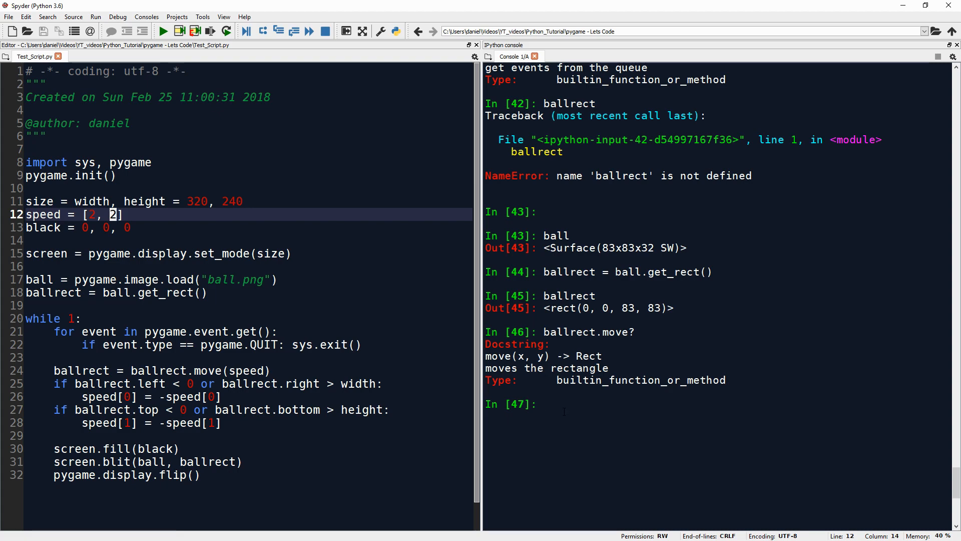
left_click(541, 404)
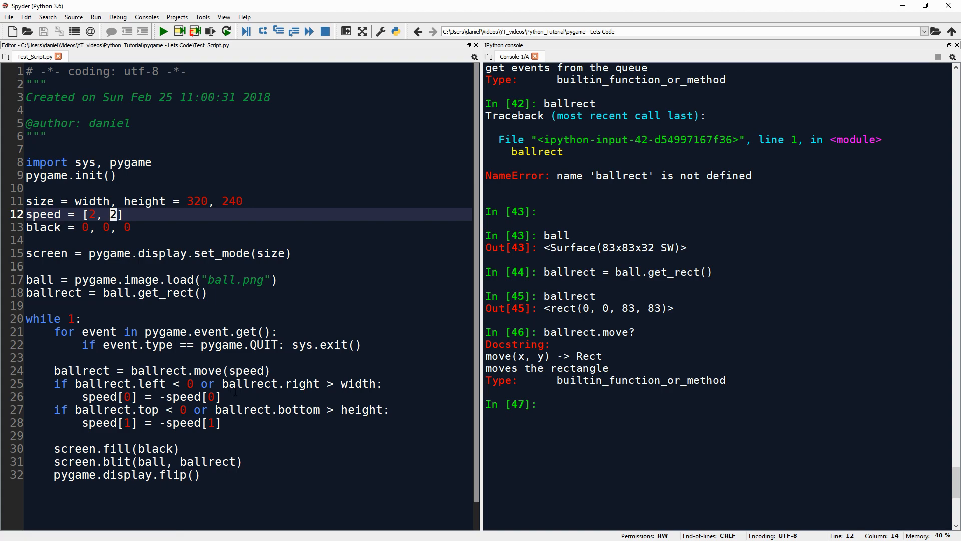
left_click(211, 423)
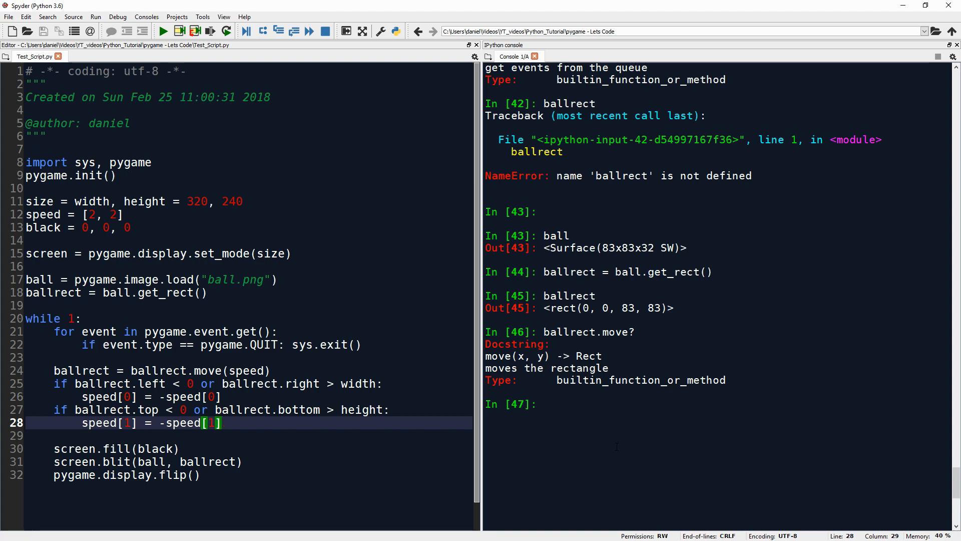
Step: Evaluate ballrect.left in the console, first wrongly as a call, then as 0
type("ballrect.left")
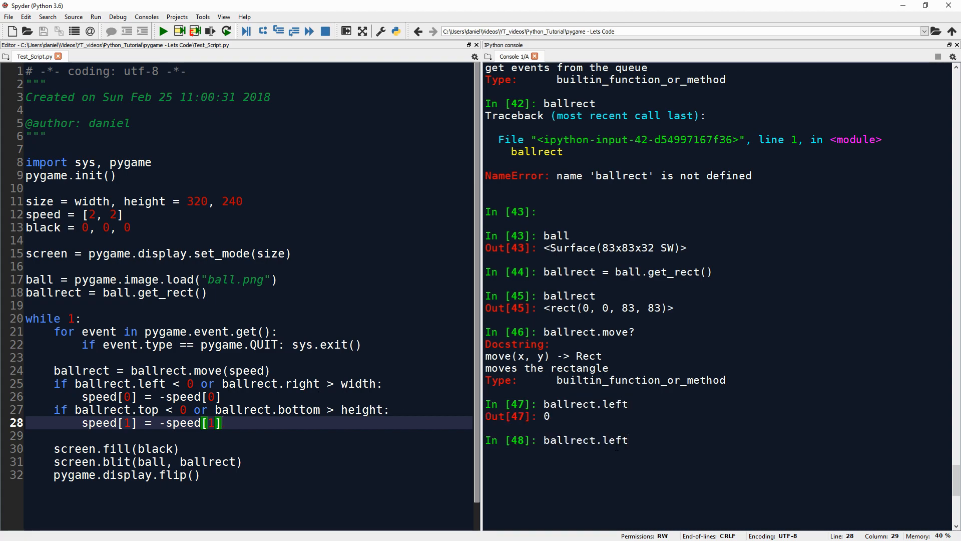
key("Return")
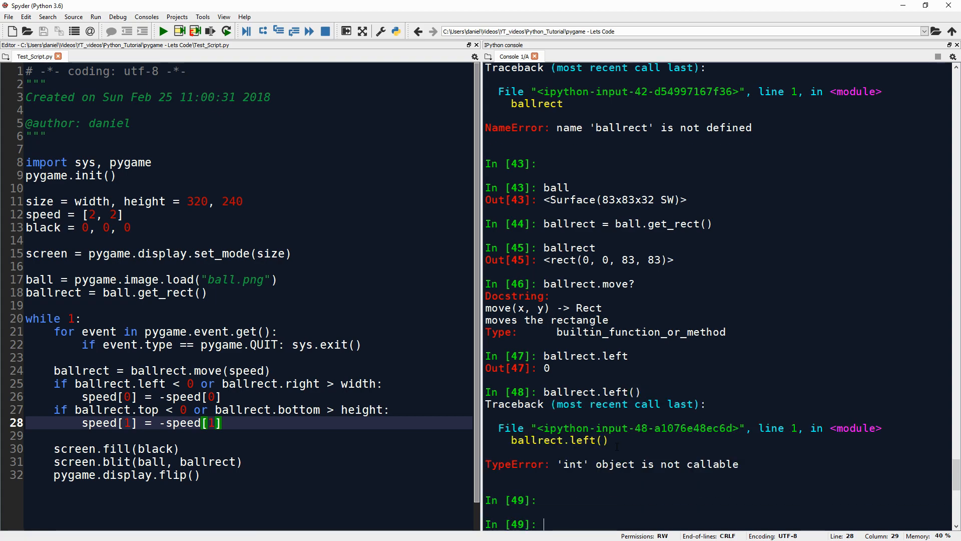
type("ballrect.left()")
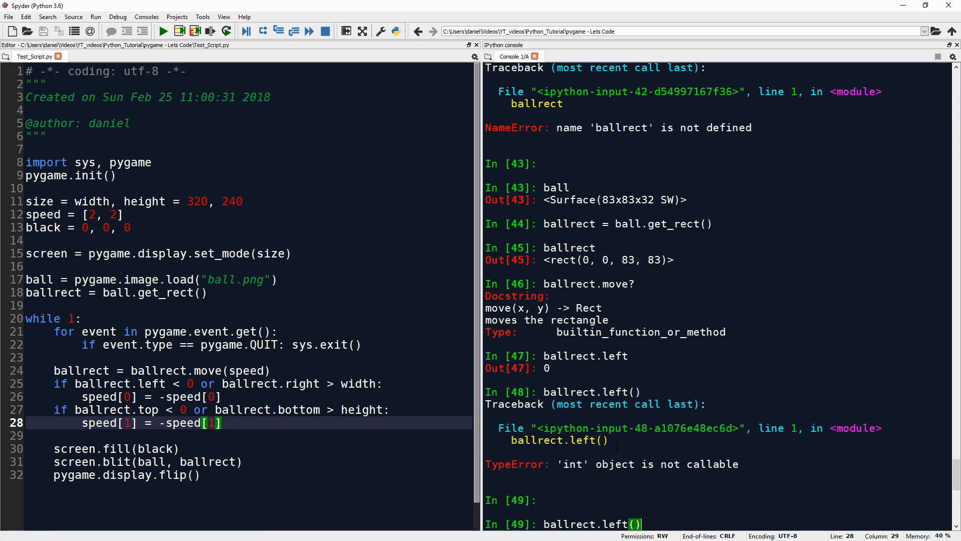
key("Return")
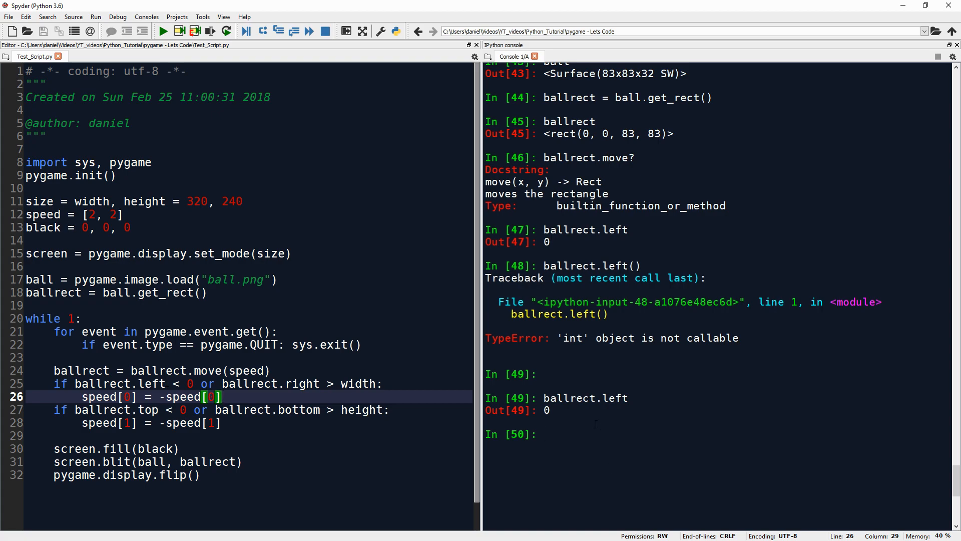
double_click(605, 398)
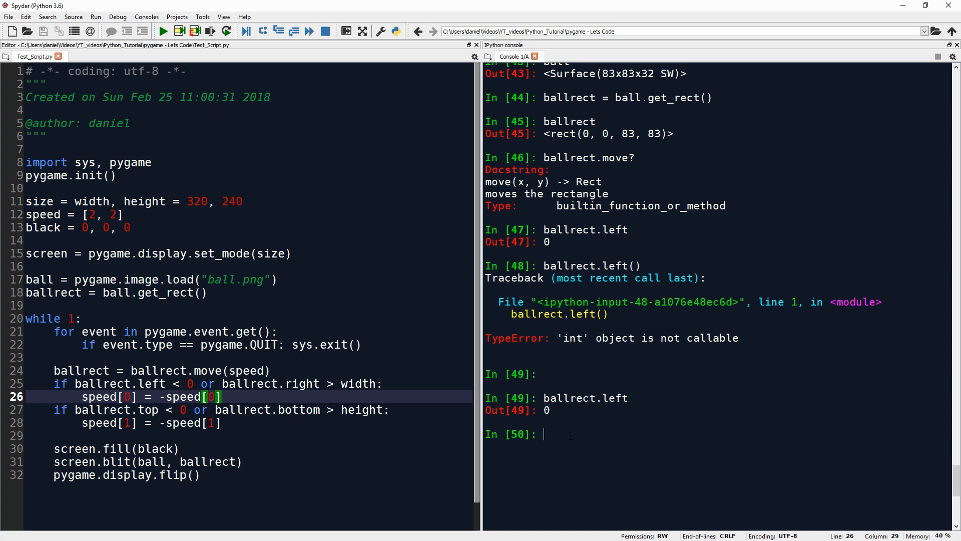
Step: Evaluate ballrect.right in the console, after a 'reft' typo, getting 83
type("ballrect.left")
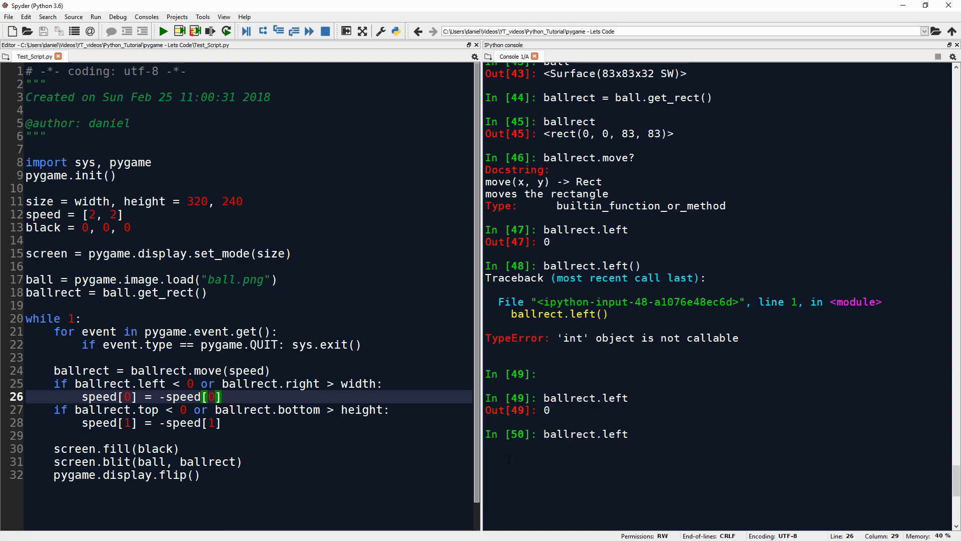
key("BackSpace")
type("r")
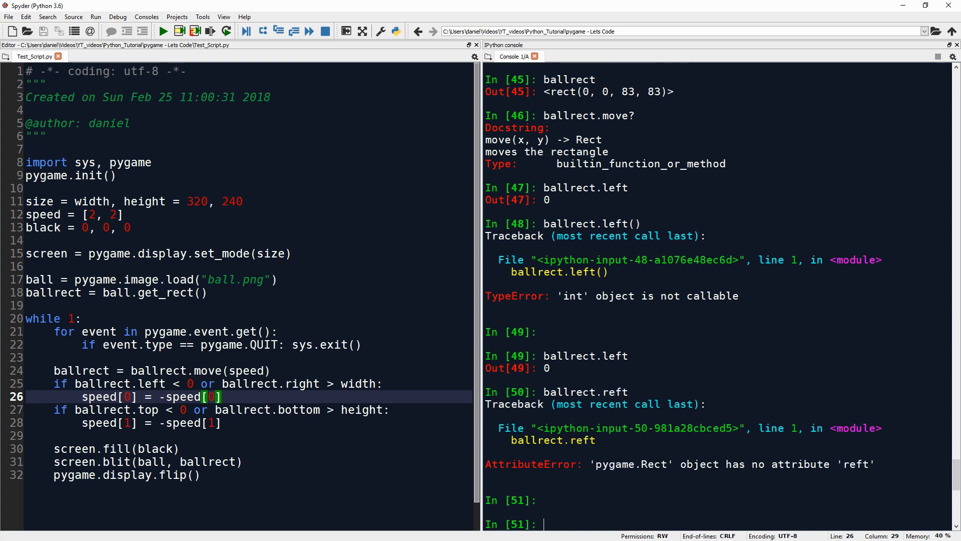
type("ballrect.ref")
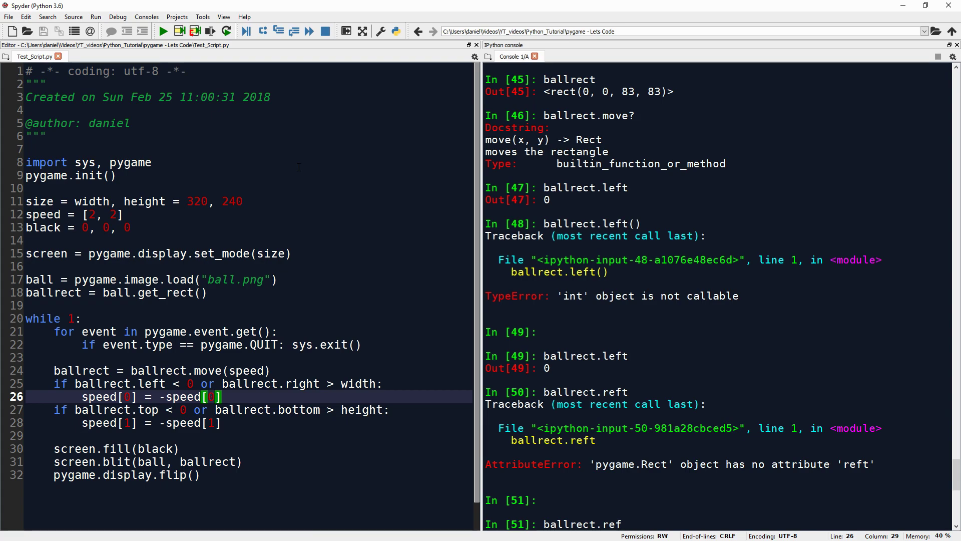
type("ight")
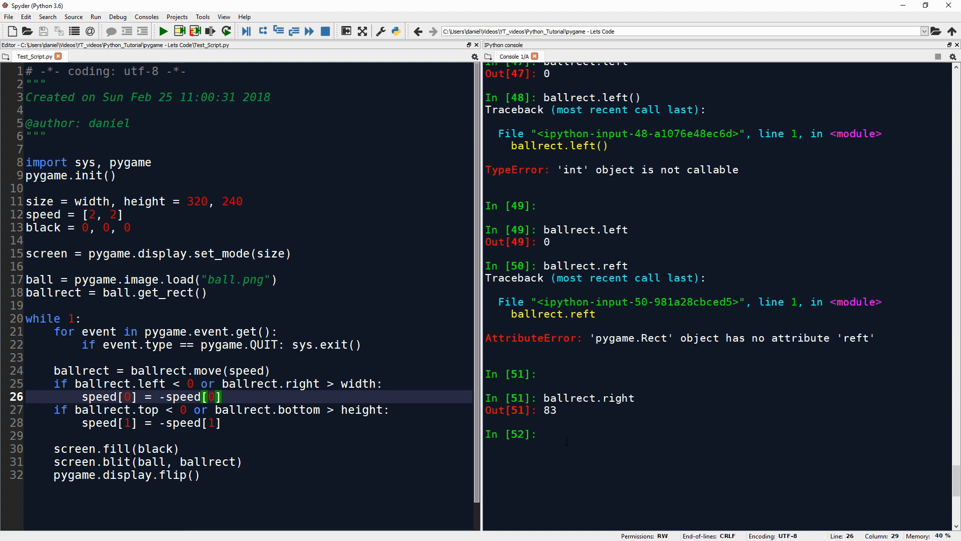
Step: Highlight the 83 result and ballrect.right in the wall-bounce test
double_click(197, 201)
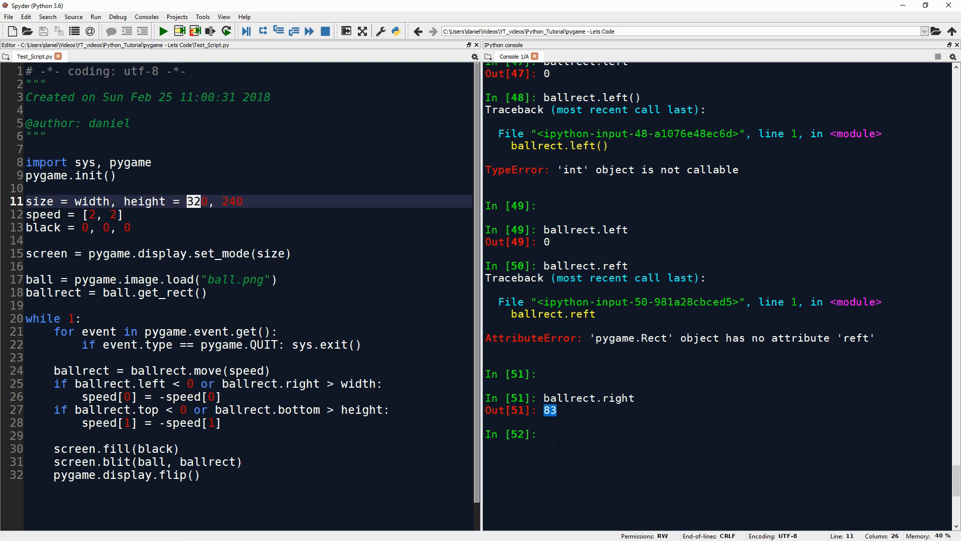
left_click(541, 433)
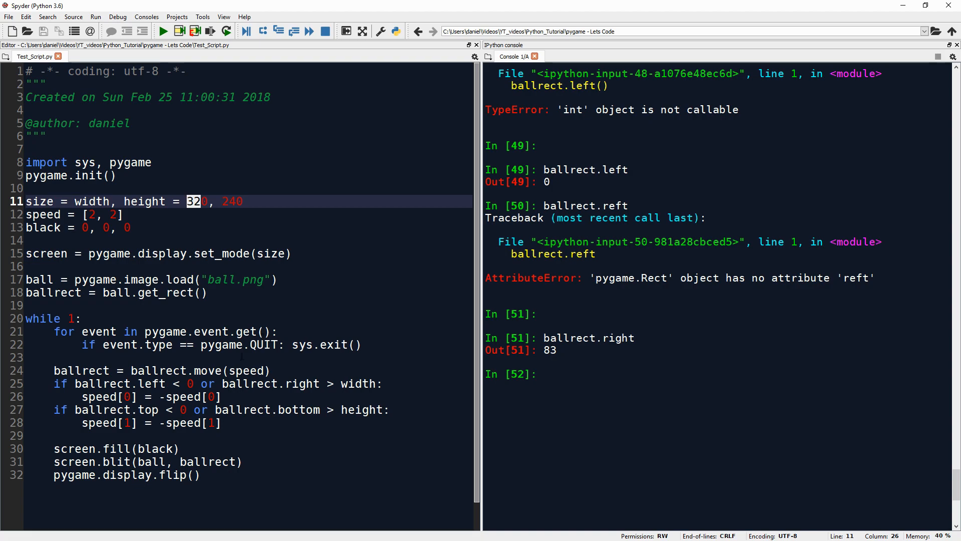
left_click(541, 373)
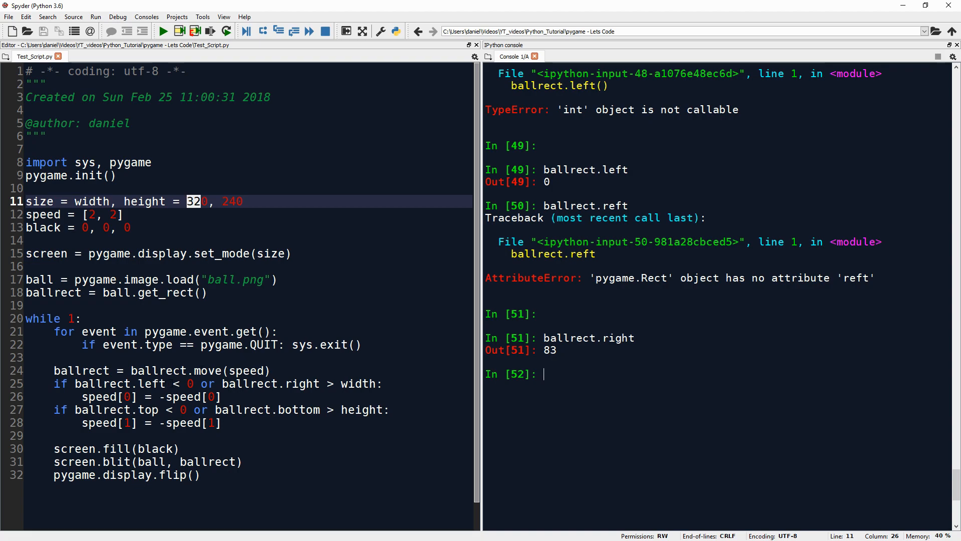
double_click(251, 383)
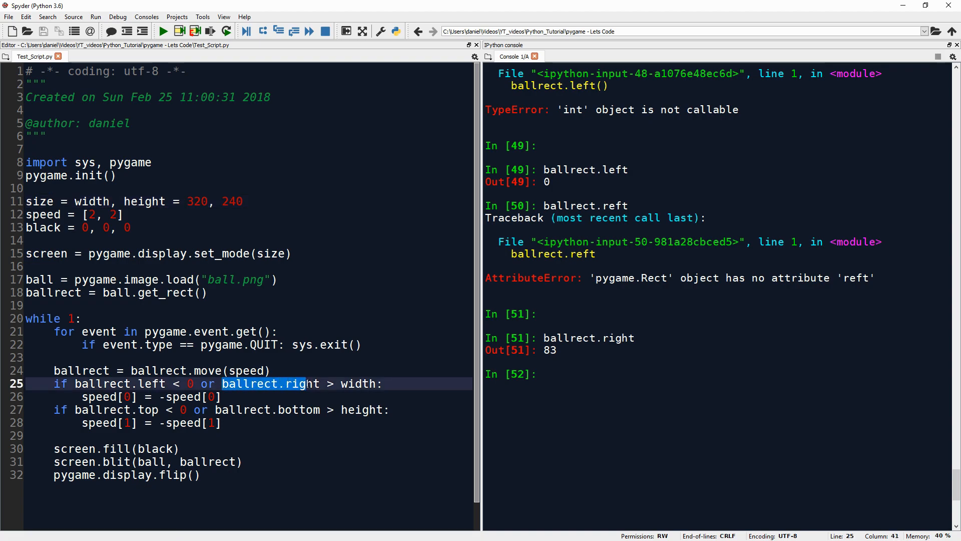
double_click(302, 384)
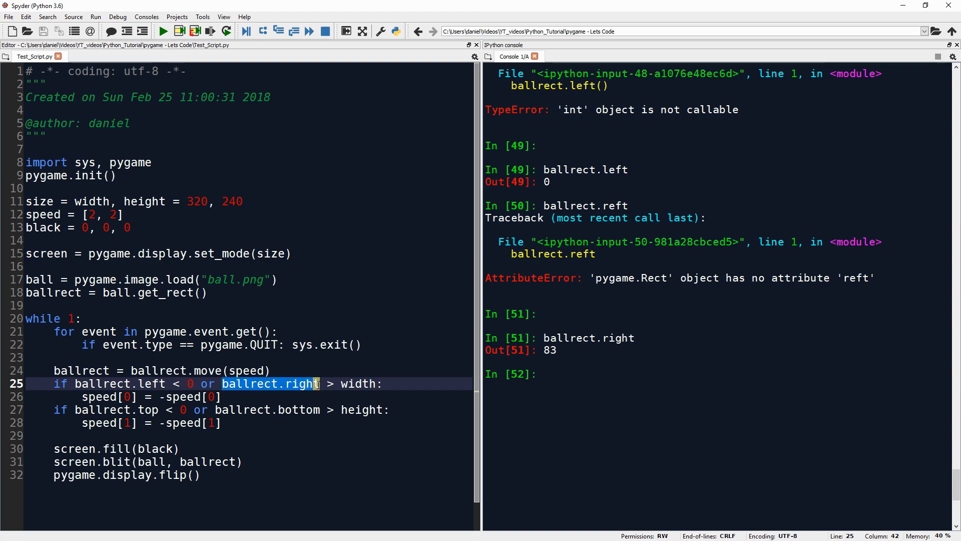
Step: Read through the horizontal bounce condition on line 25 and its speed reversal on line 26
left_click(318, 383)
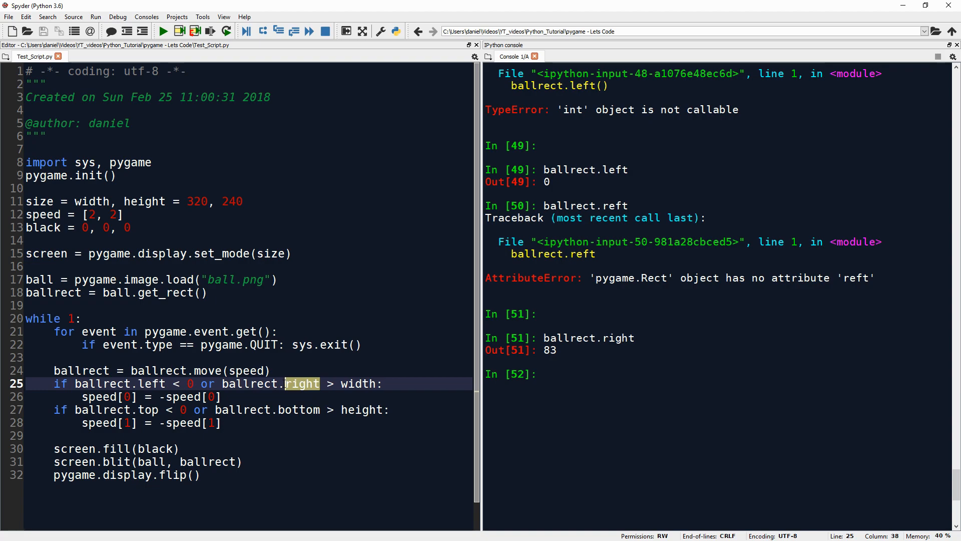
left_click(384, 383)
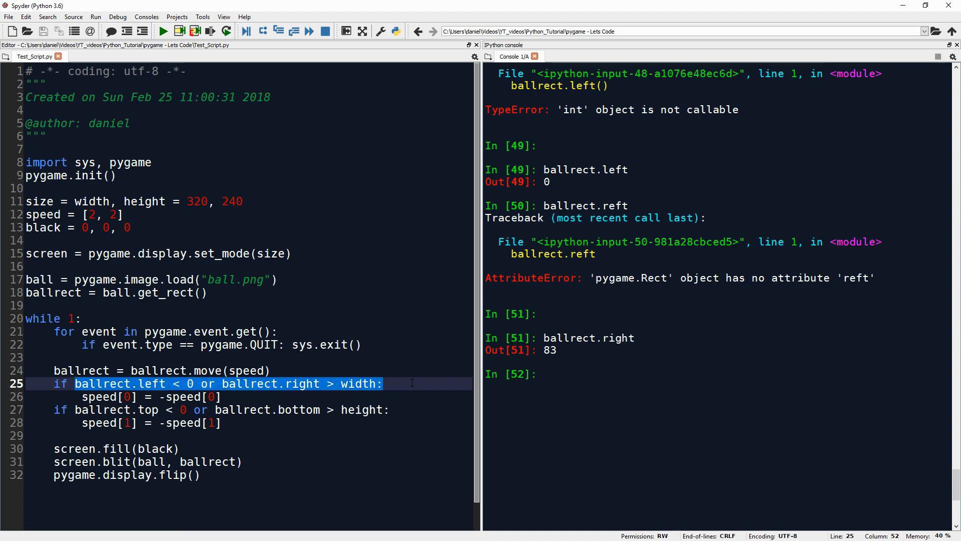
left_click(76, 383)
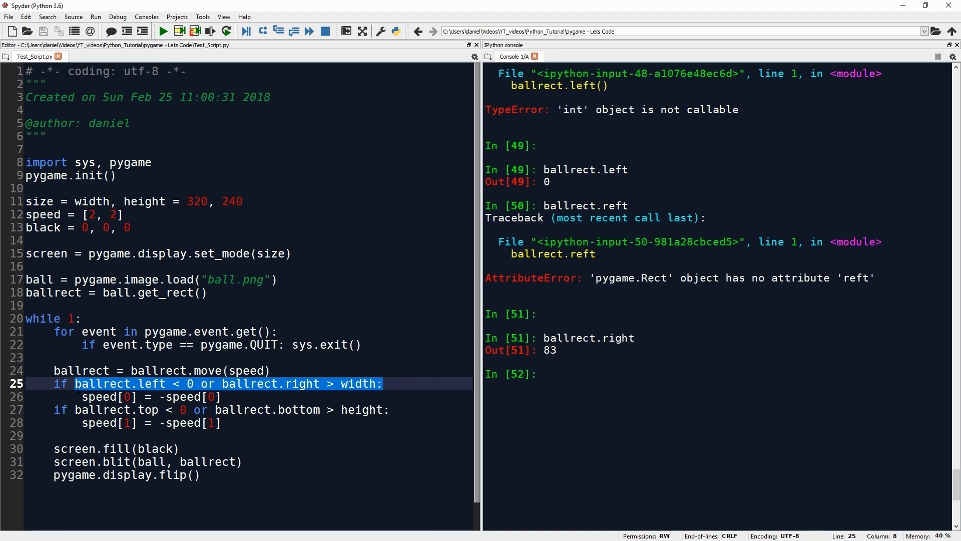
left_click(396, 384)
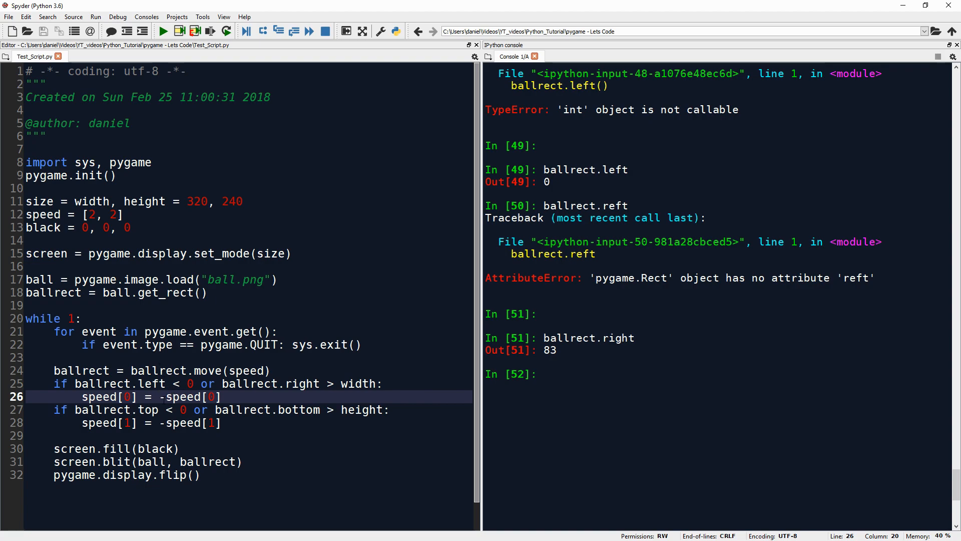
Step: Run speed[0] = -speed[0] and check speed[0] in the console, seeing it flip to -2 and back to 2
double_click(193, 397)
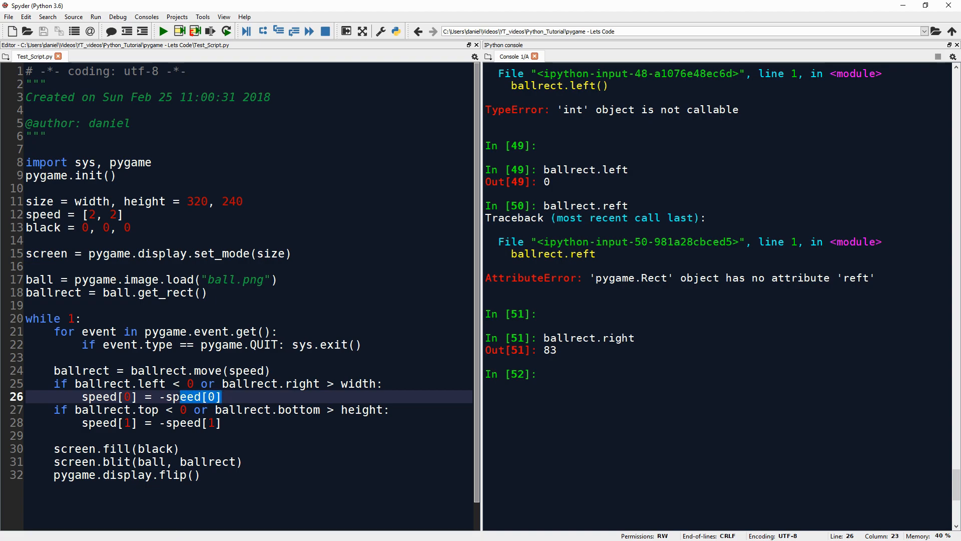
left_click(255, 397)
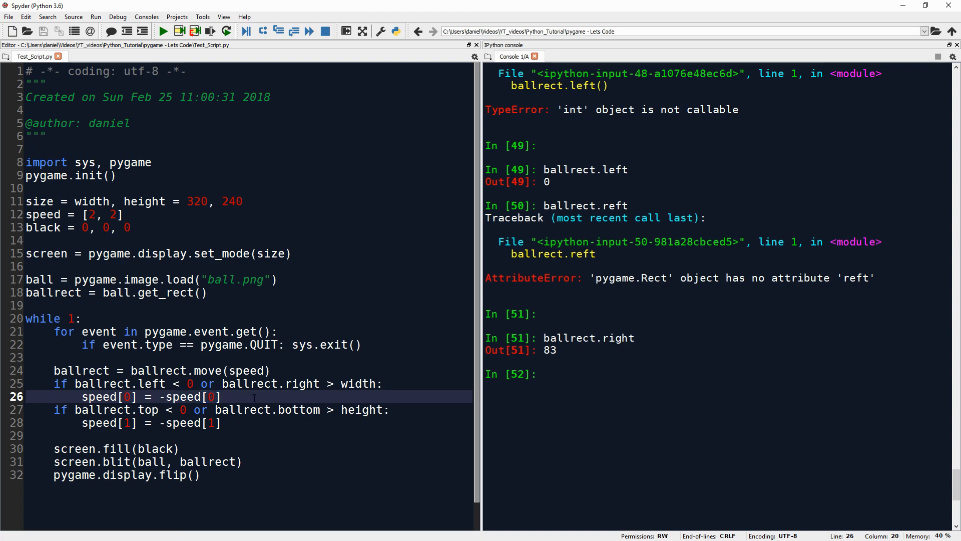
type("s")
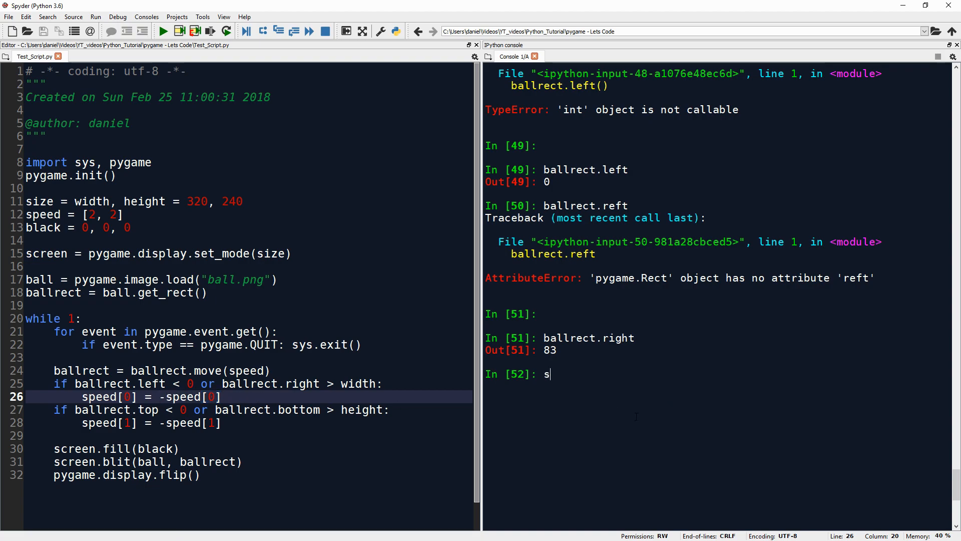
type("peed[0]")
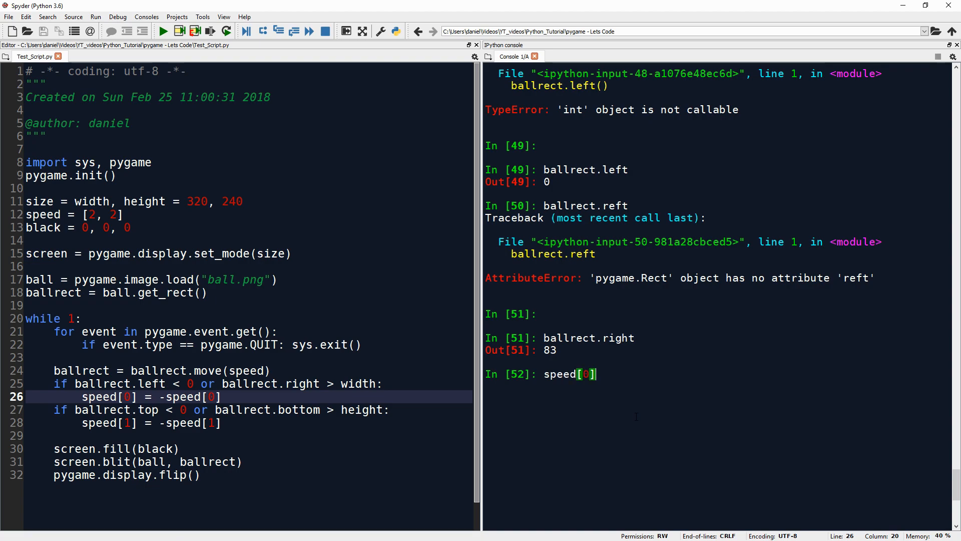
type("-speed[0]")
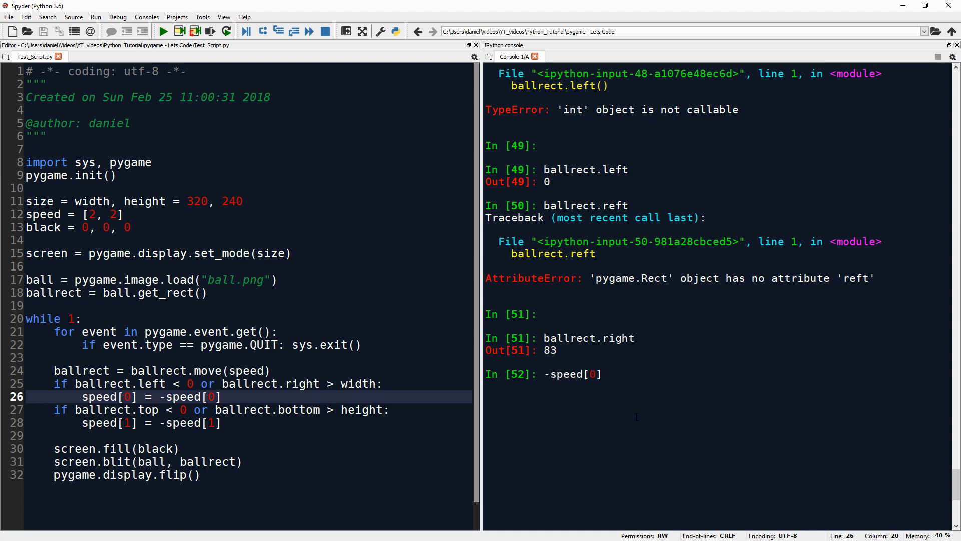
type("sopee")
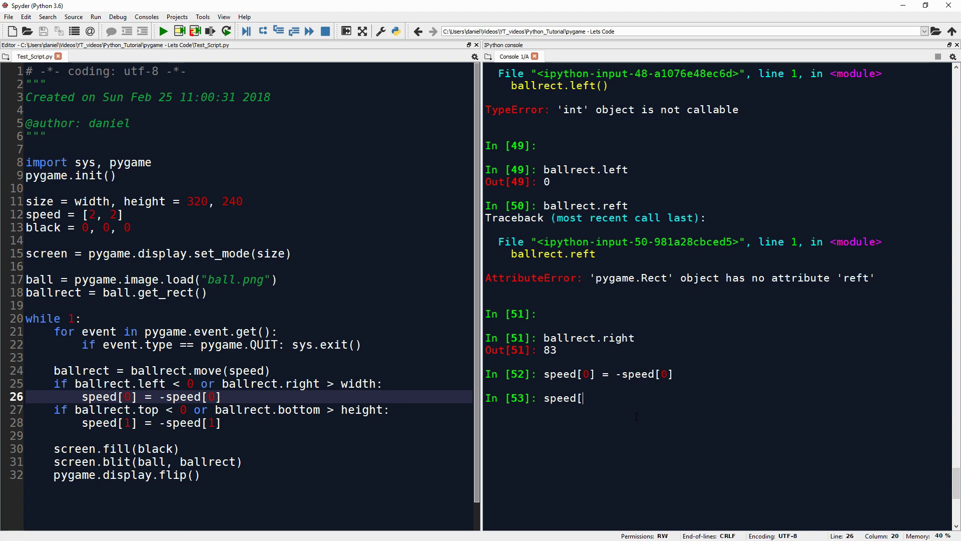
type("0]")
key("Return")
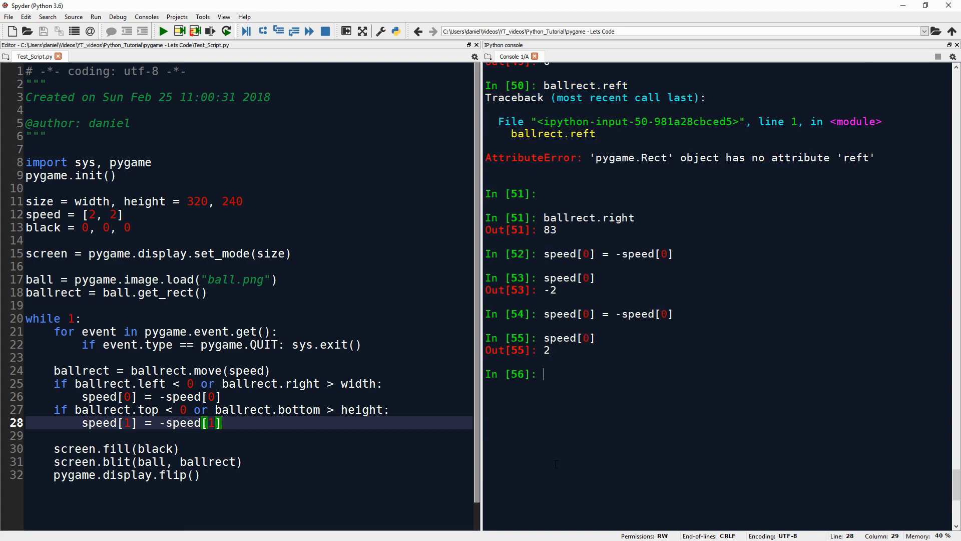
Step: Run the set_mode line 15 to create the screen, moving the black pygame window aside
left_click(153, 254)
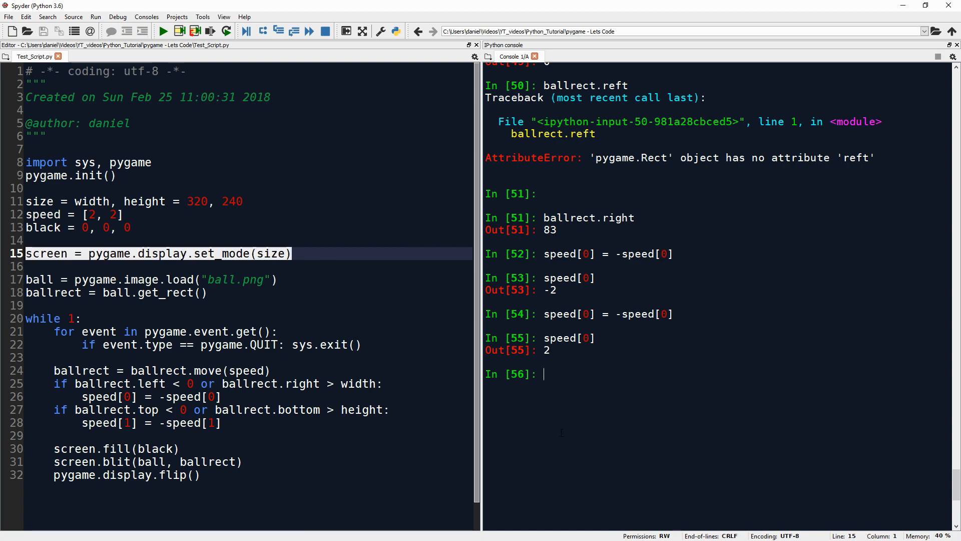
key("Return")
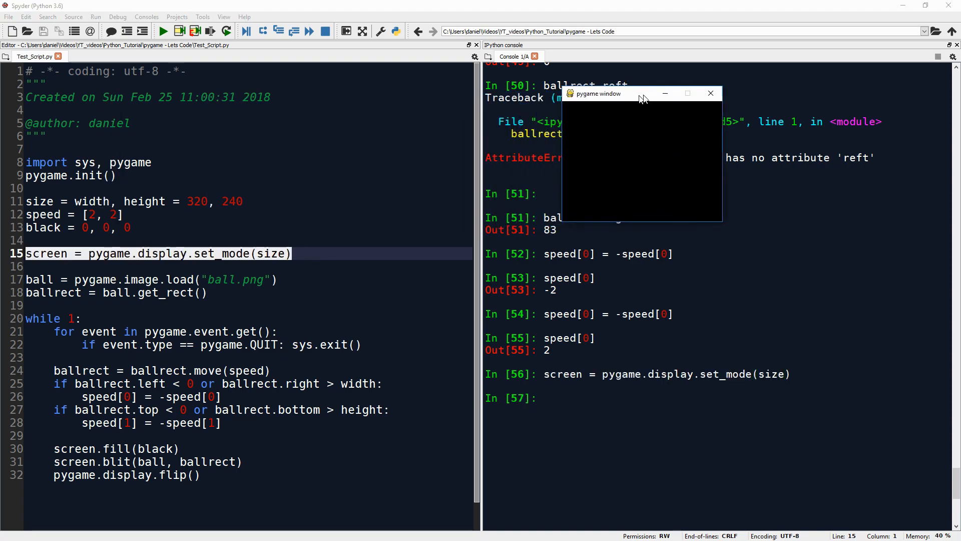
left_click(710, 94)
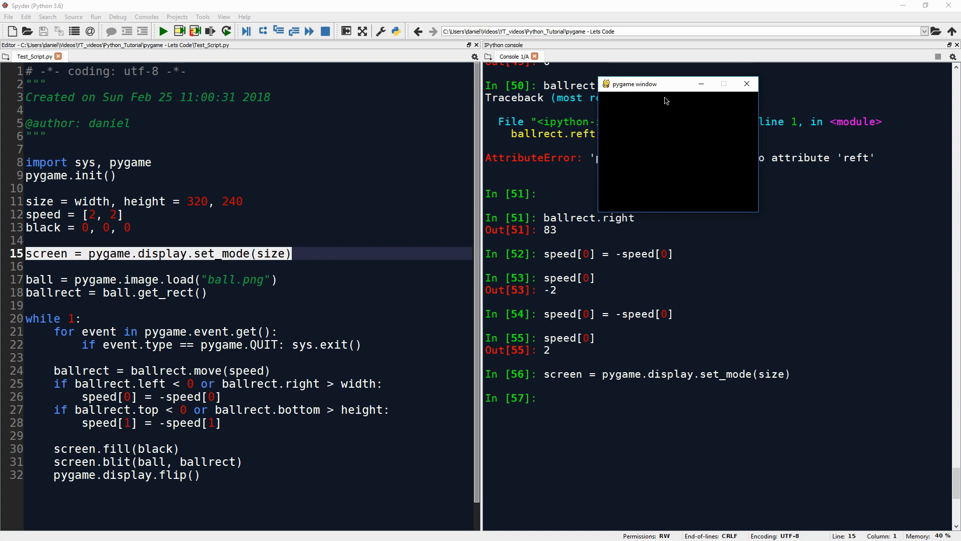
left_click_drag(632, 83, 637, 99)
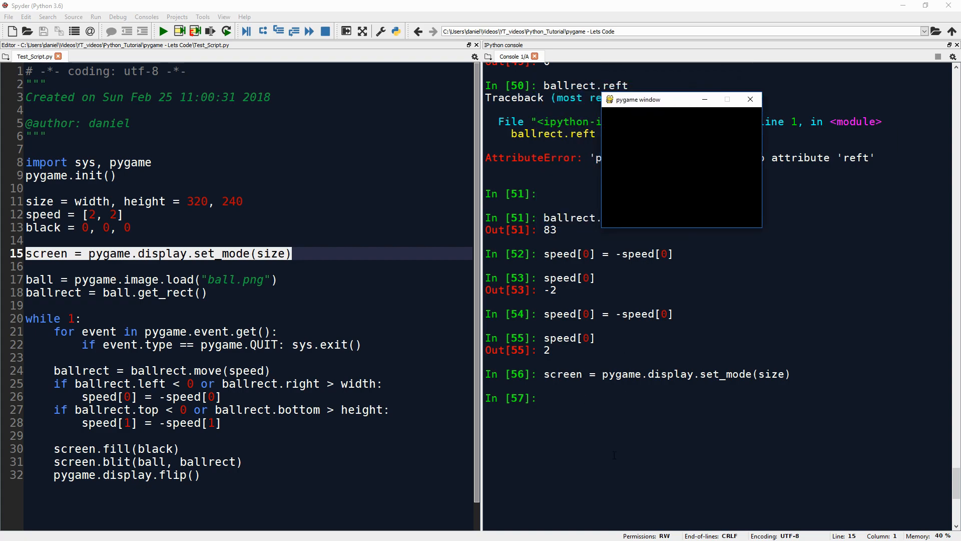
left_click(748, 99)
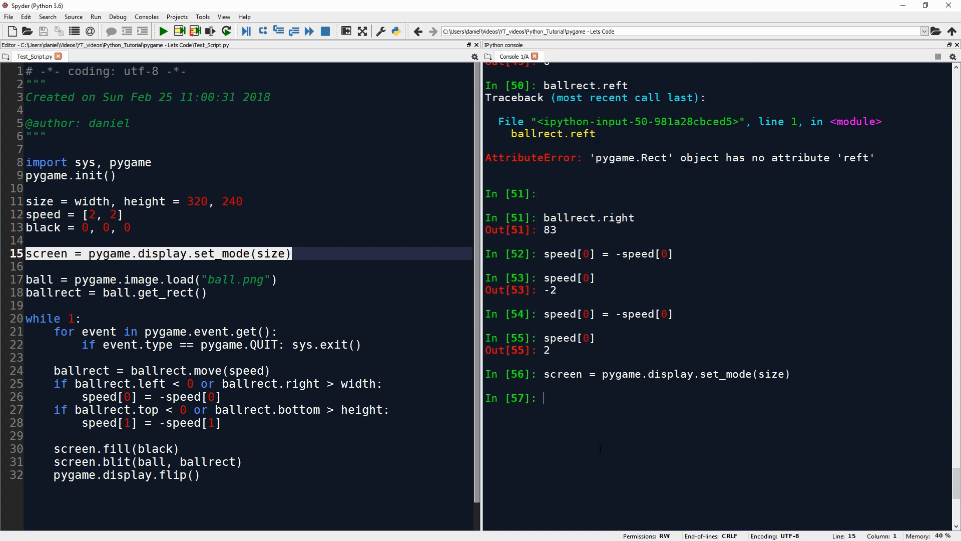
Step: Read the console help for screen.fill and screen.blit
type("screen.fill?")
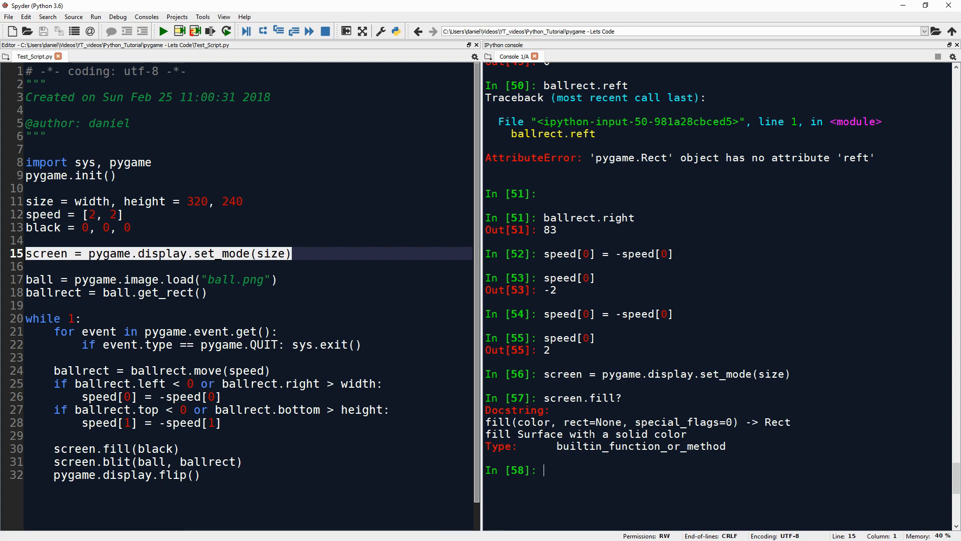
type("screen.")
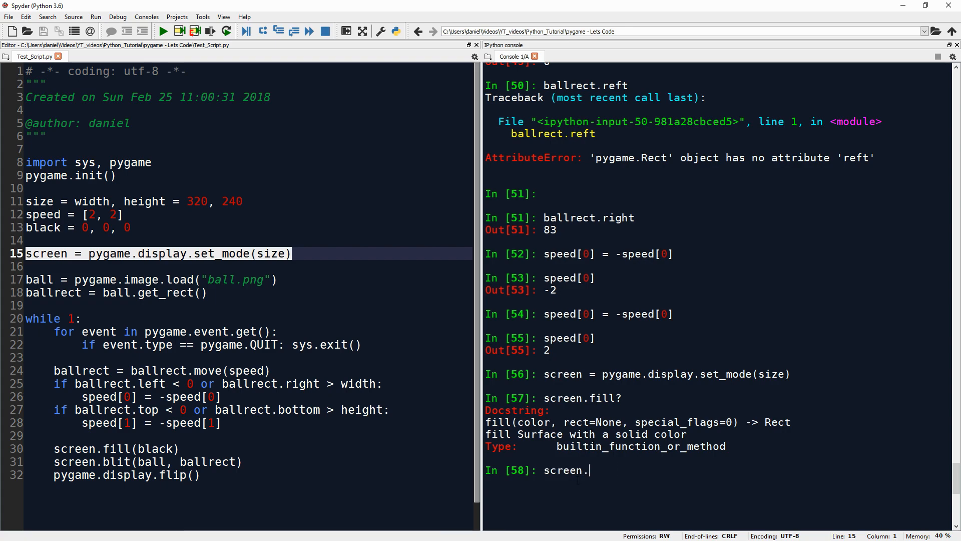
type("blit?")
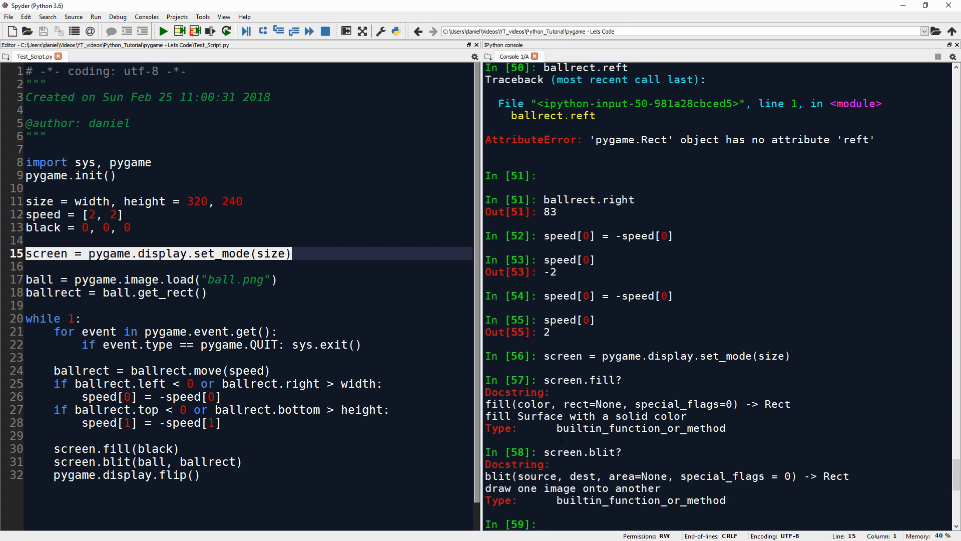
scroll("down", 3)
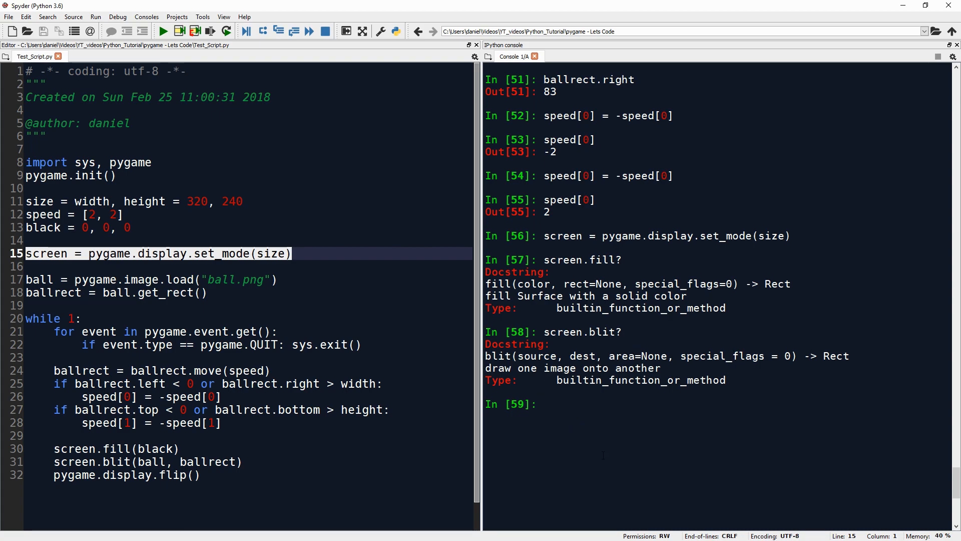
Step: Show the docstring for pygame.display.flip in the console
type("pygame")
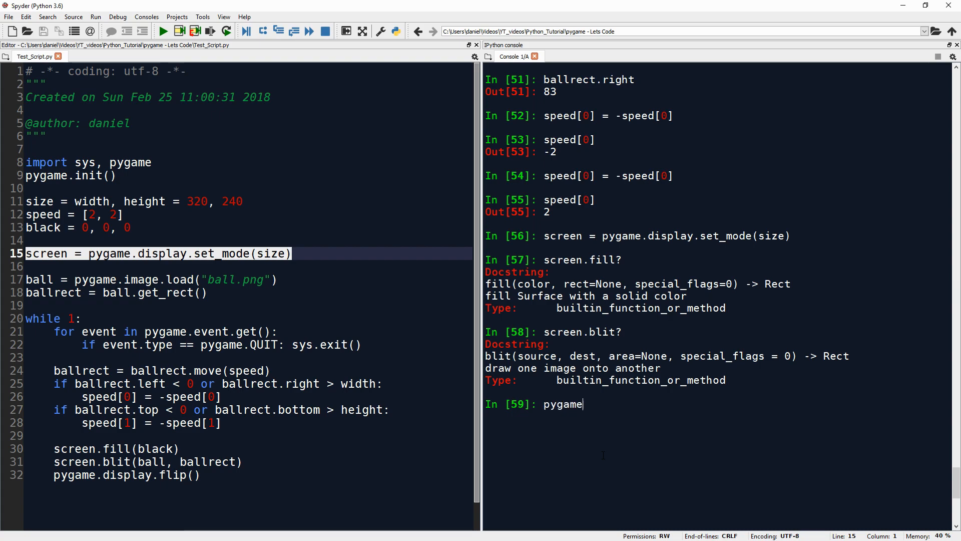
type(".displa")
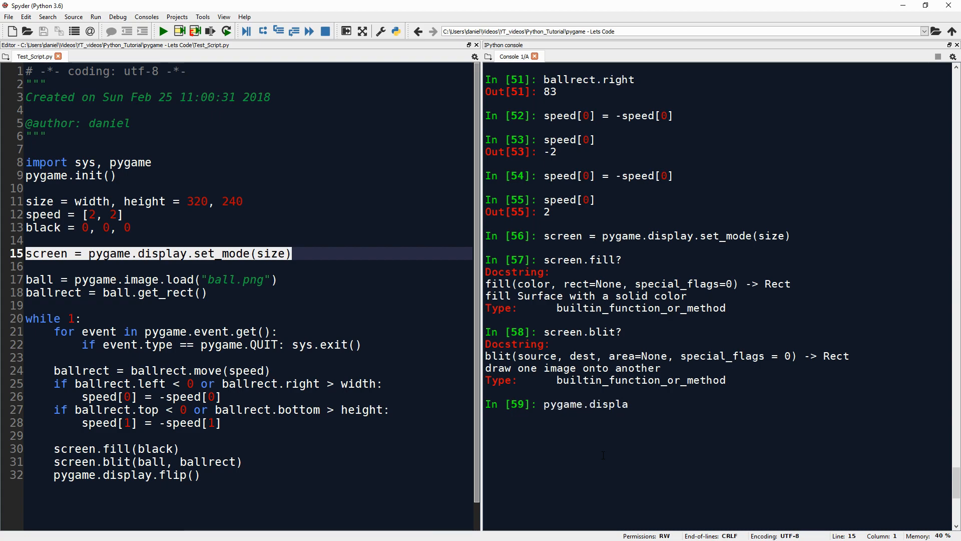
type("y.flip?")
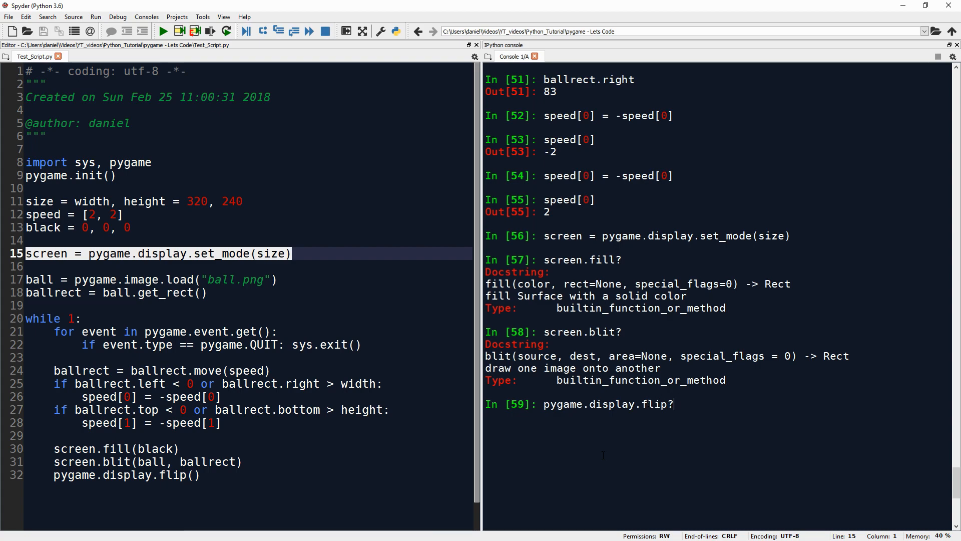
key("Return")
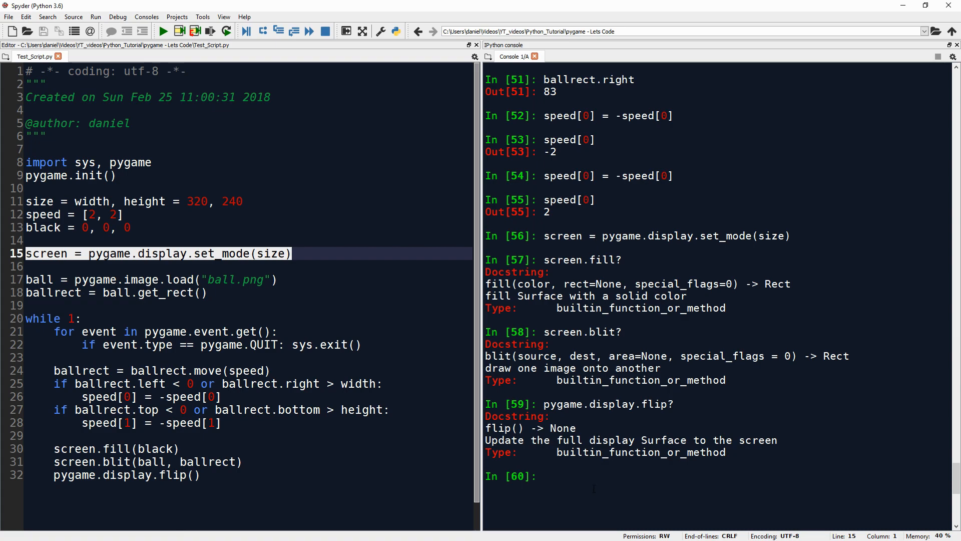
left_click(541, 475)
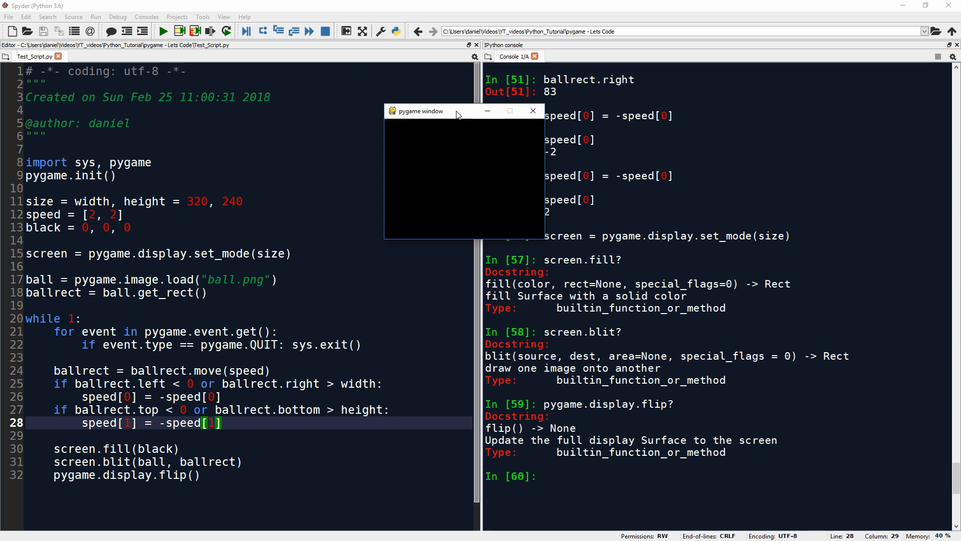
mouse_move(953, 66)
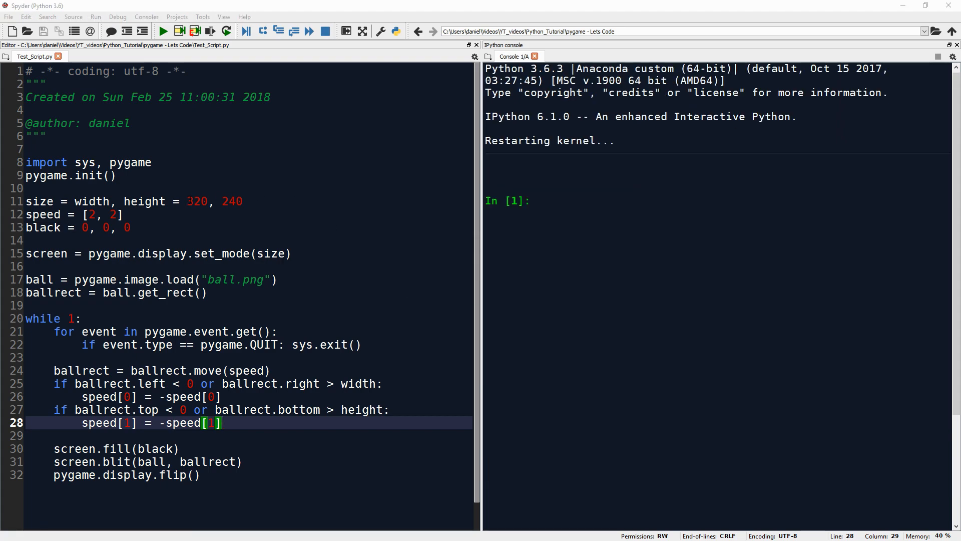
Step: Change the window size on line 11 to 1900, 1200 and run the script once
double_click(196, 202)
type("190")
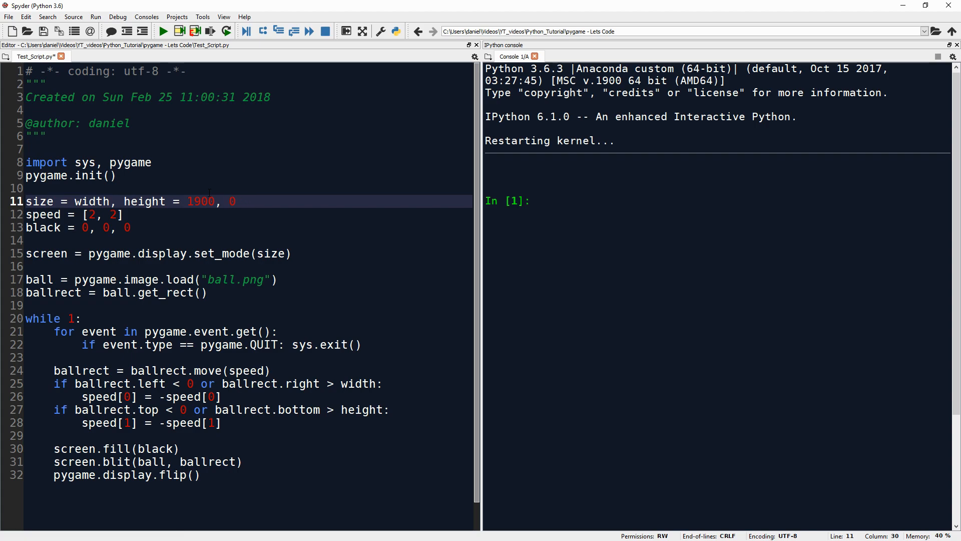
type("1200")
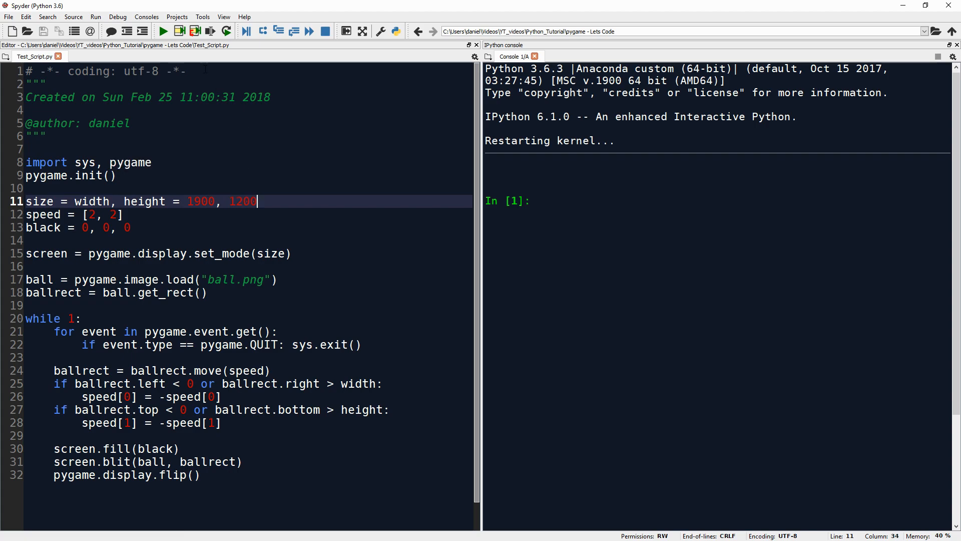
left_click(163, 31)
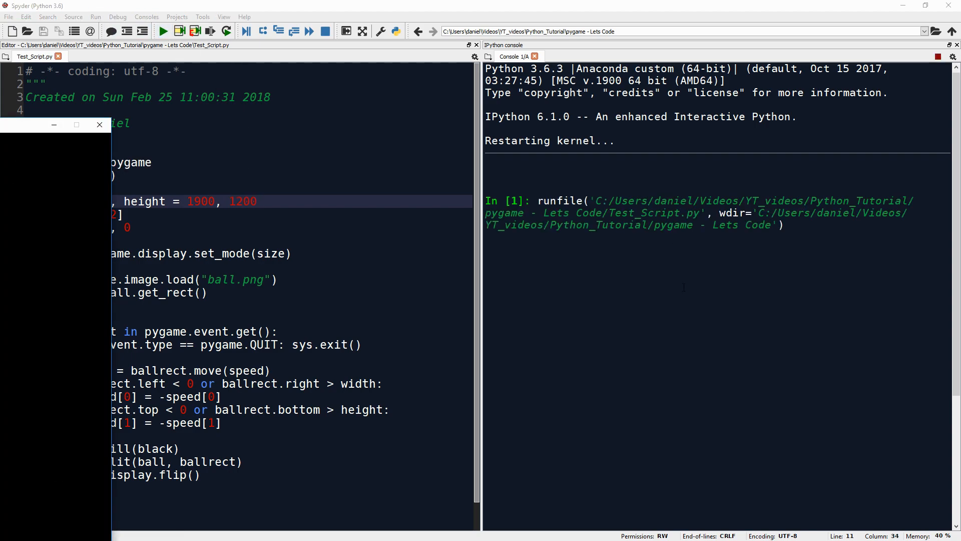
left_click(163, 31)
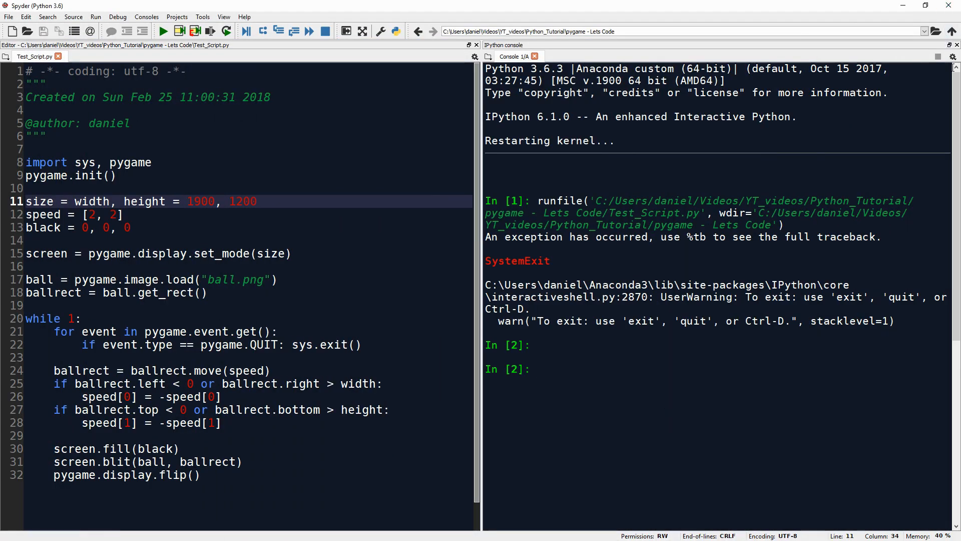
Step: Restart the console kernel and confirm
left_click(537, 369)
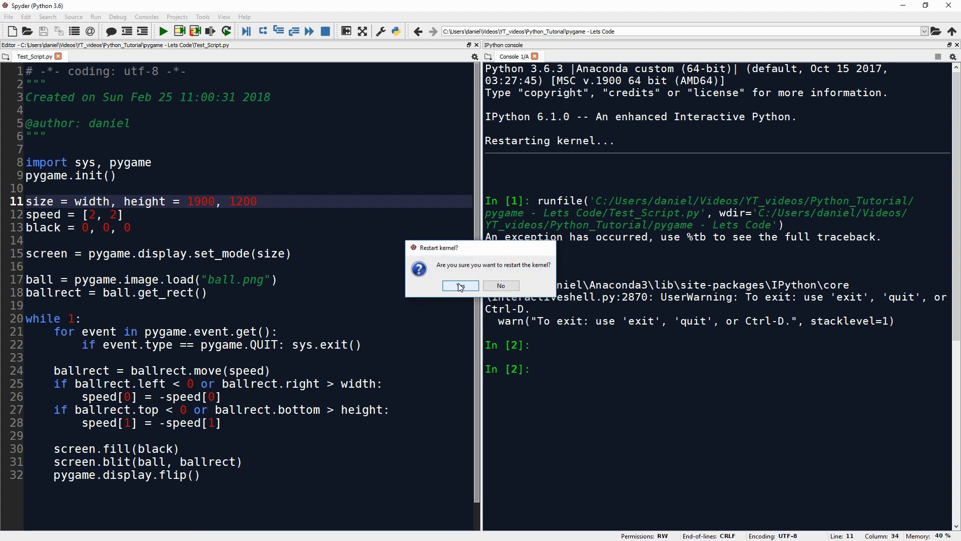
left_click(460, 285)
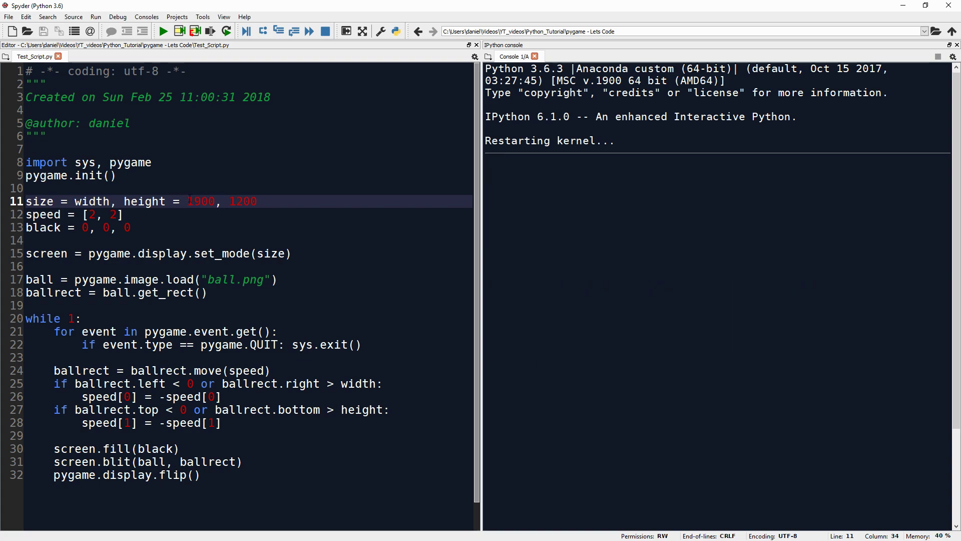
Step: Change the size on line 11 to 1200, 900, run the script and close the game window
double_click(201, 201)
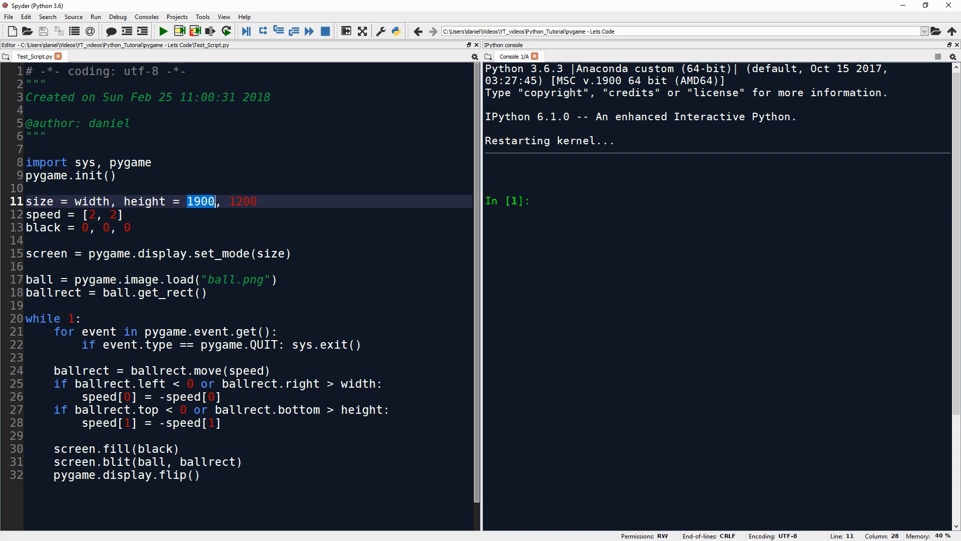
type("1200")
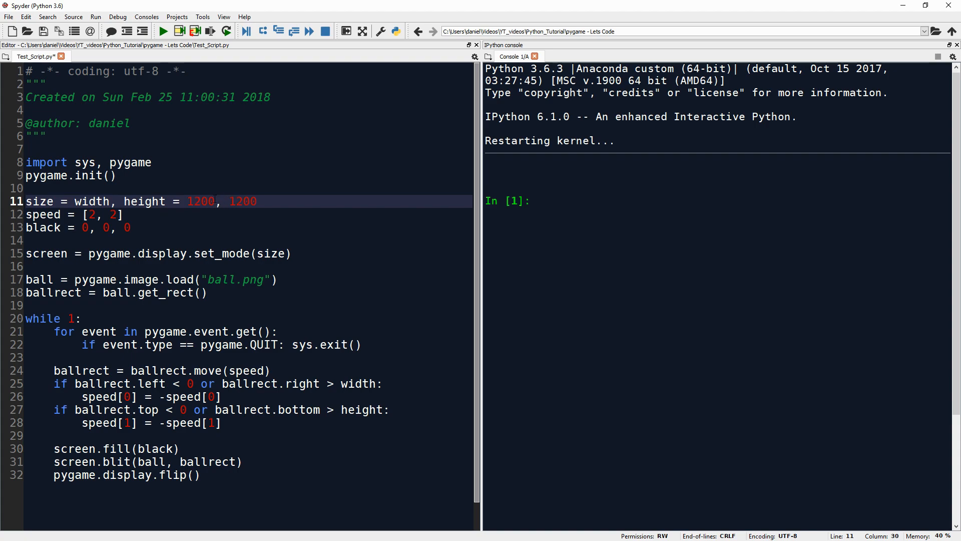
type("900")
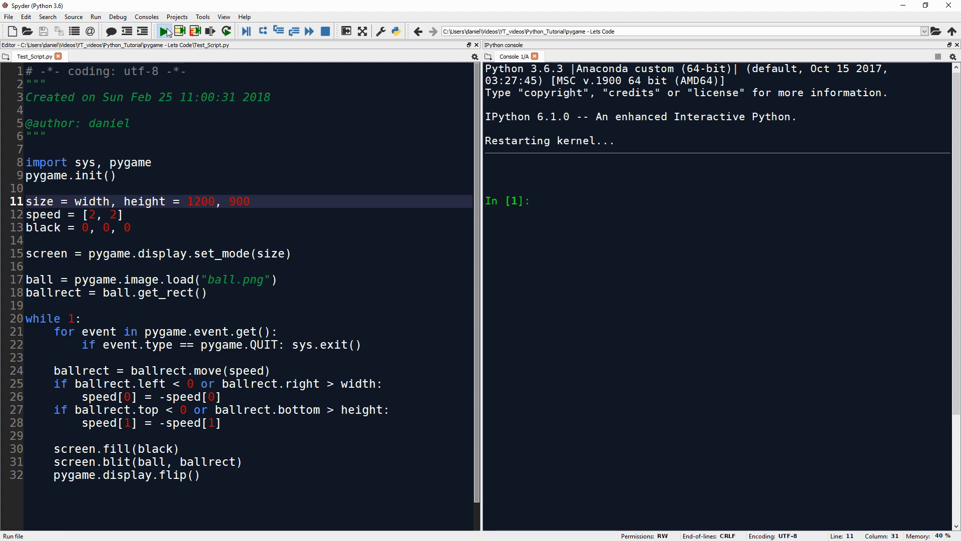
left_click(163, 31)
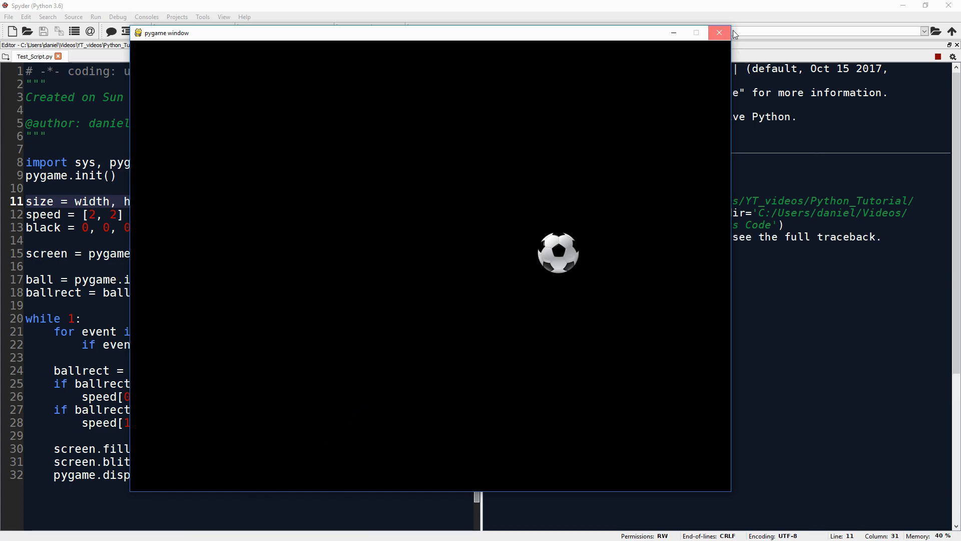
left_click(719, 32)
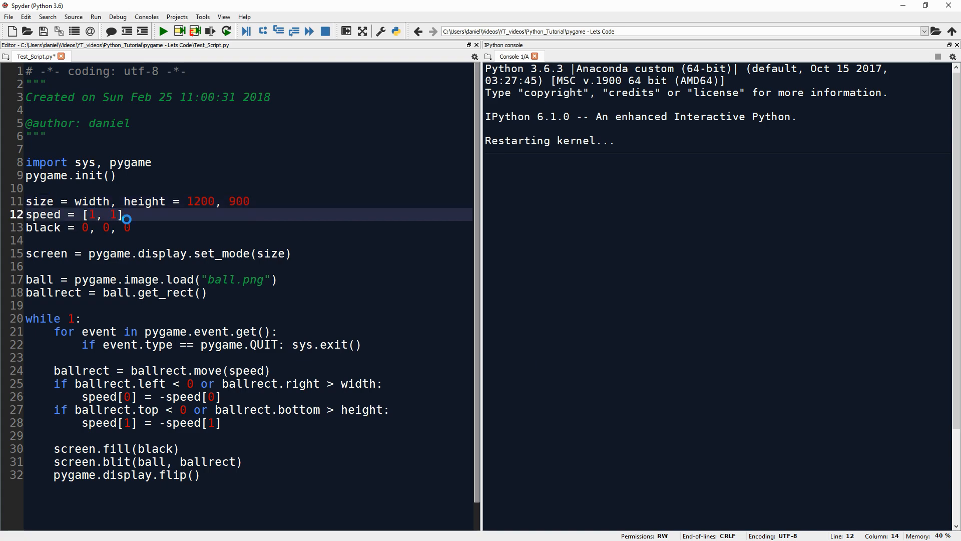
Step: Run the script with speed [1, 1] and watch the ball drift across the black window
left_click(163, 31)
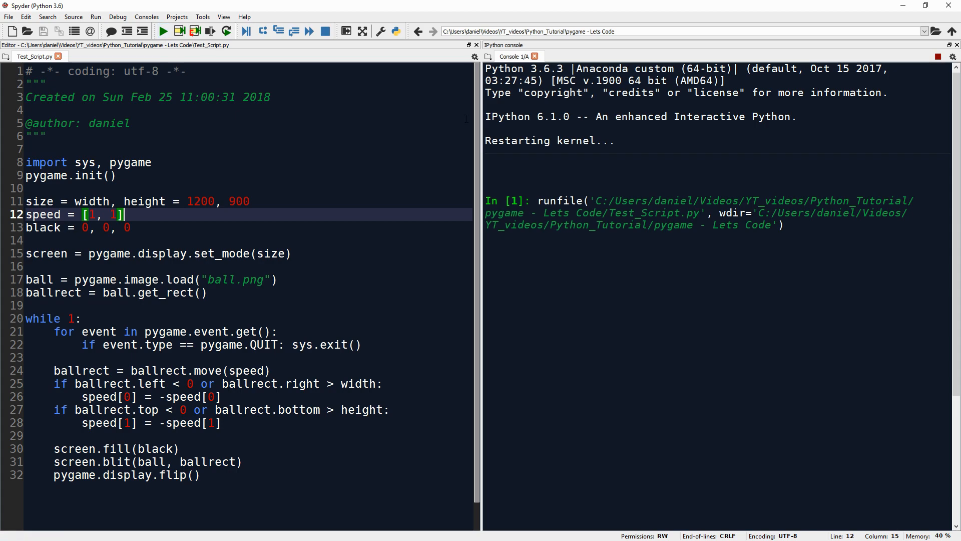
left_click(163, 31)
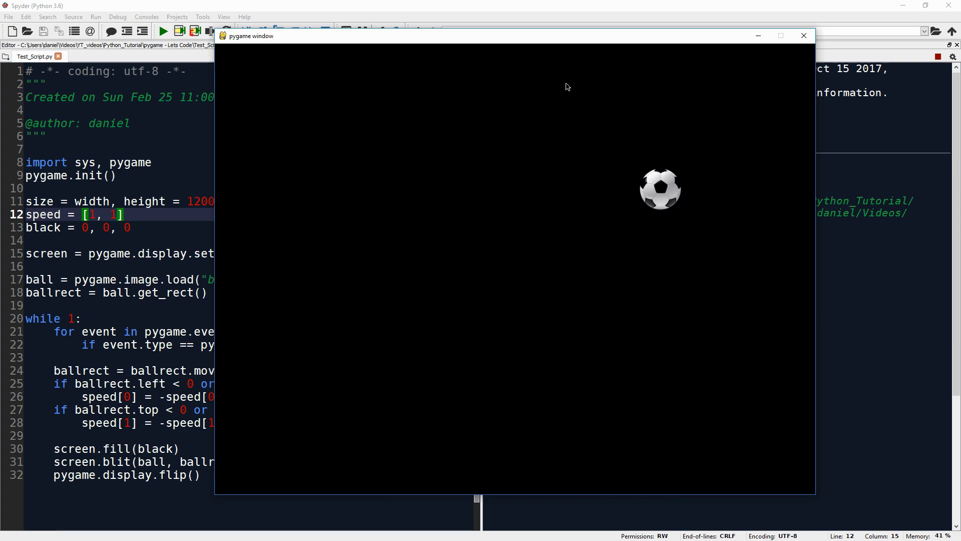
mouse_move(553, 82)
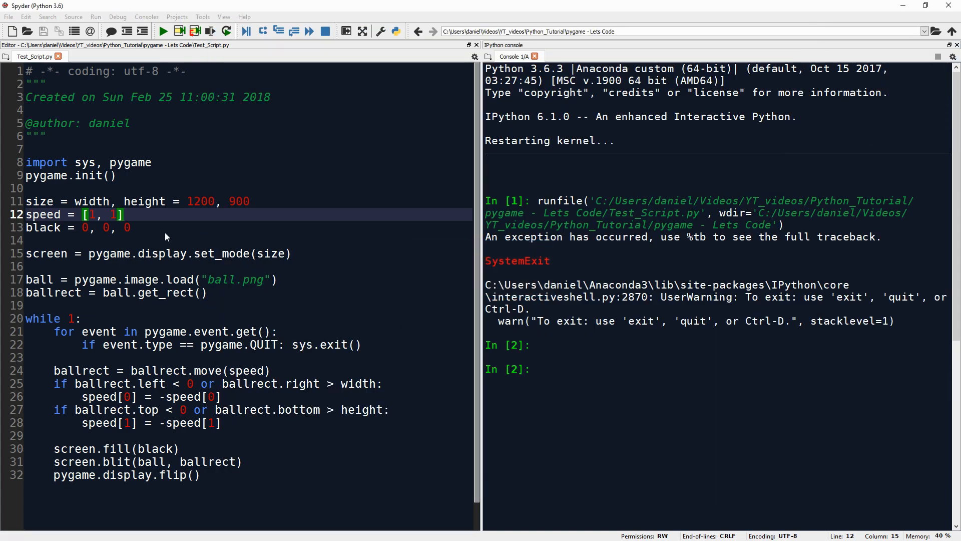
mouse_move(149, 228)
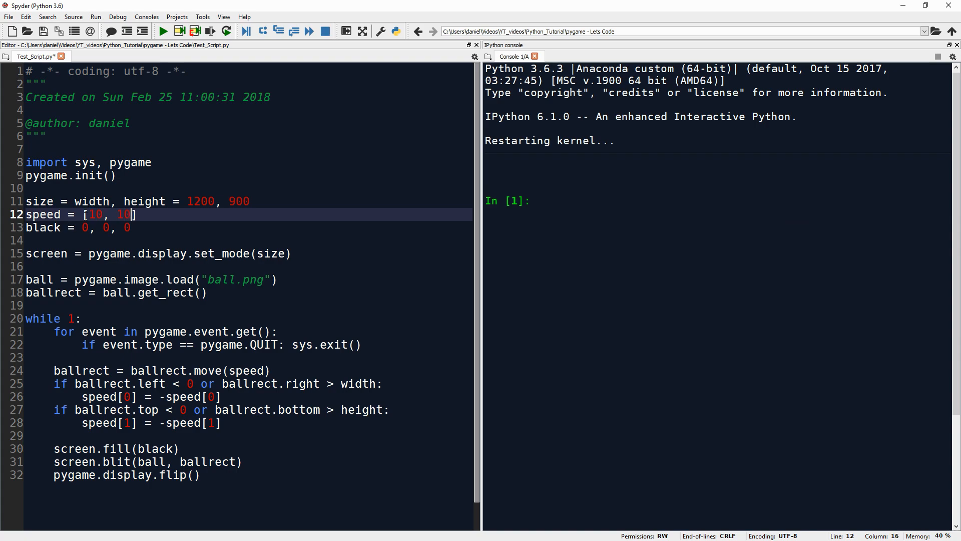
Step: Run the script with speed [10, 10] and close the game window afterwards
left_click(162, 31)
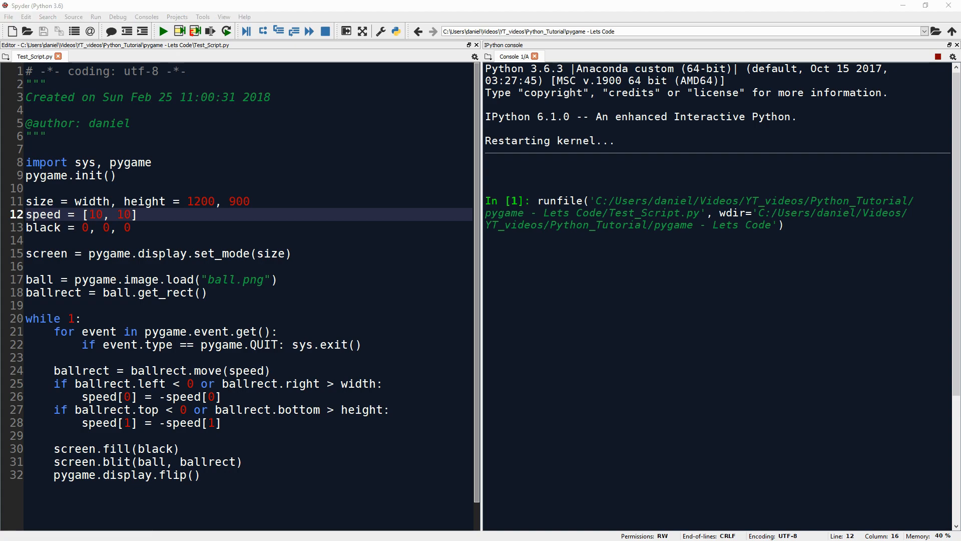
left_click(162, 31)
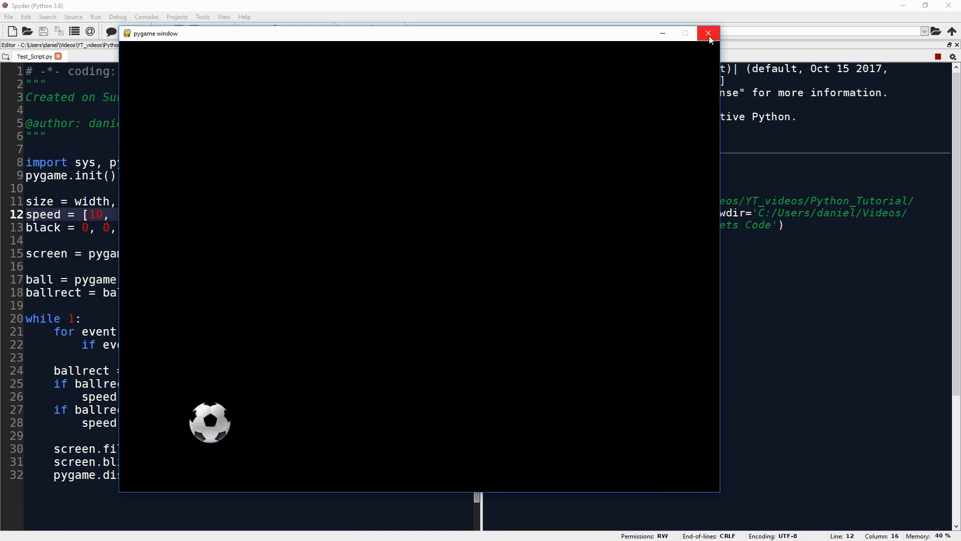
left_click(709, 32)
type("2, 10]")
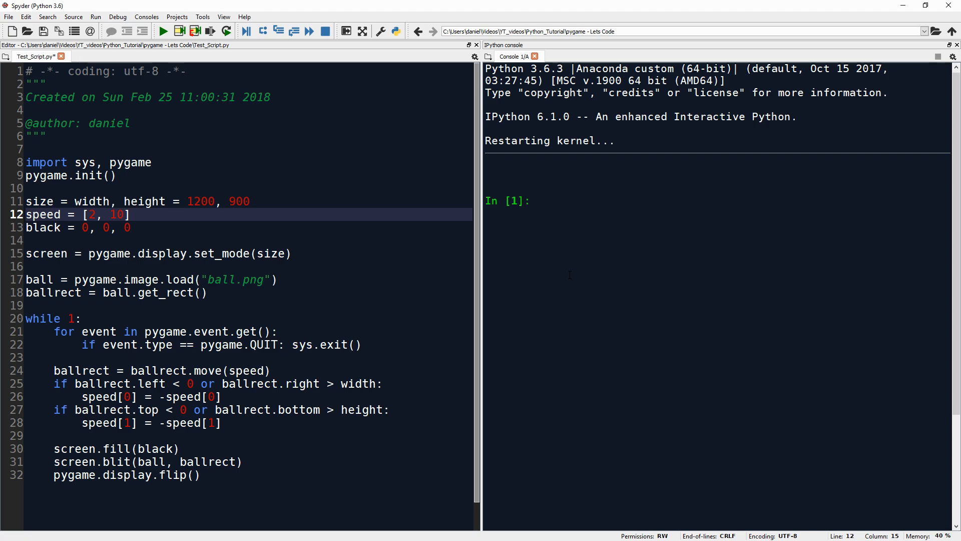
Step: Run the script with speed [2, 10], close the game window and restart the kernel
left_click(163, 31)
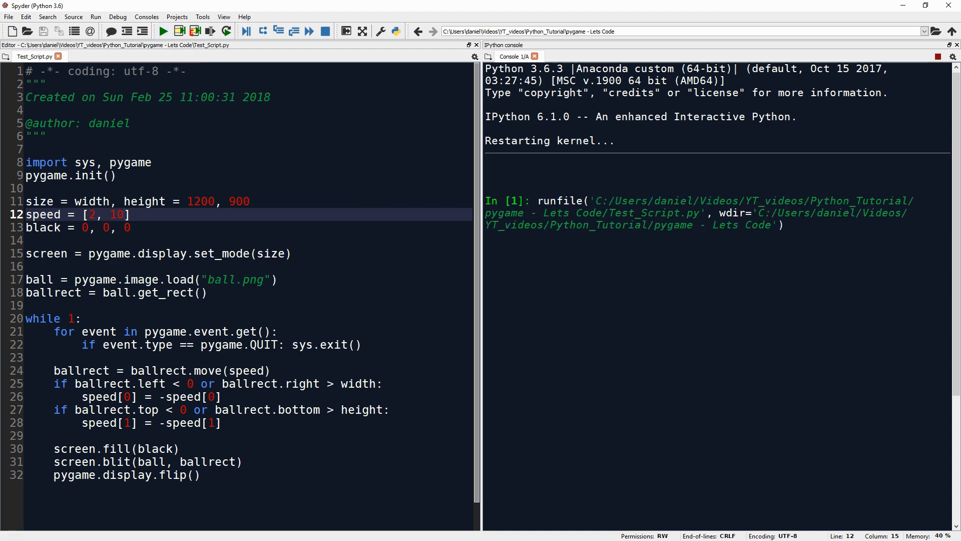
left_click(162, 31)
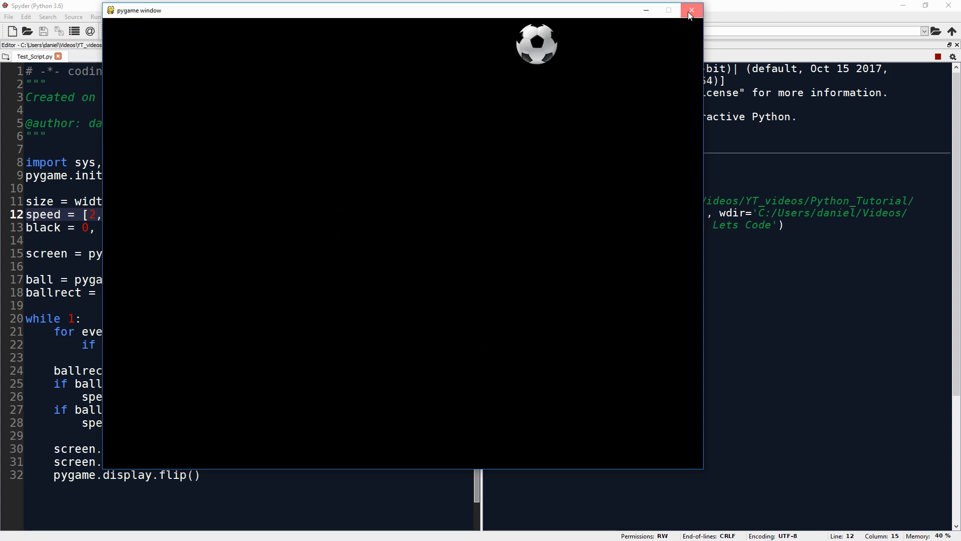
left_click(691, 10)
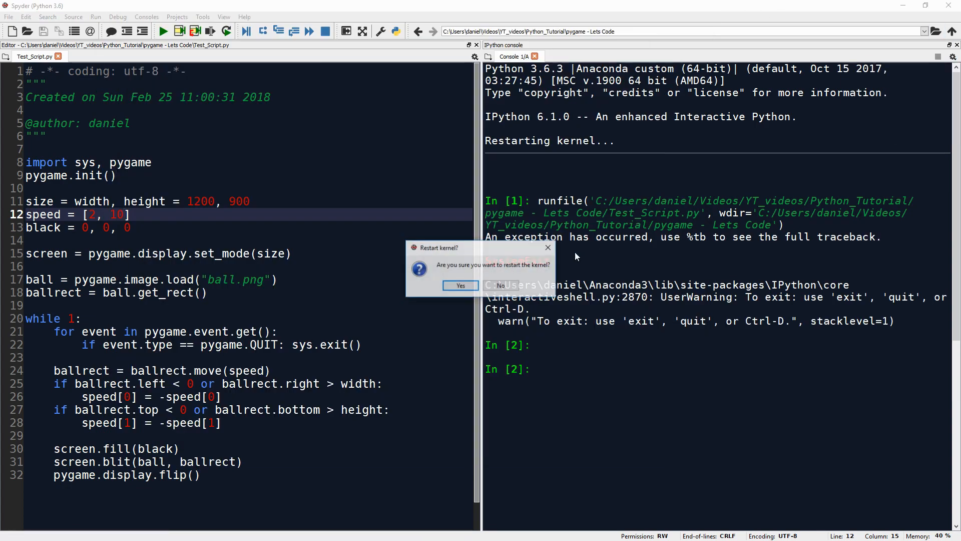
left_click(459, 286)
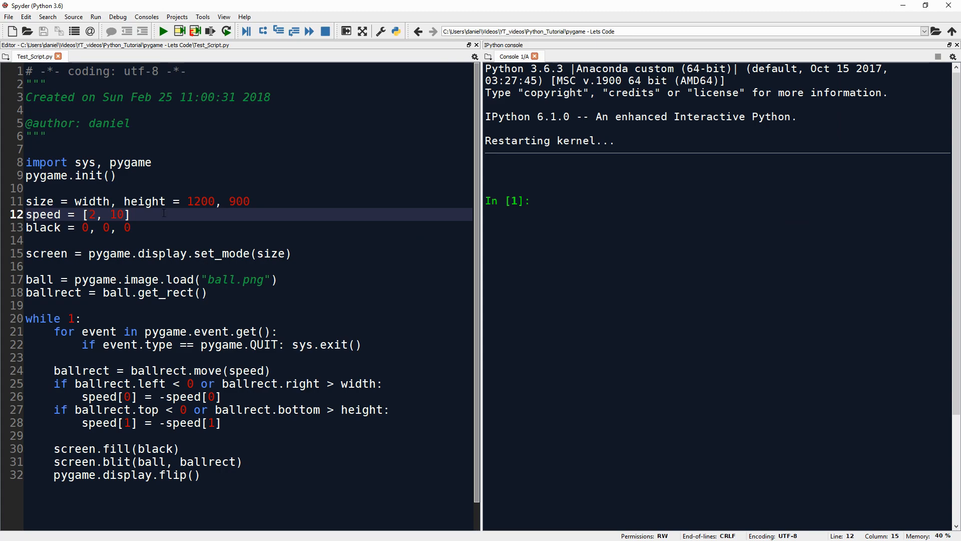
left_click(536, 200)
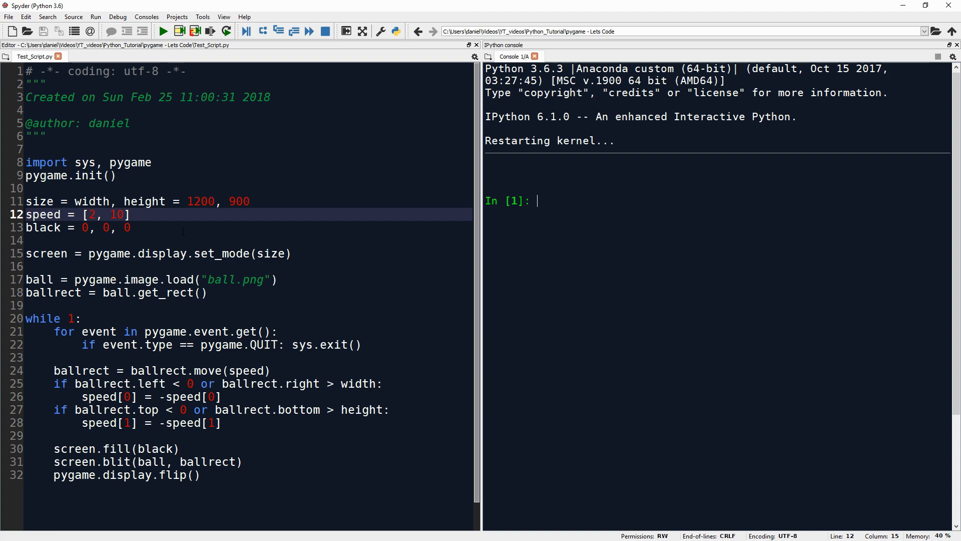
Step: Change the fill colour variable on line 13 to 255, 255, 255 for a white window
left_click(184, 240)
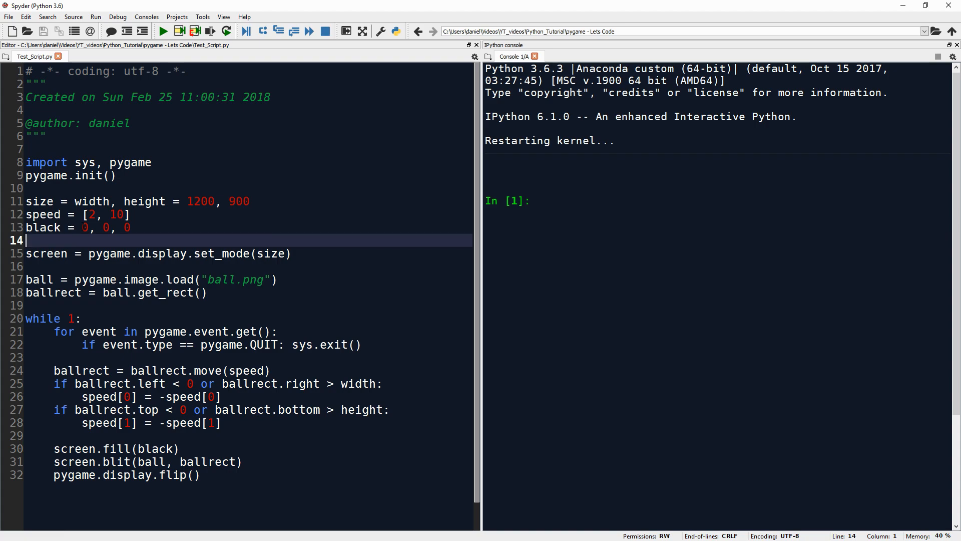
double_click(84, 228)
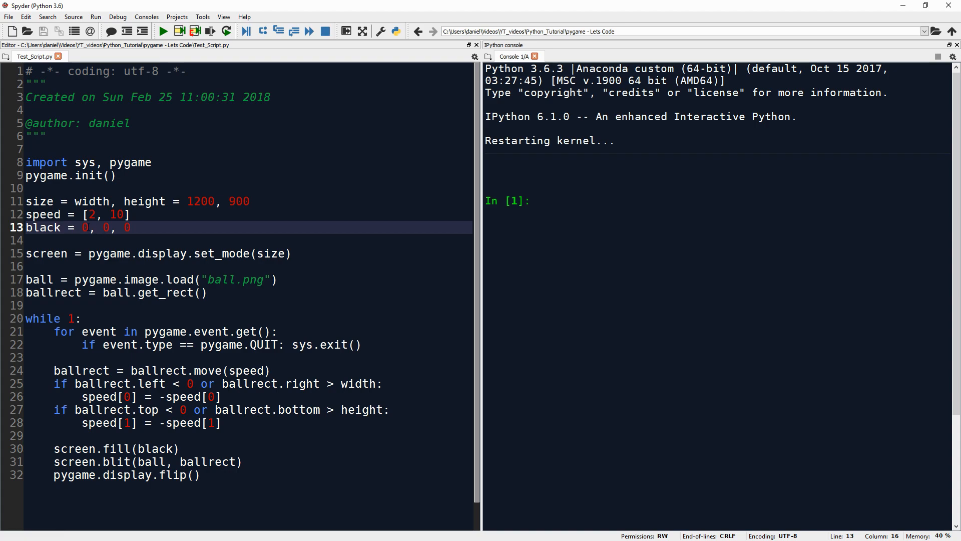
double_click(105, 227)
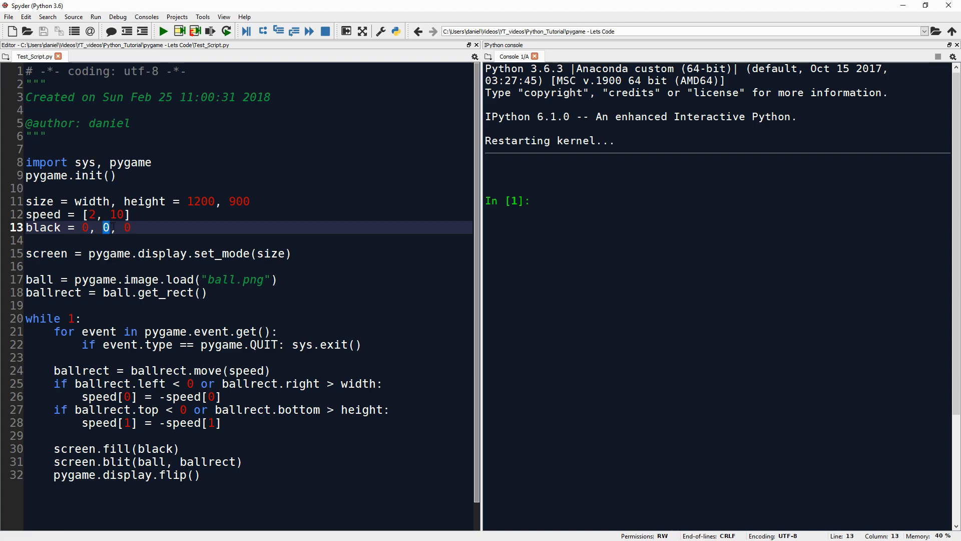
left_click(142, 227)
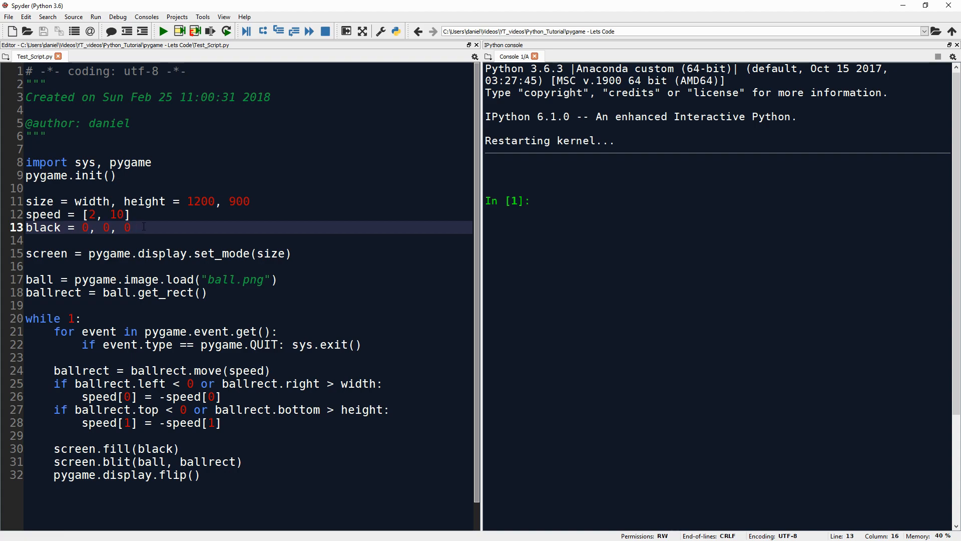
double_click(85, 228)
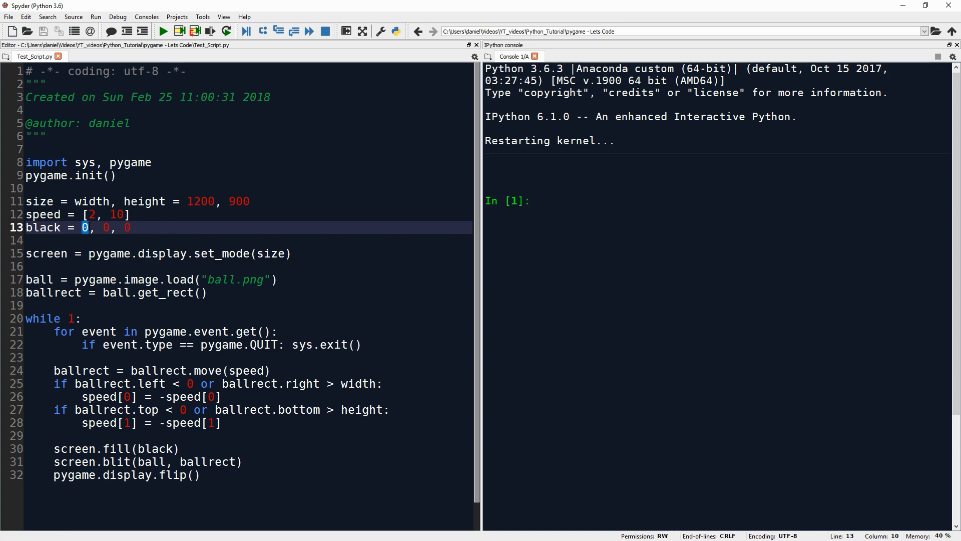
type("25")
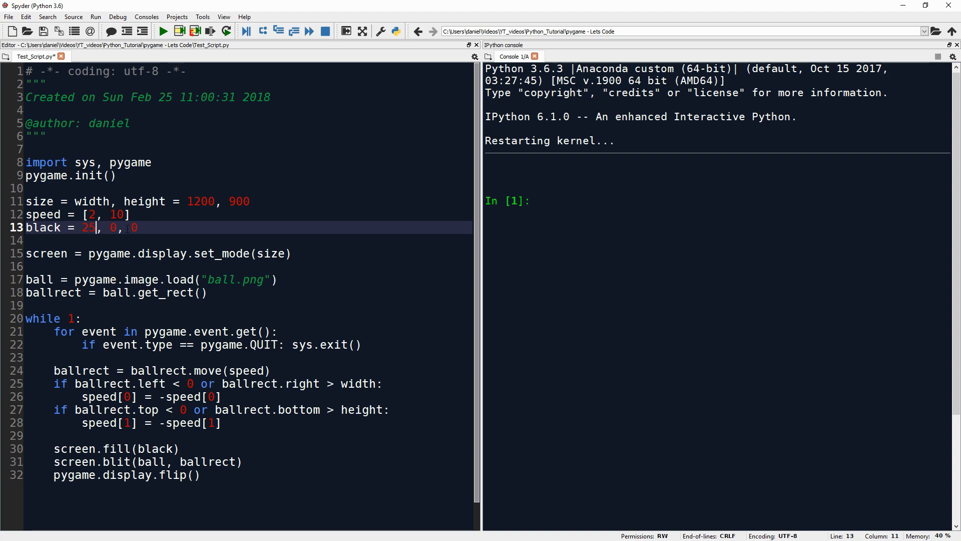
type("5, 2")
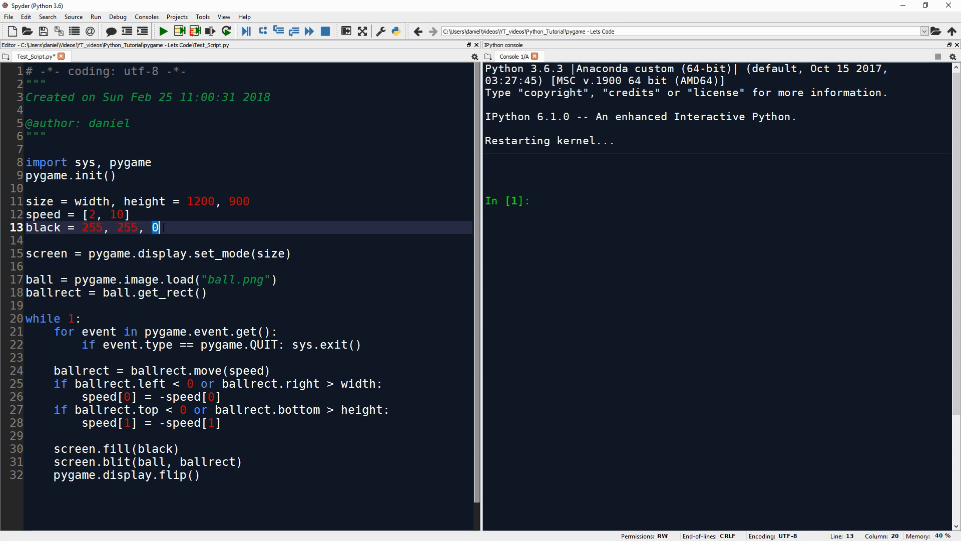
type("55")
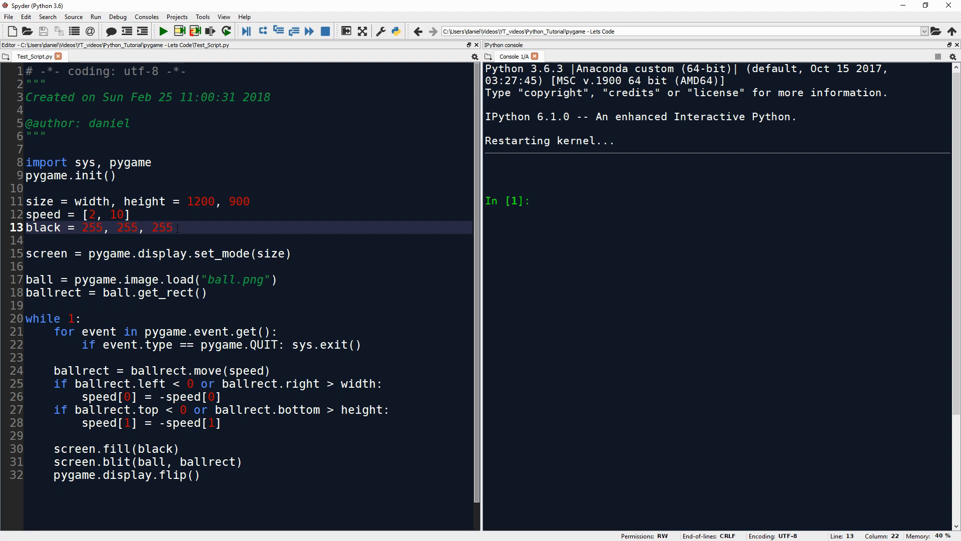
Step: Run the script on the white background, close the window and restart the kernel
left_click(163, 31)
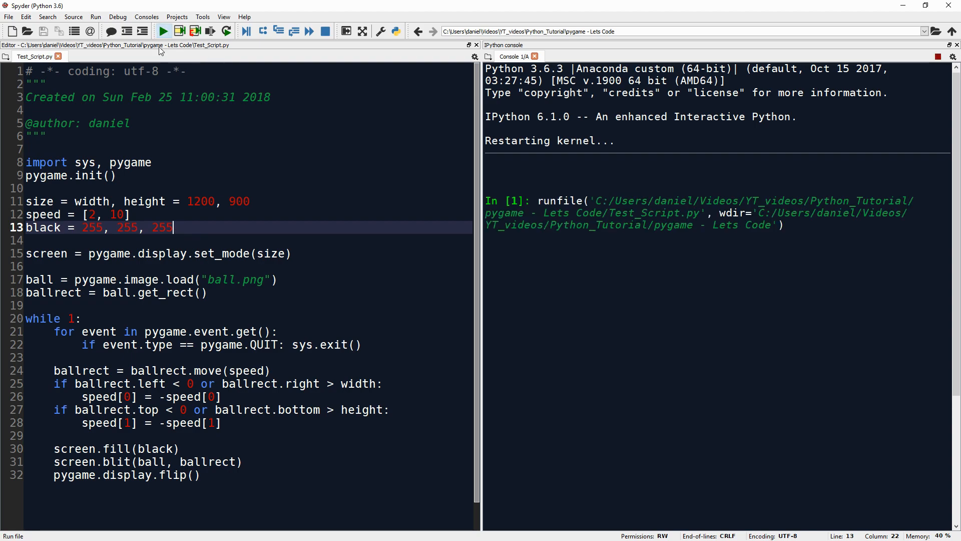
left_click(163, 31)
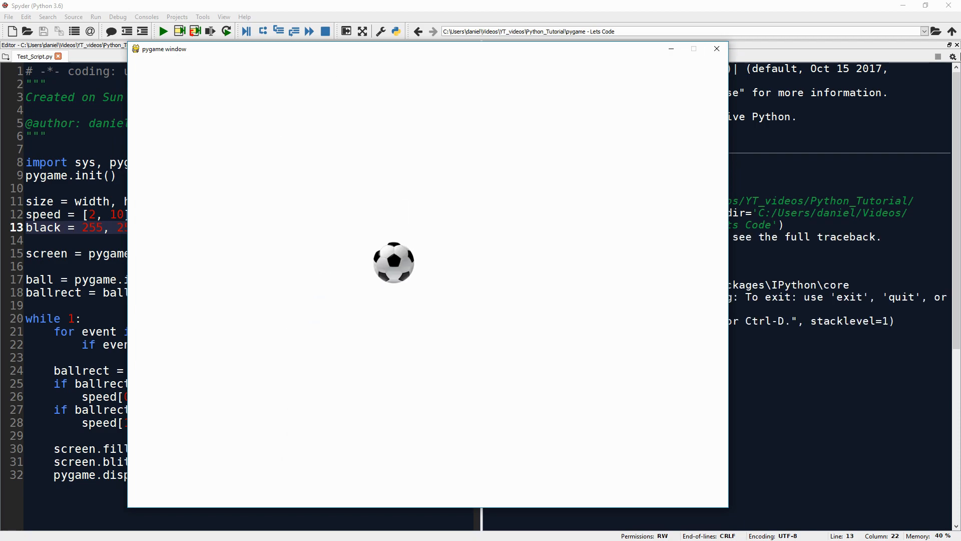
left_click(715, 48)
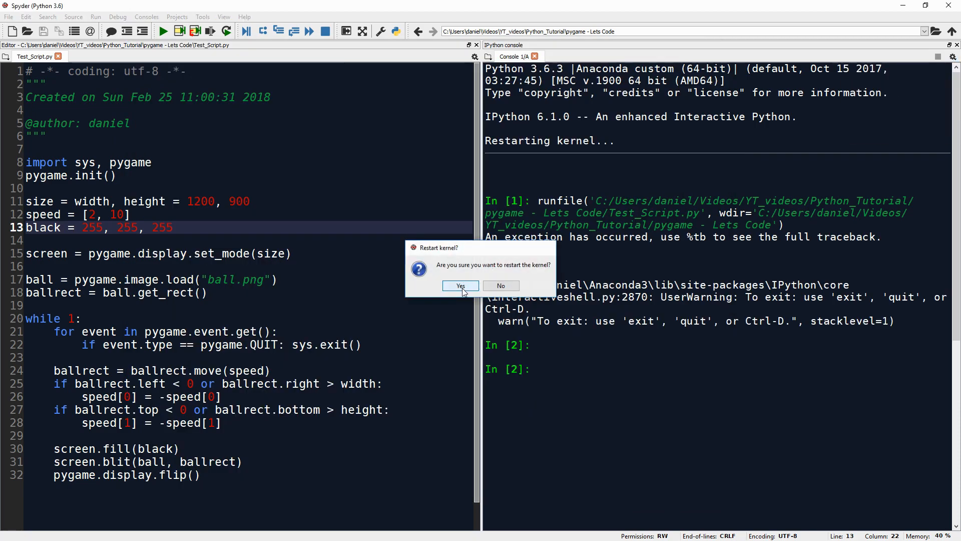
left_click(460, 285)
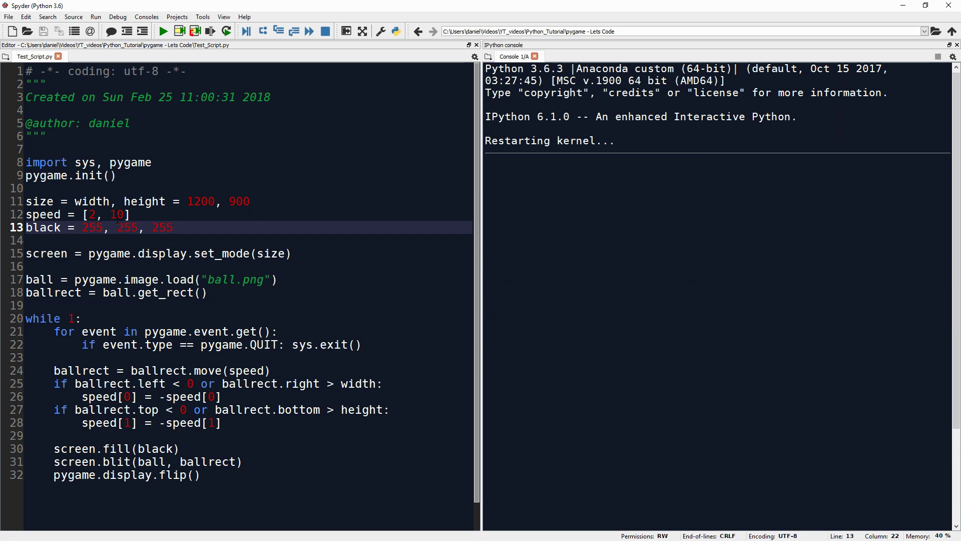
type("0")
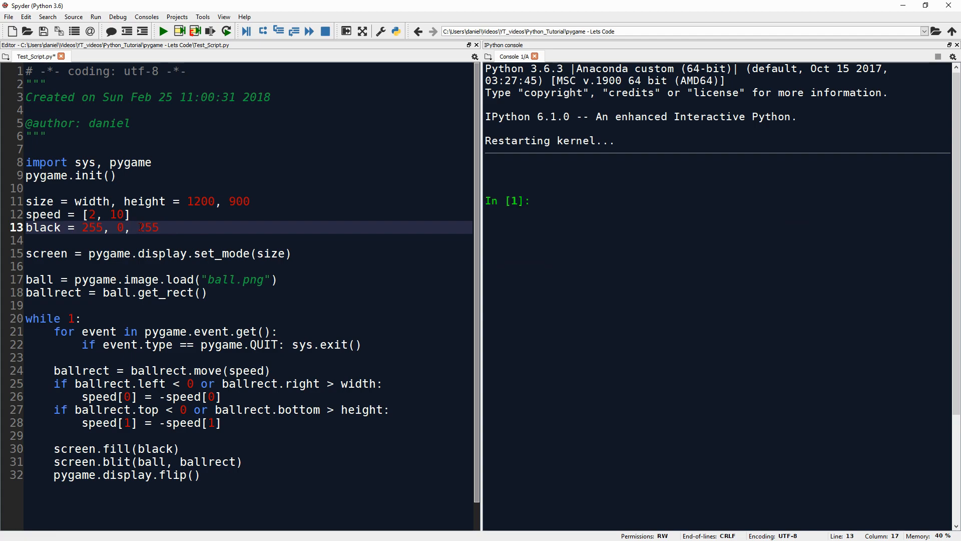
type("0")
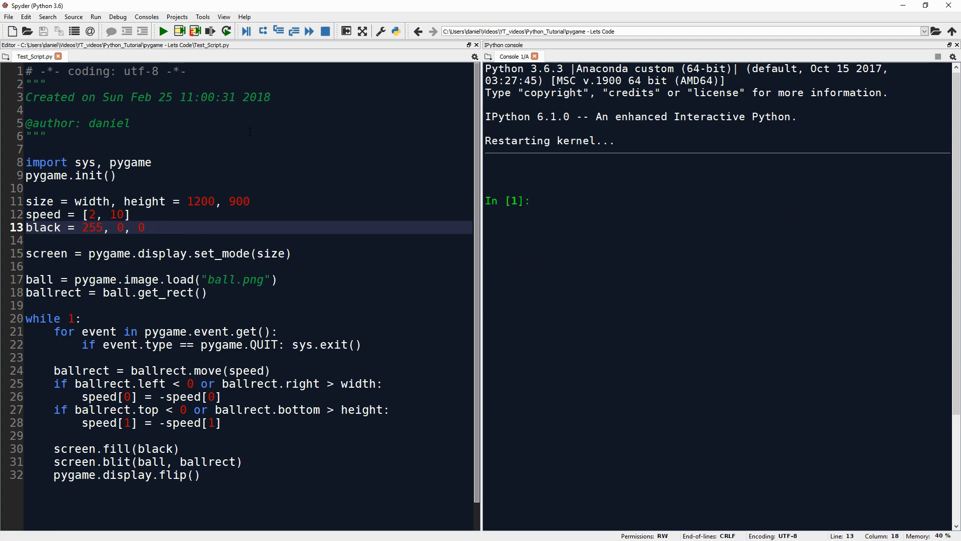
mouse_move(163, 31)
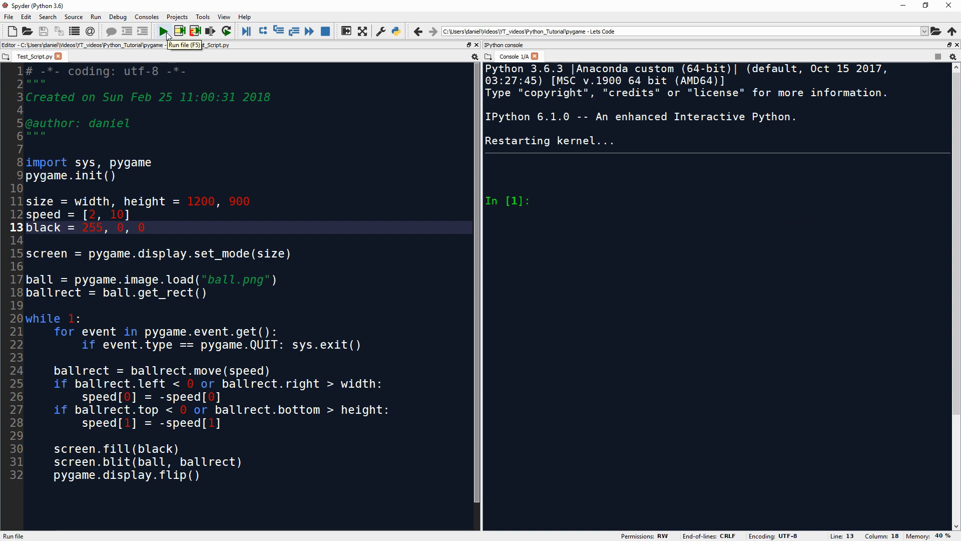
double_click(92, 227)
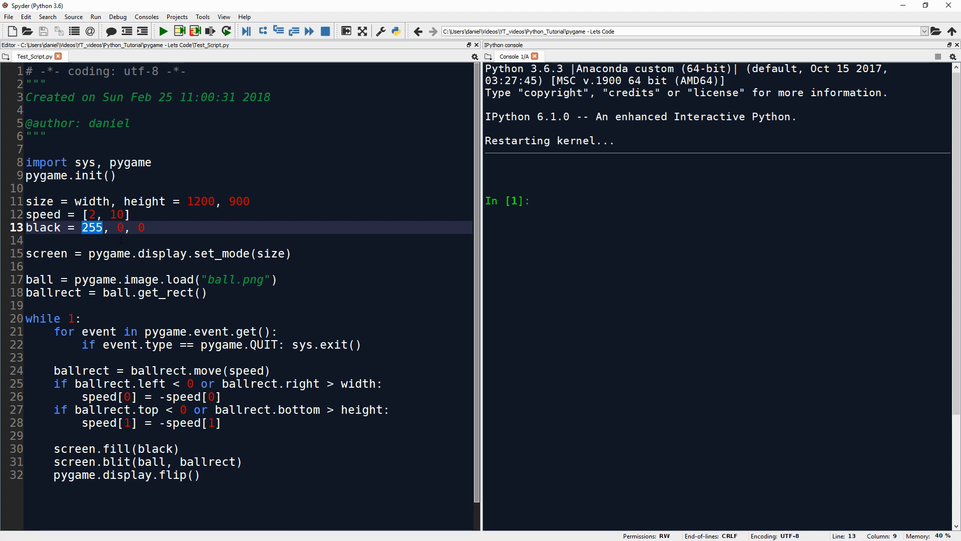
left_click(81, 227)
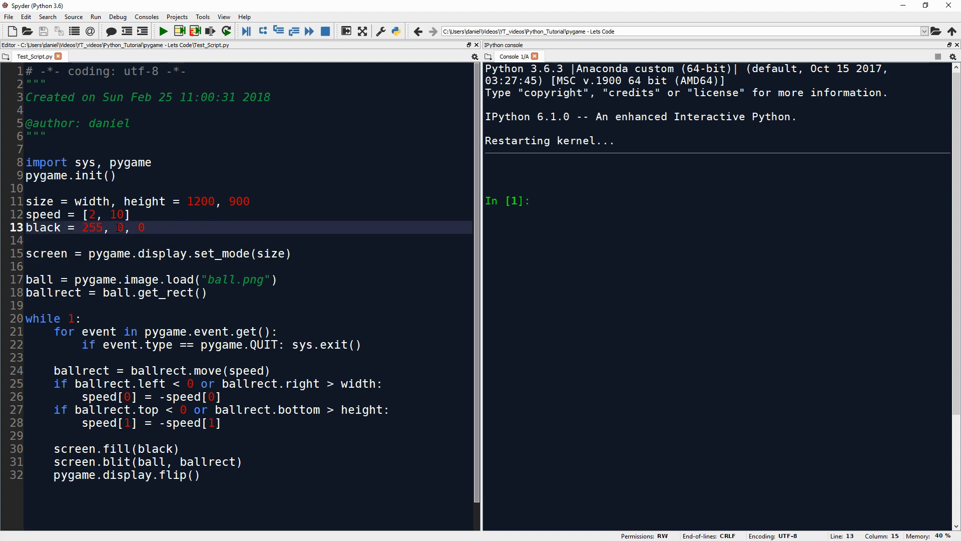
double_click(140, 227)
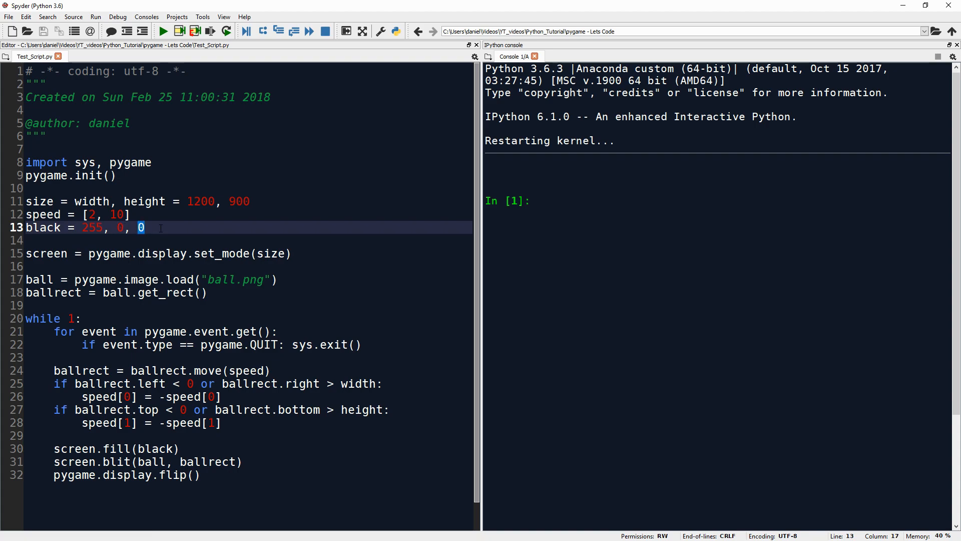
left_click(163, 31)
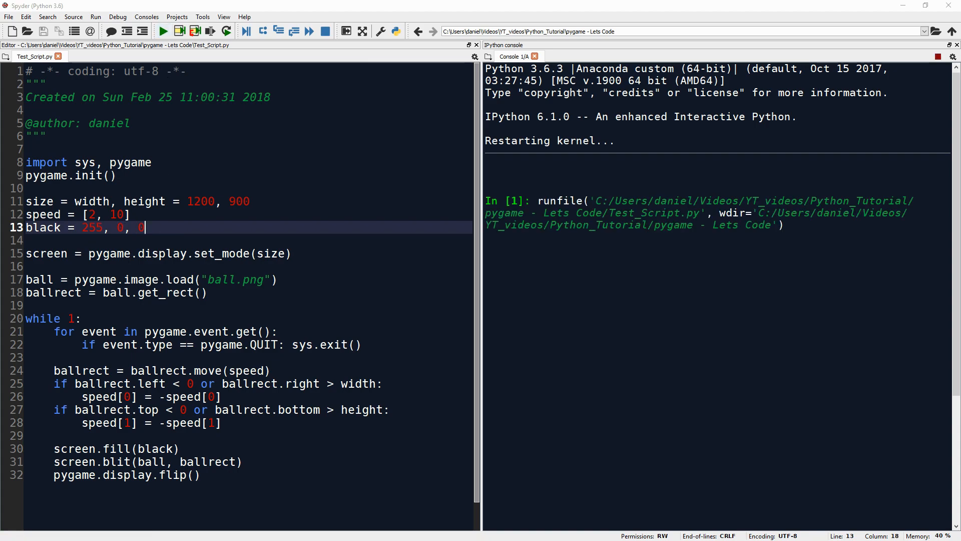
left_click(164, 31)
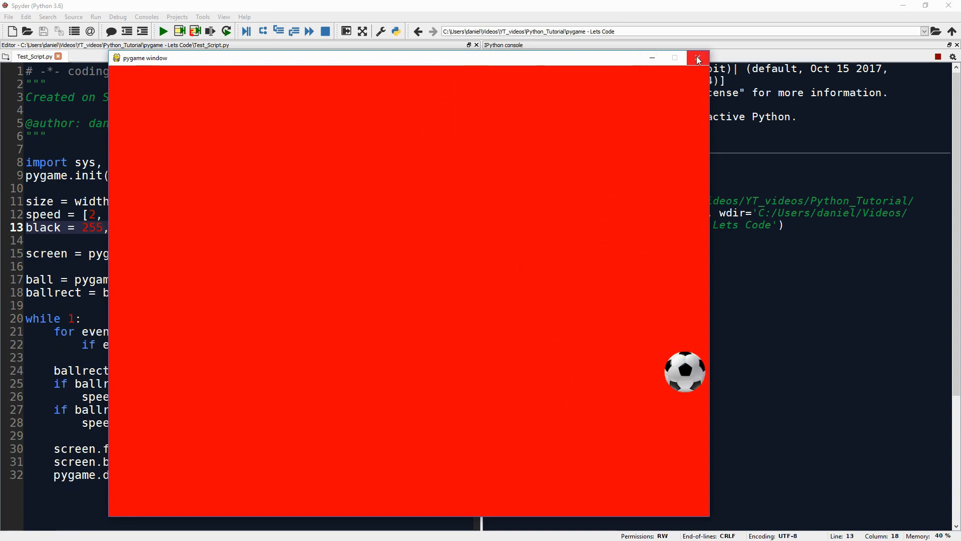
left_click(696, 58)
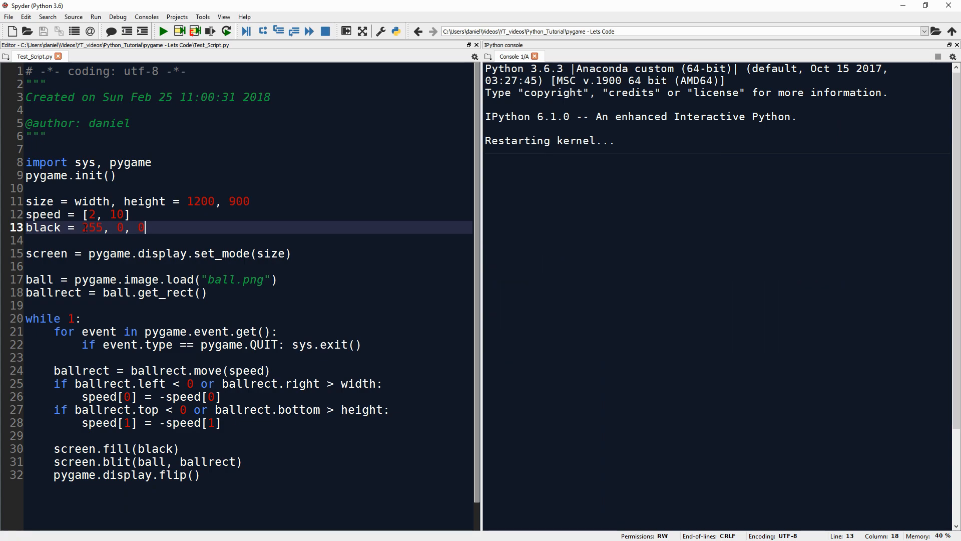
Step: Change the colour variable on line 13 to 255, 0, 255 for a magenta window
double_click(91, 227)
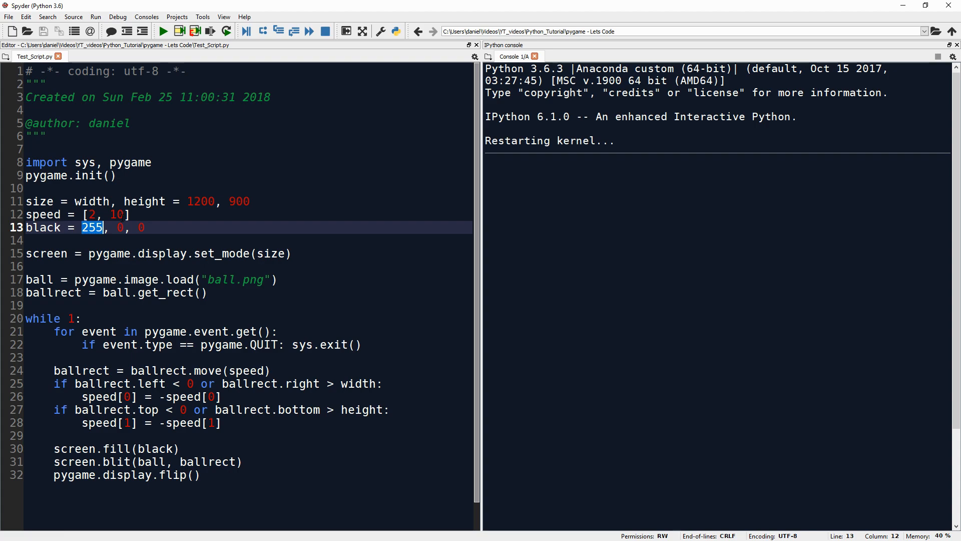
type("0")
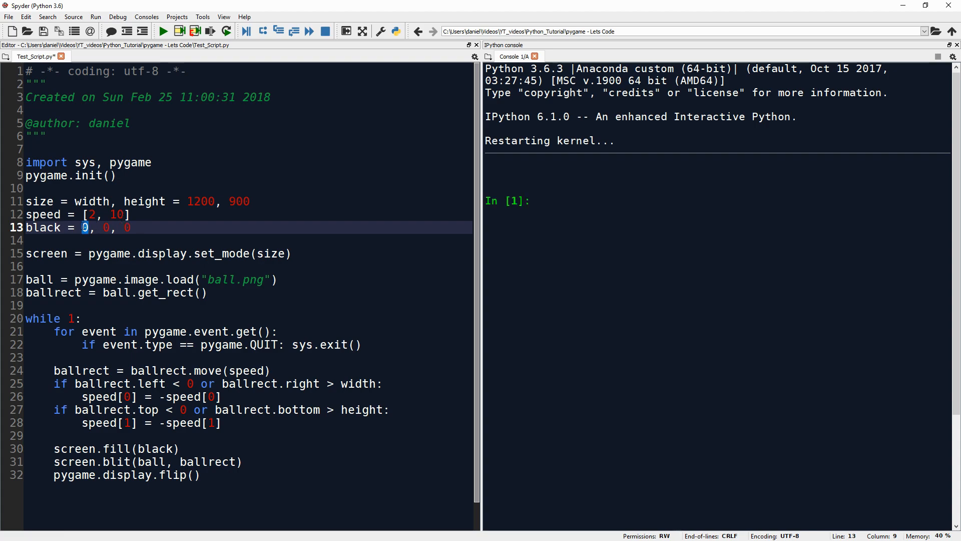
type("55")
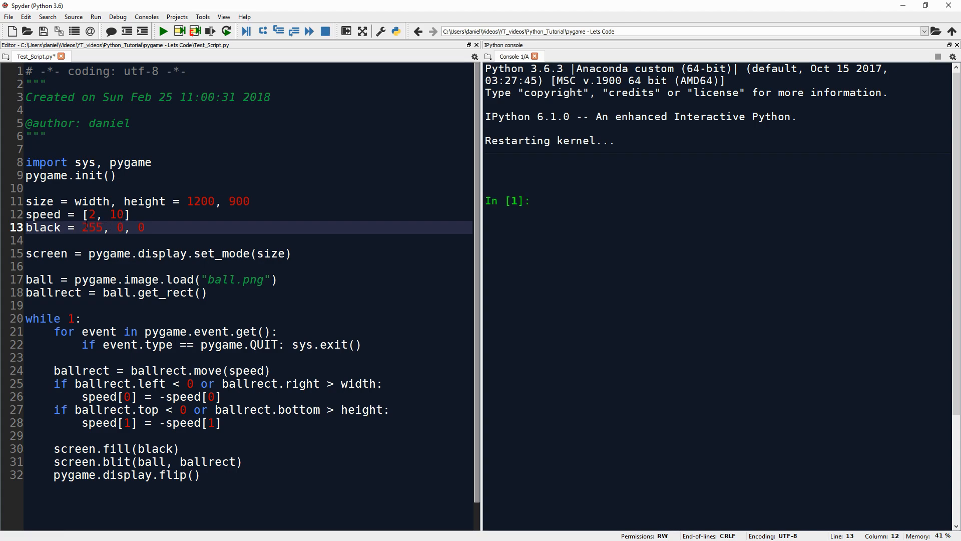
type("2")
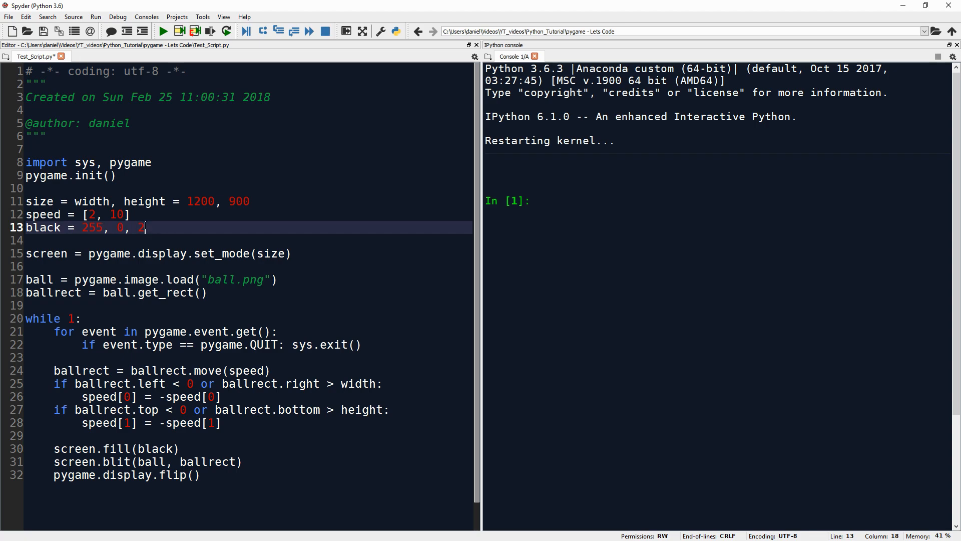
type("55")
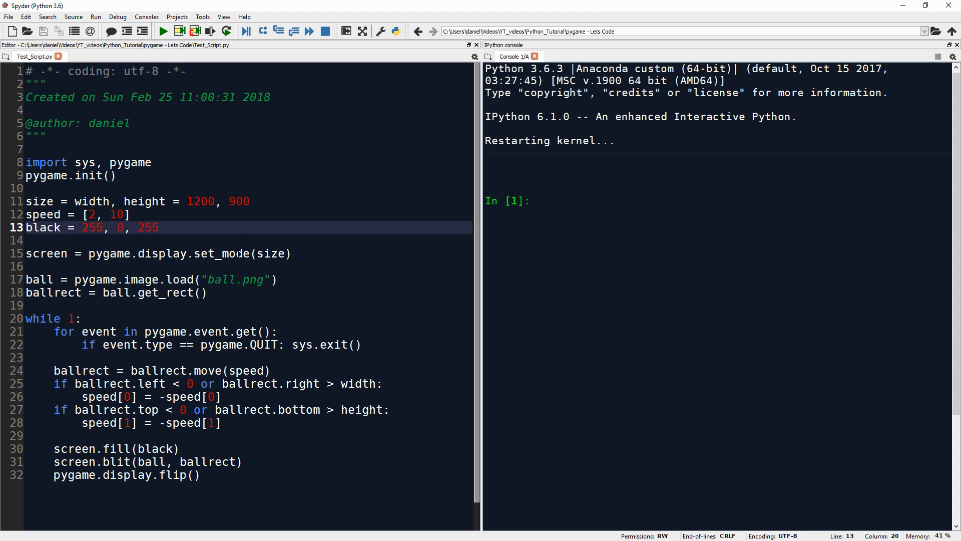
Step: Run the script on the magenta background and close the game window
left_click(164, 31)
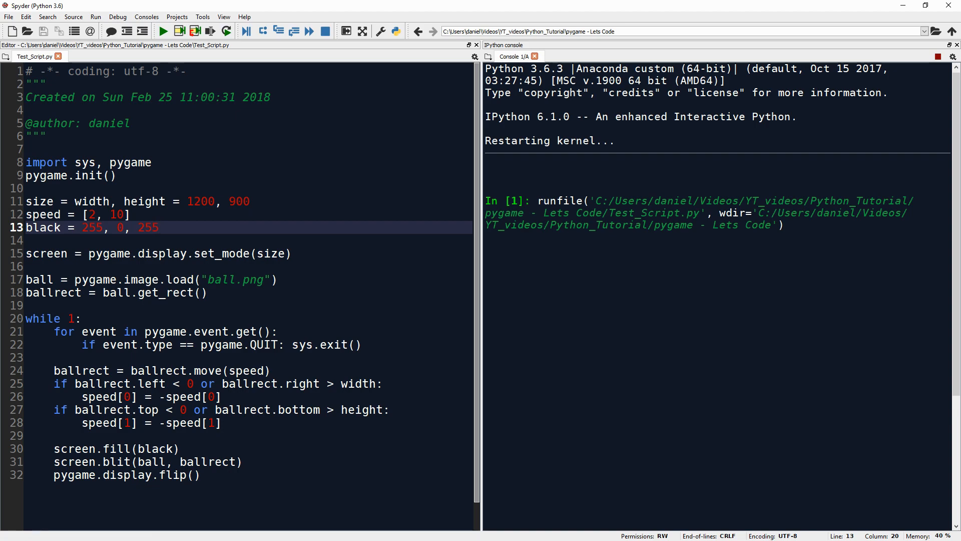
left_click(163, 31)
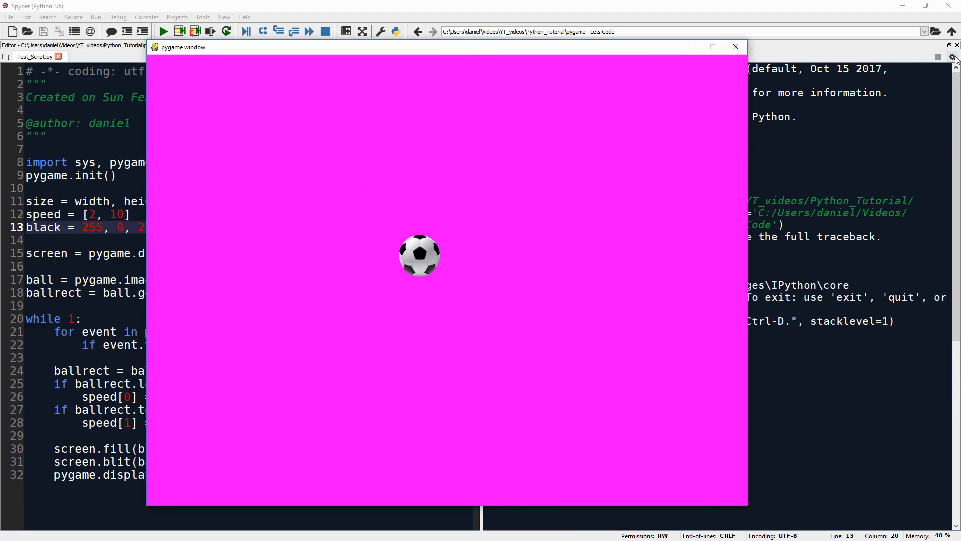
left_click(735, 47)
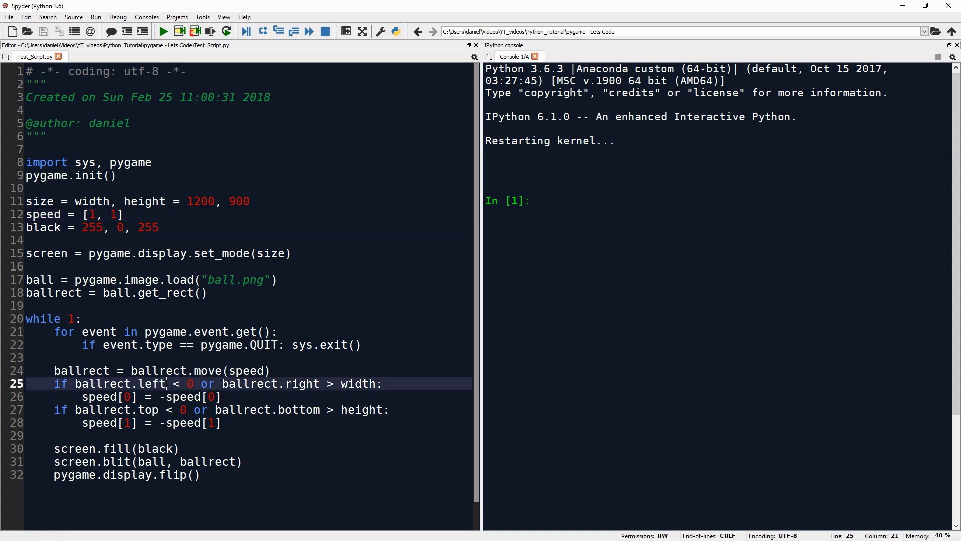
Step: Import pygame in the console and run lines 17–18 to create ball and ballrect from ball.png
left_click(78, 384)
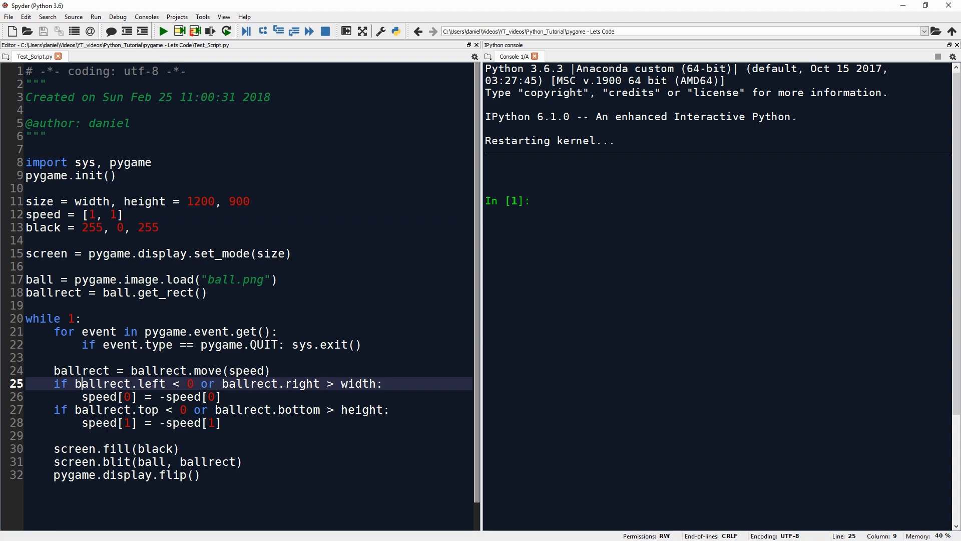
double_click(77, 384)
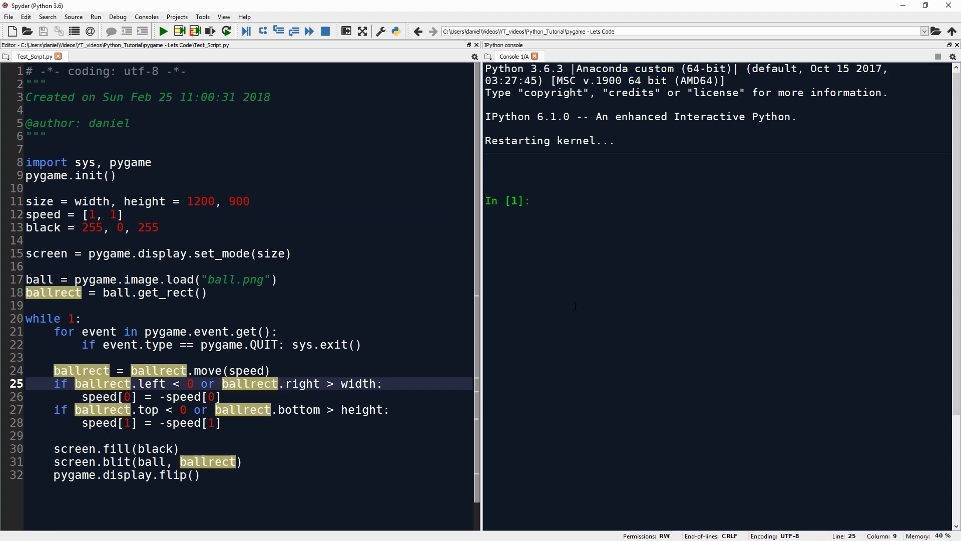
type("import")
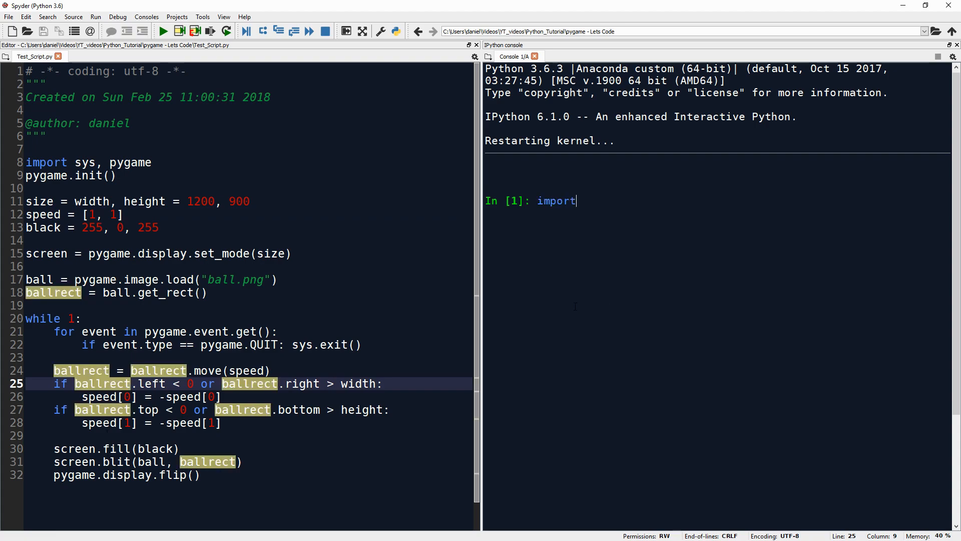
type("ballrec")
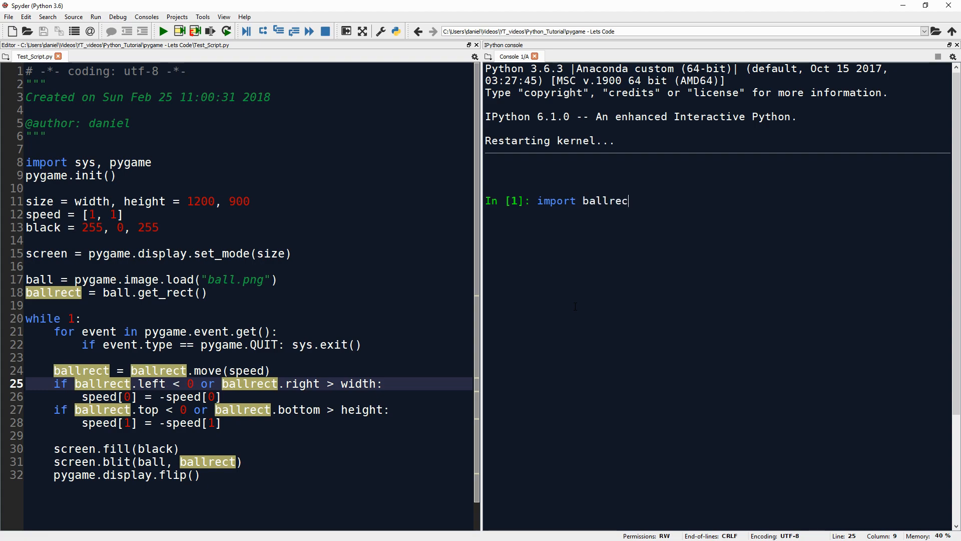
type("t")
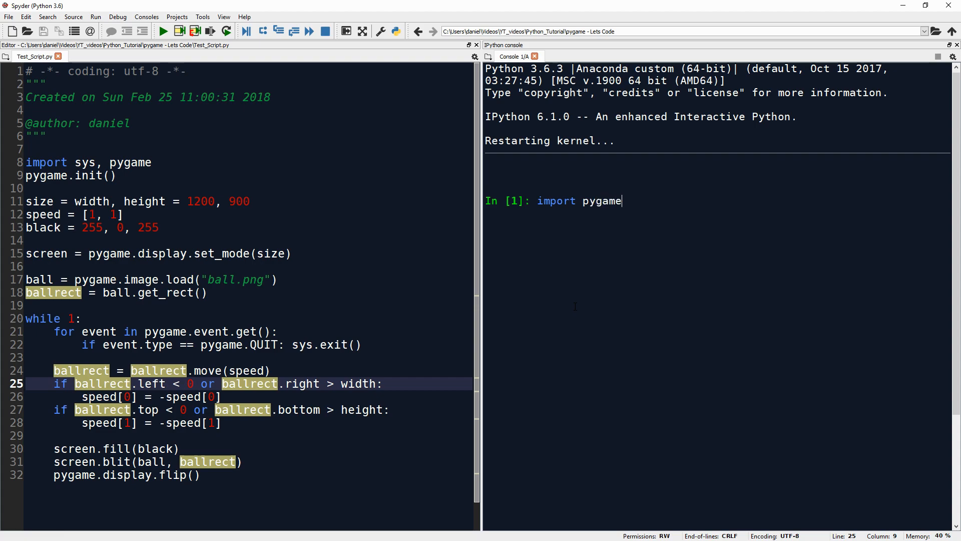
key("Return")
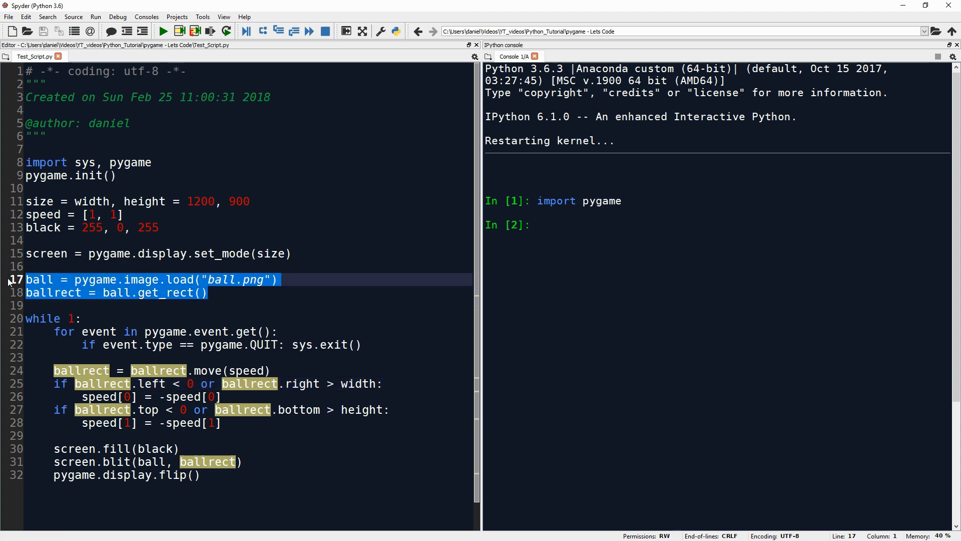
key("f9")
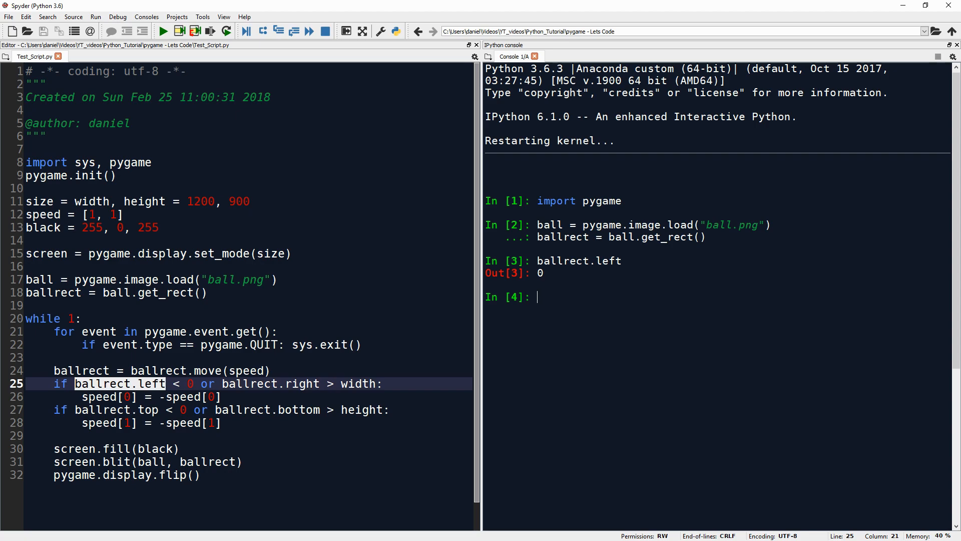
Step: Insert print(ballrect.left) inside the horizontal bounce check after line 25
left_click(384, 384)
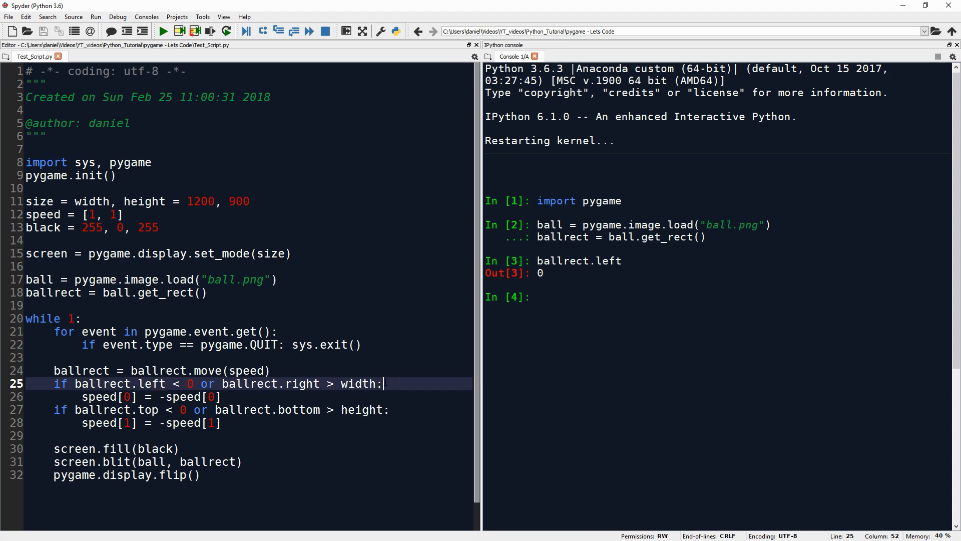
type("print(")
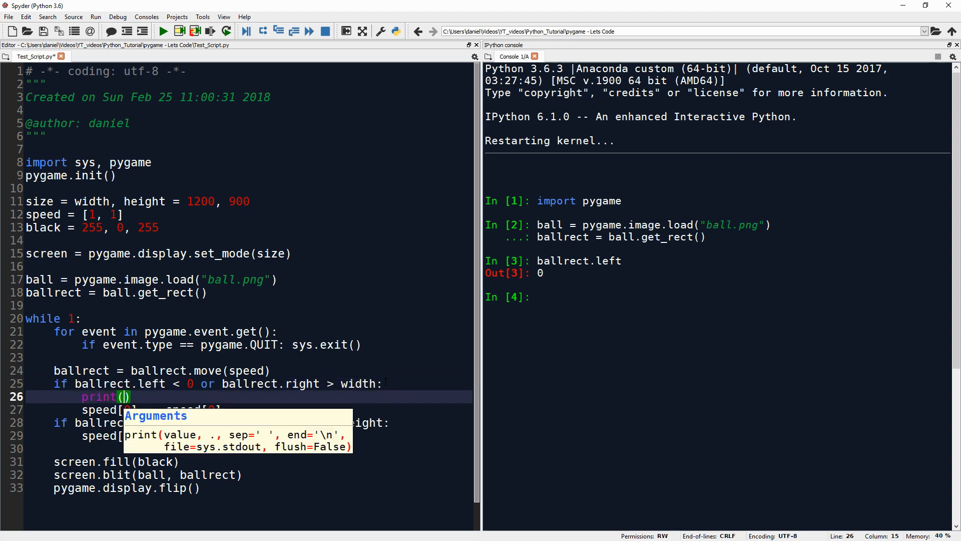
type("ballrect")
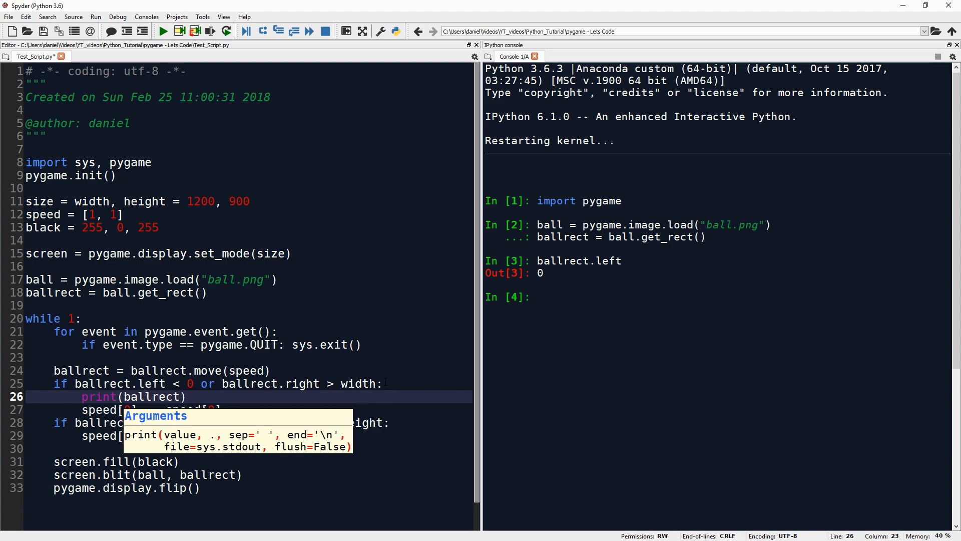
type(".left")
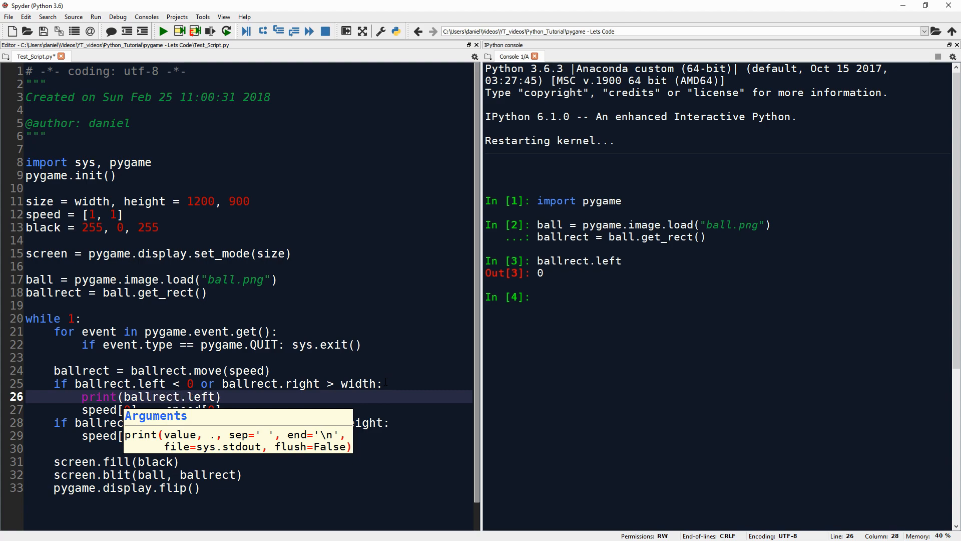
left_click(952, 56)
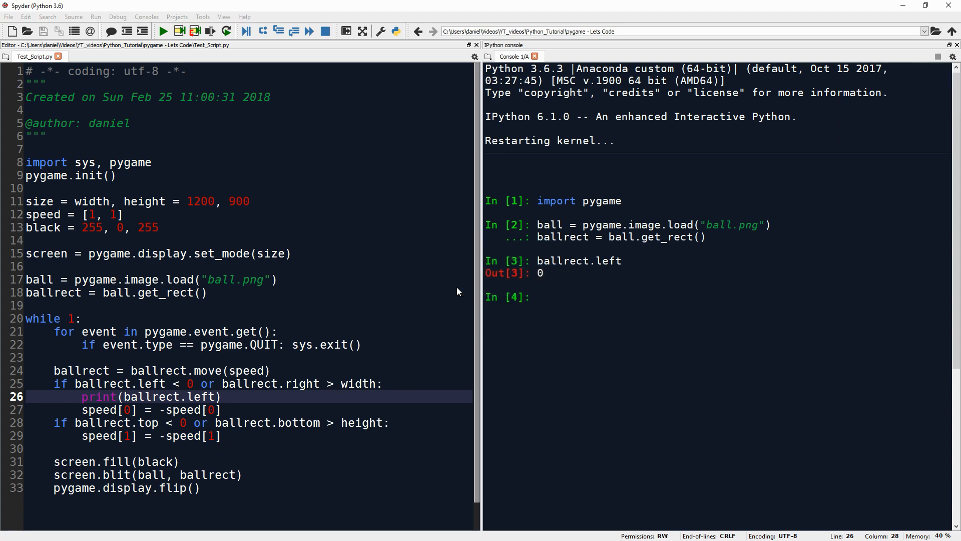
mouse_move(614, 289)
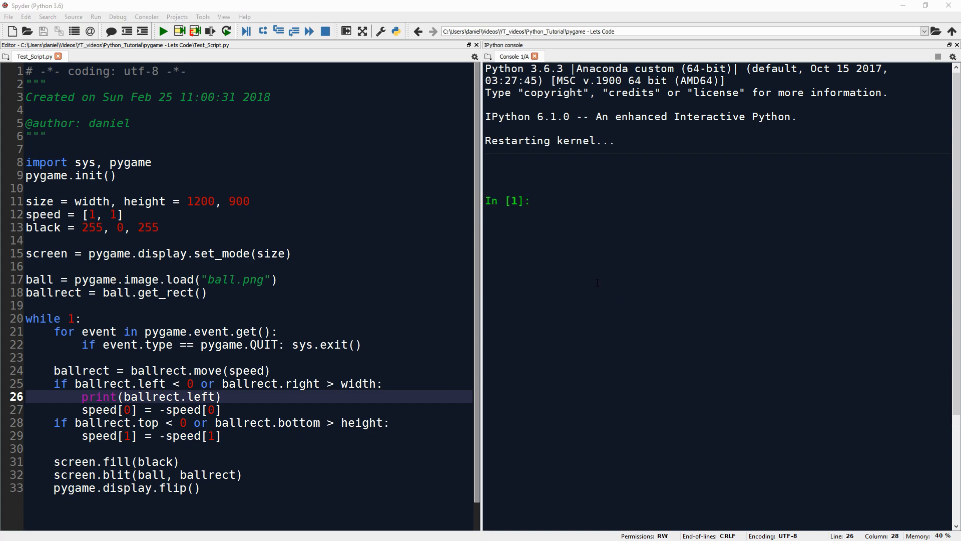
Step: Run the script so the console prints 1118 and -1 while the ball bounces on magenta
left_click(163, 31)
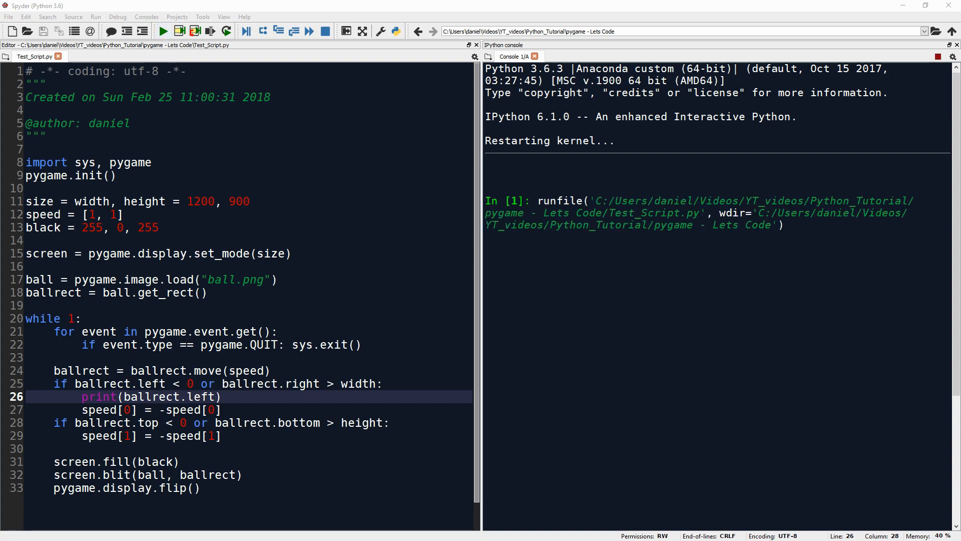
left_click(163, 31)
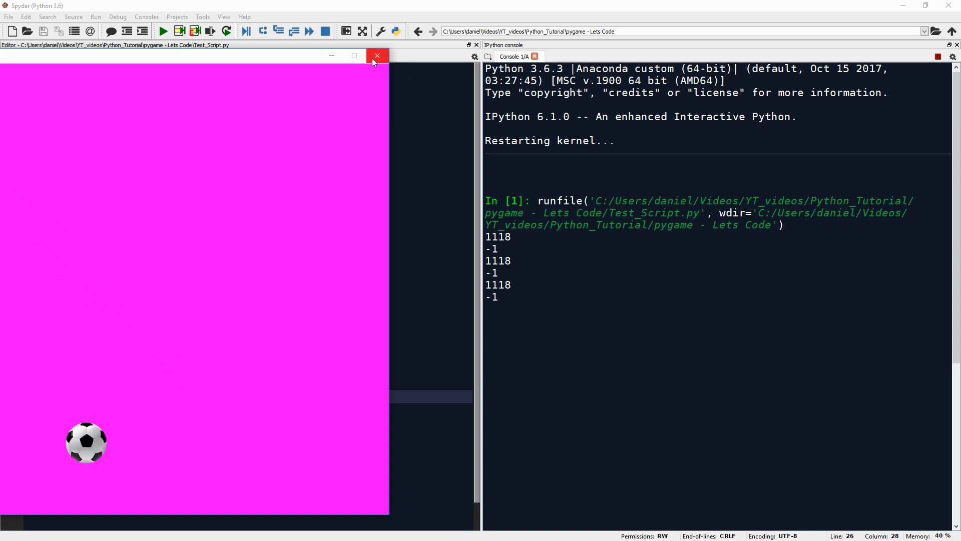
left_click(377, 56)
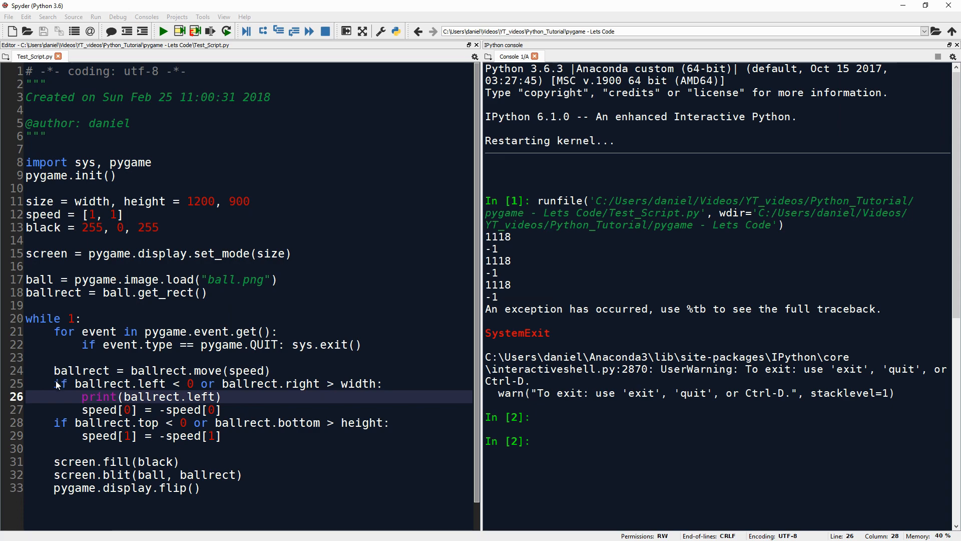
mouse_move(49, 409)
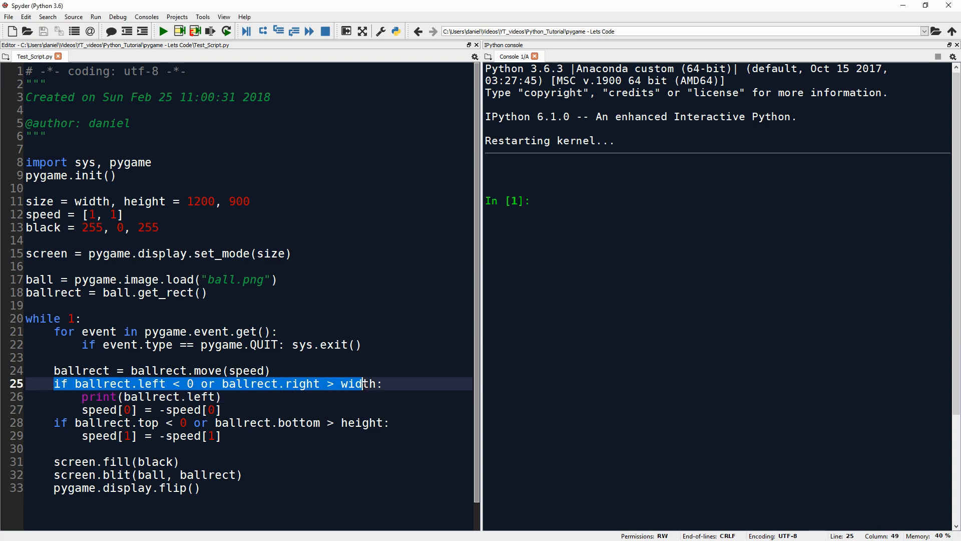
left_click(389, 383)
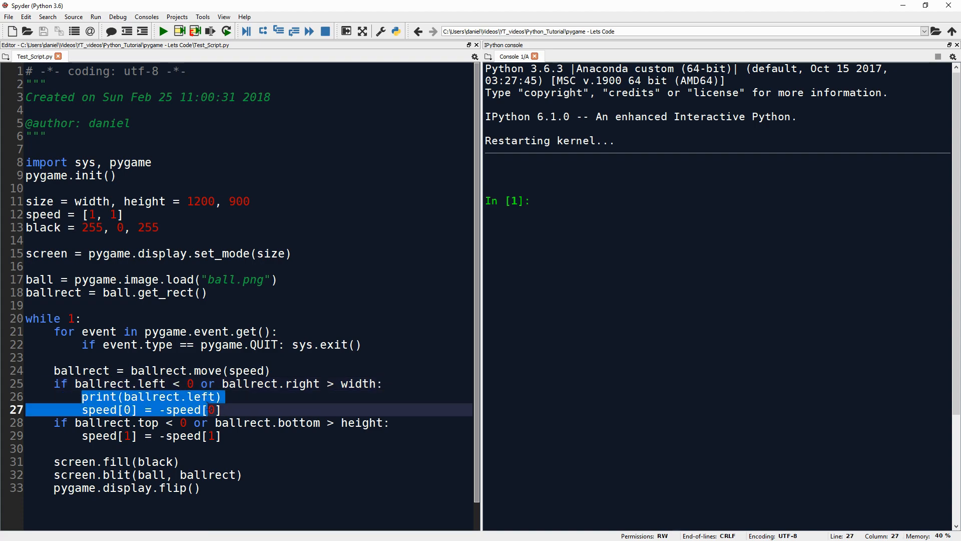
left_click(228, 409)
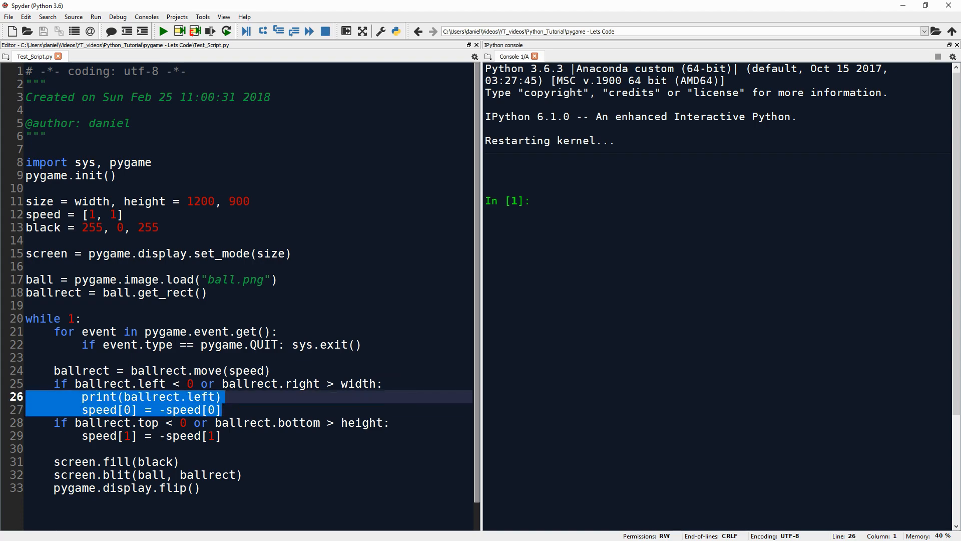
left_click(223, 409)
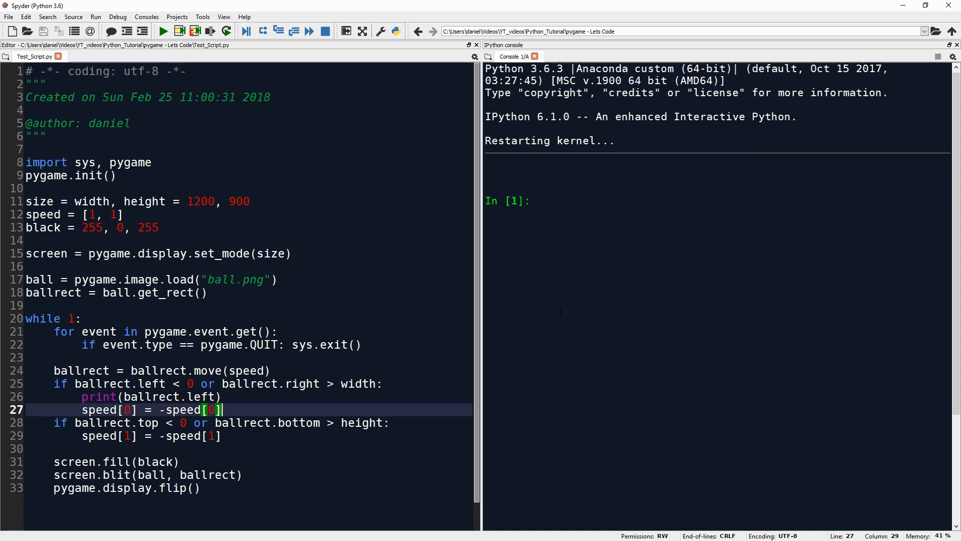
left_click(363, 384)
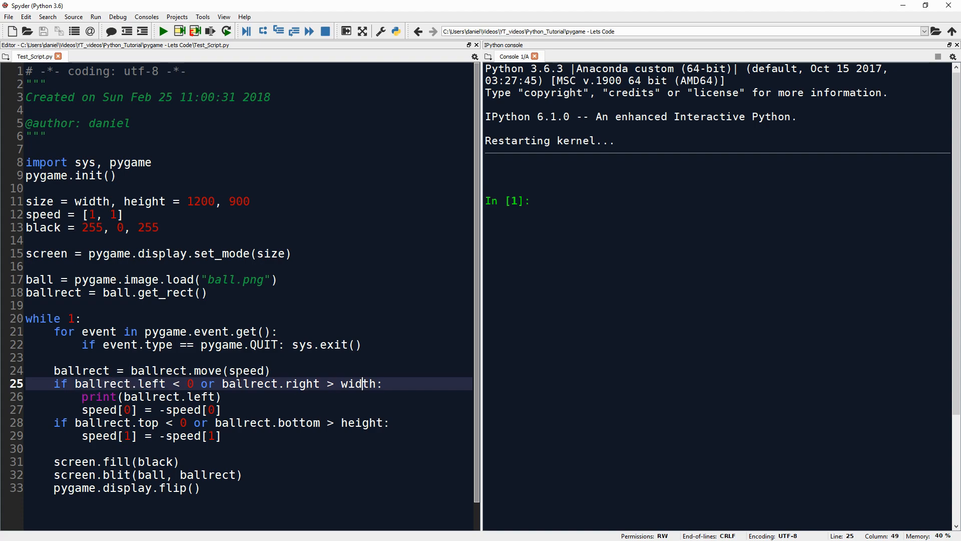
double_click(270, 383)
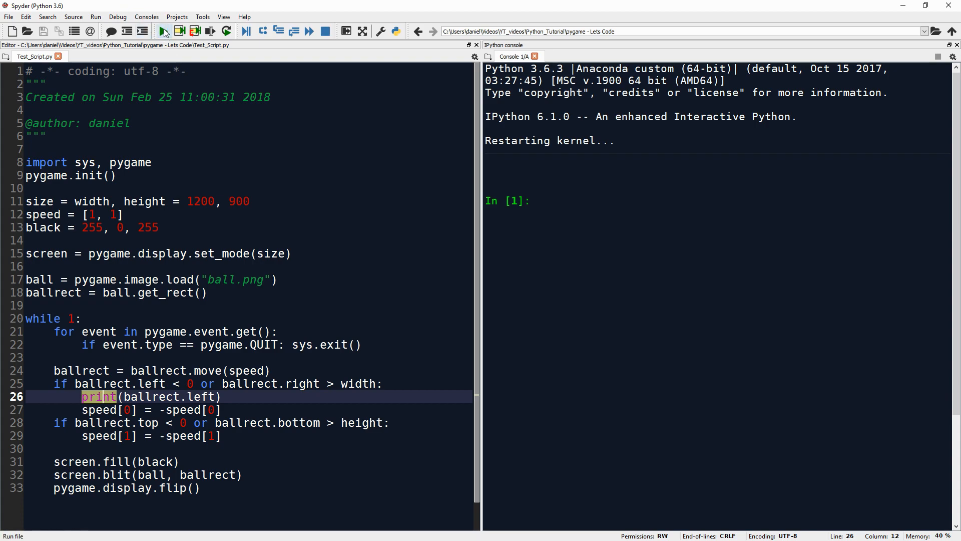
Step: Run the script printing 1118, -1, 1118, then decline the kernel restart prompt with No
left_click(163, 32)
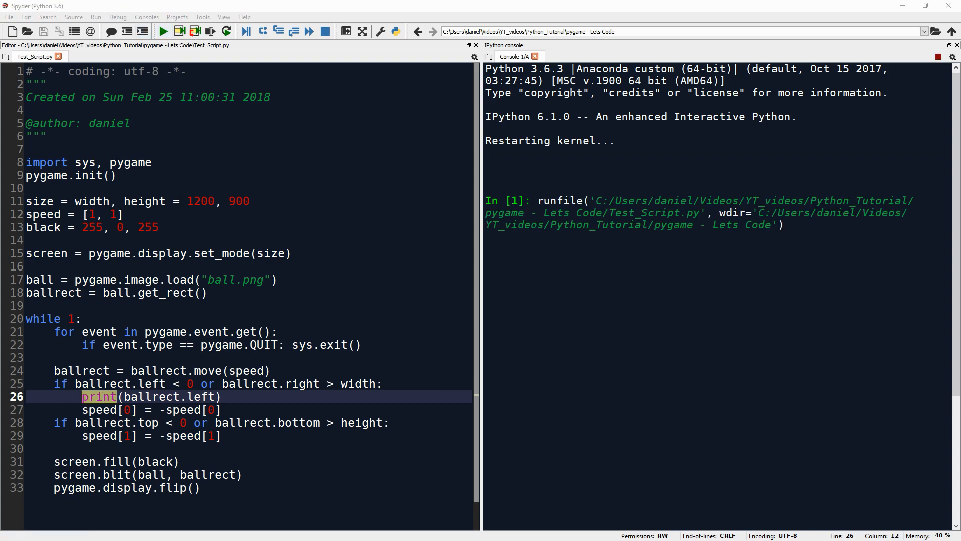
left_click(163, 31)
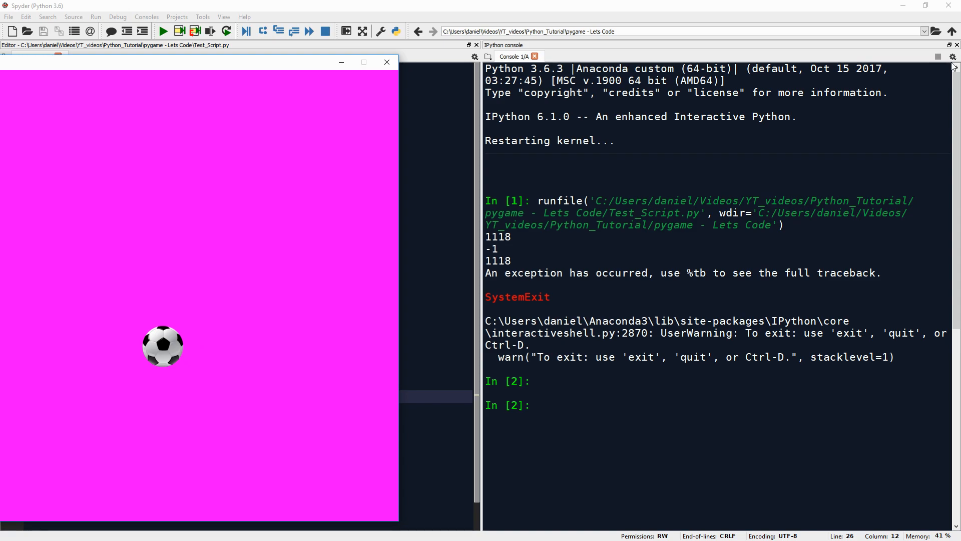
left_click(951, 56)
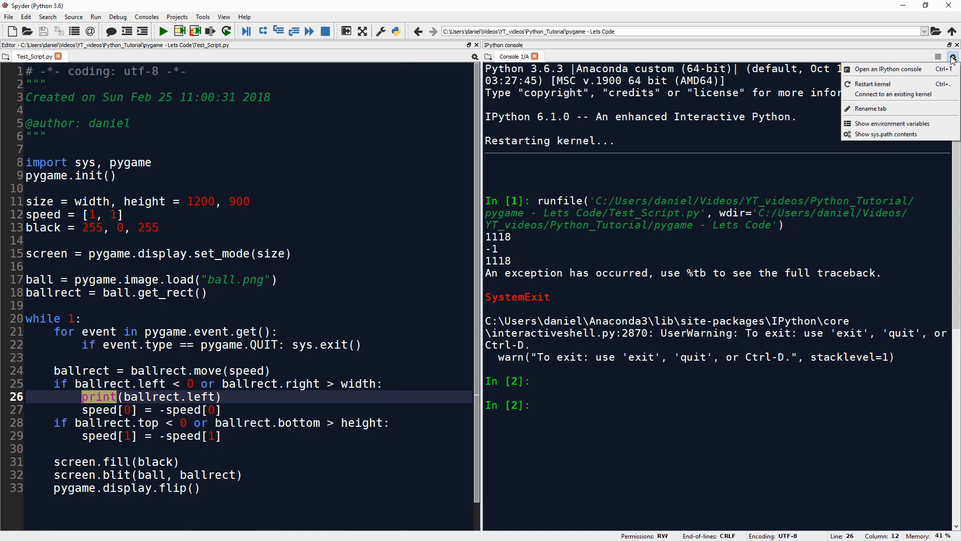
mouse_move(941, 66)
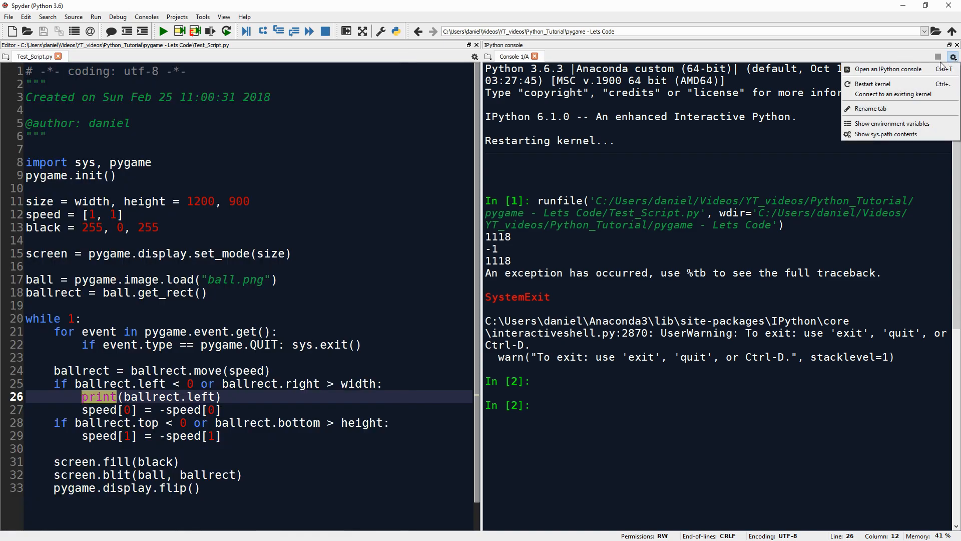
left_click(871, 84)
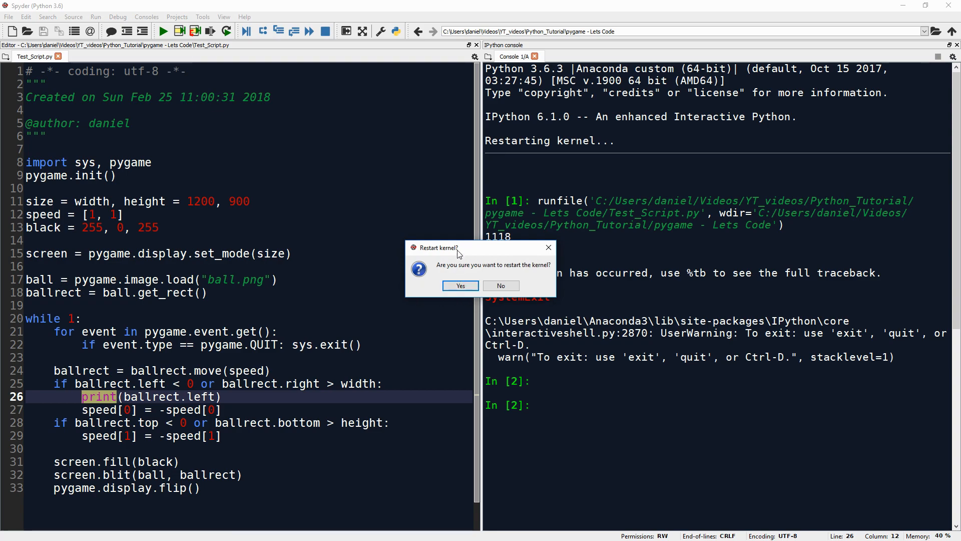
left_click(500, 285)
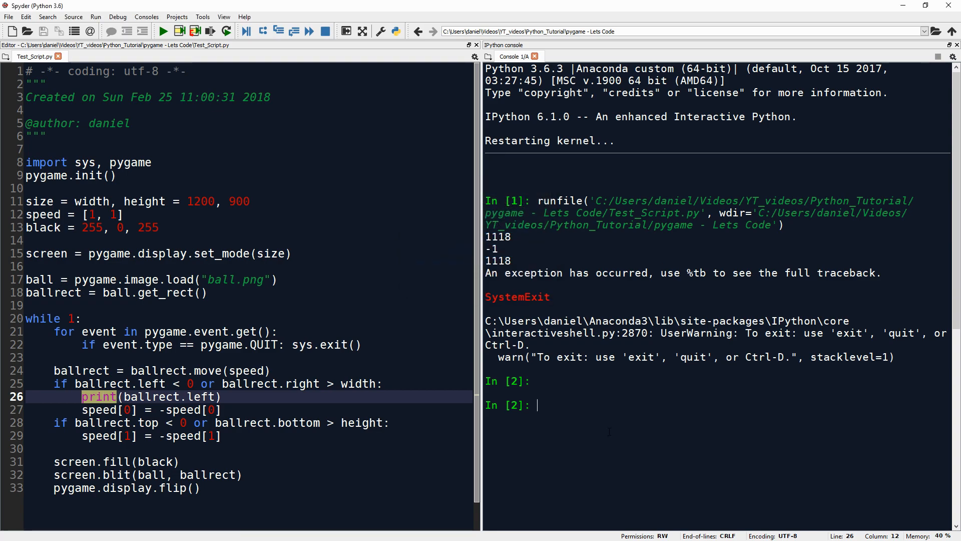
double_click(496, 237)
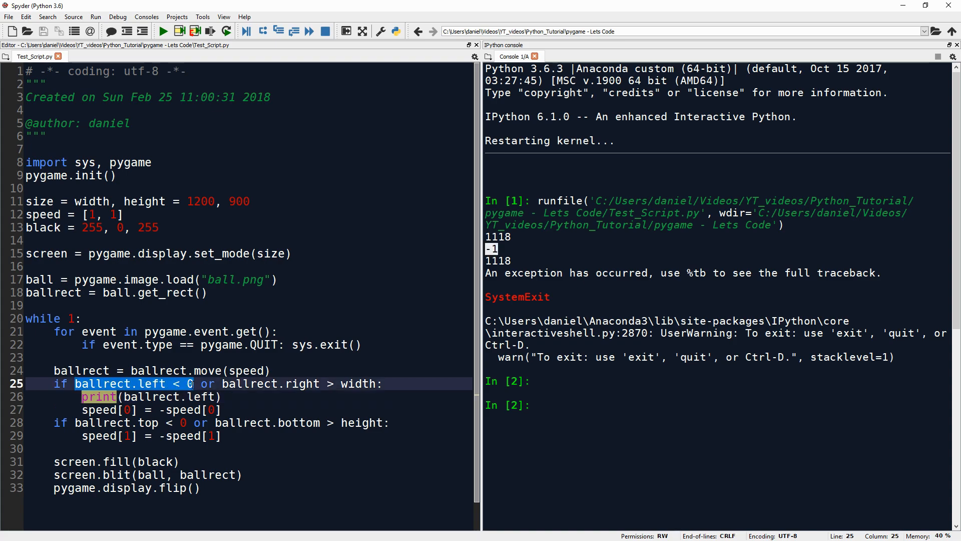
left_click(211, 397)
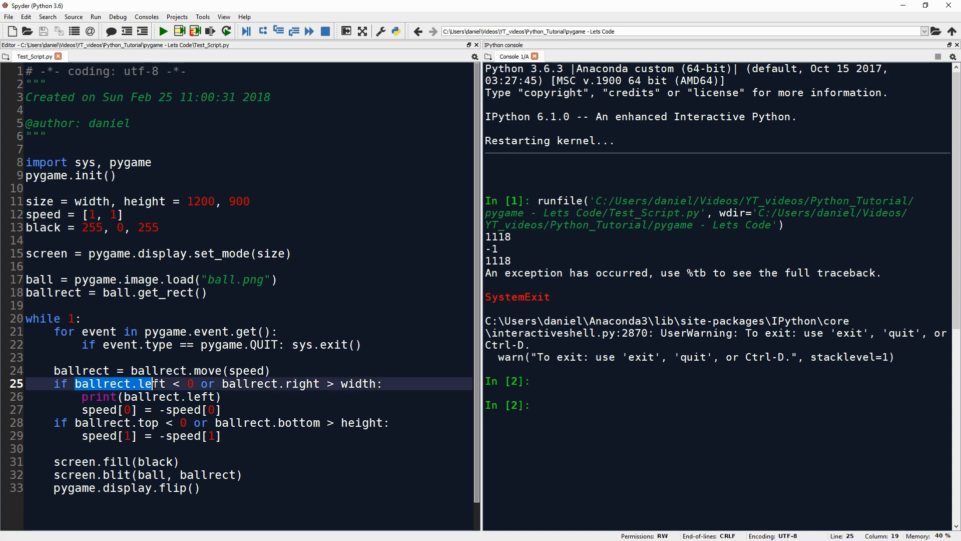
left_click(165, 383)
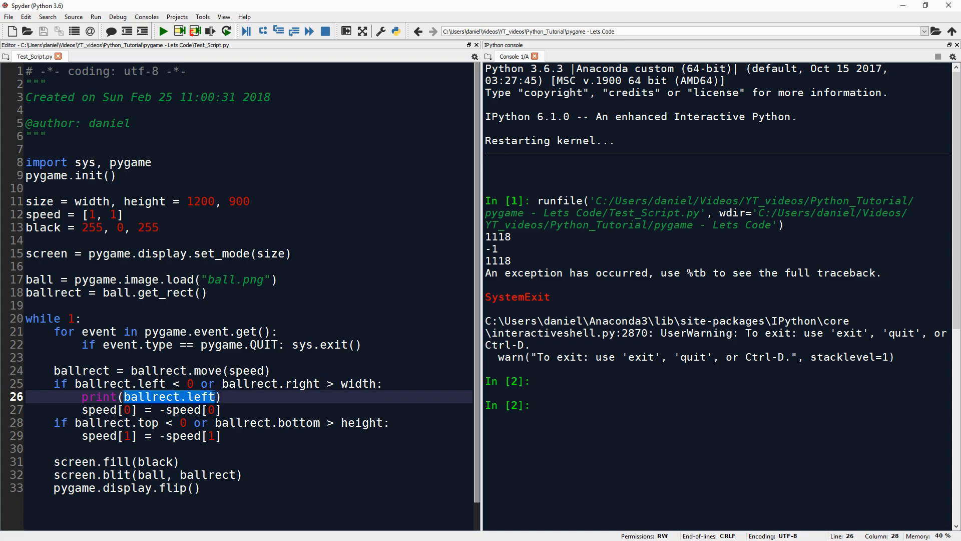
left_click(179, 383)
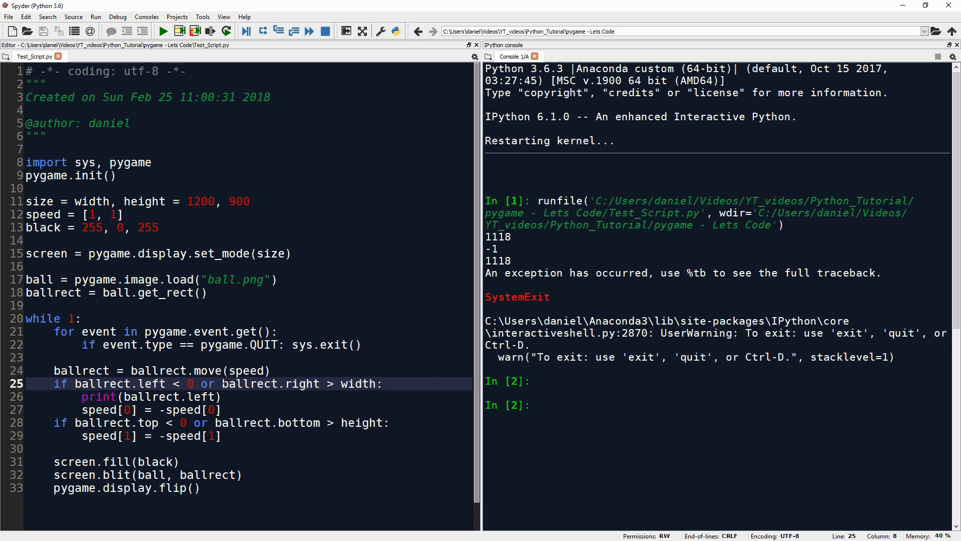
double_click(256, 383)
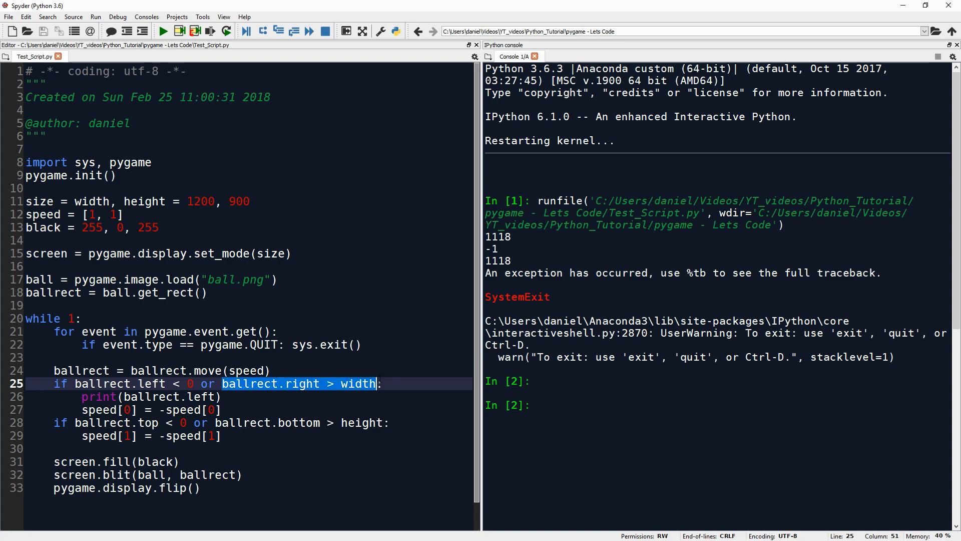
left_click(380, 384)
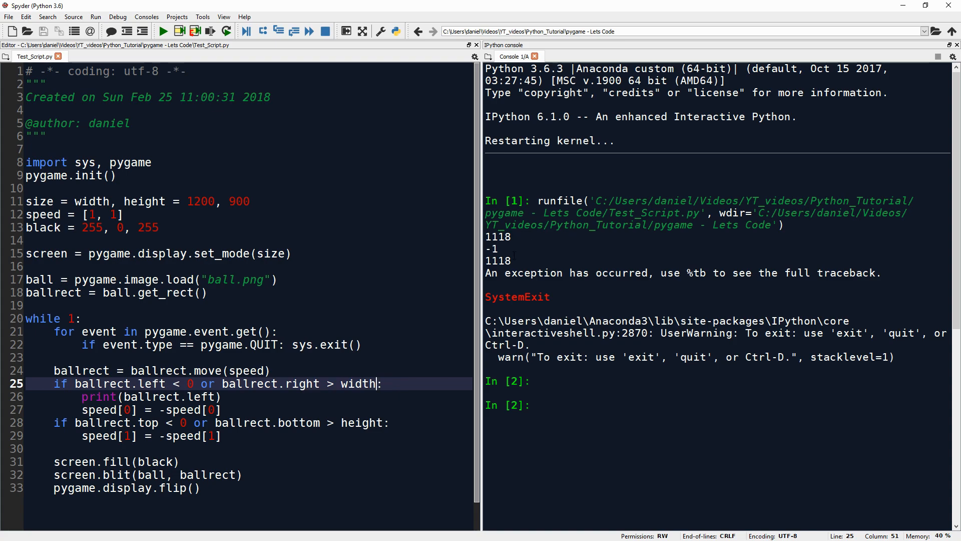
double_click(200, 201)
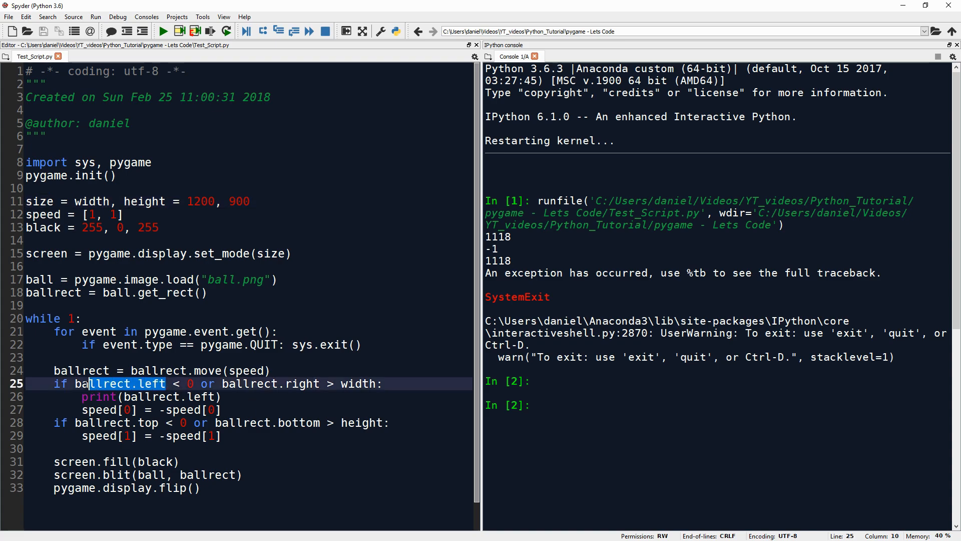
left_click(223, 410)
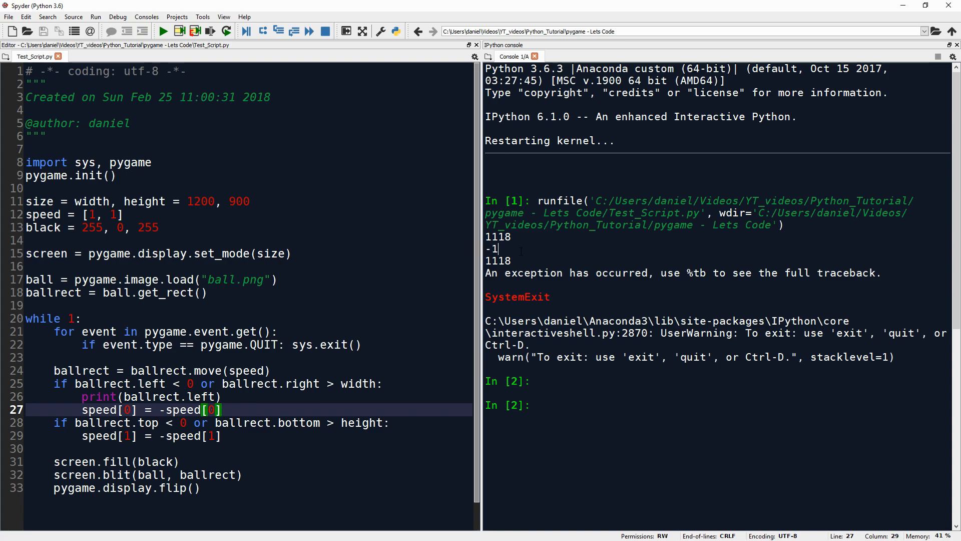
double_click(498, 236)
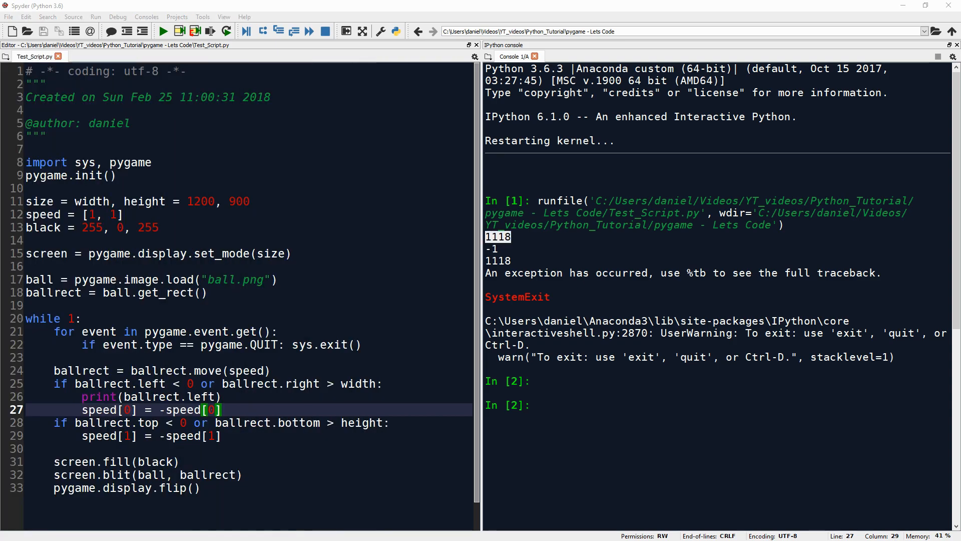
Step: Restart the kernel with Yes, rerun the script printing 1118, -1, 1118, and request another restart
left_click(224, 31)
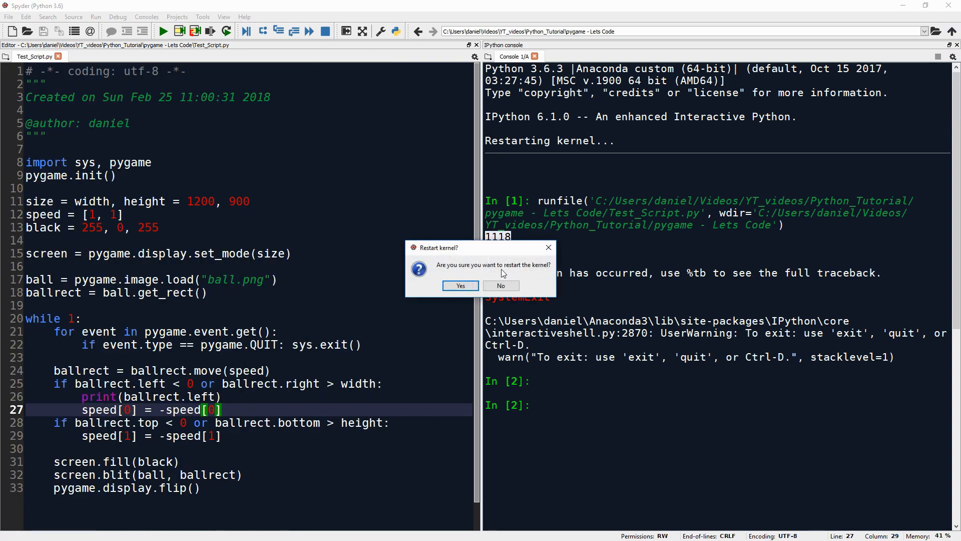
left_click(500, 285)
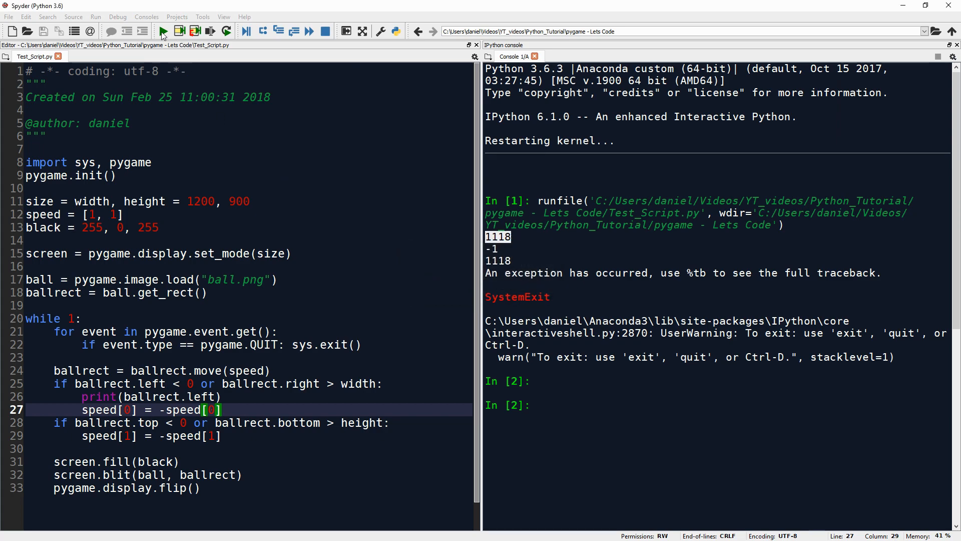
left_click(162, 31)
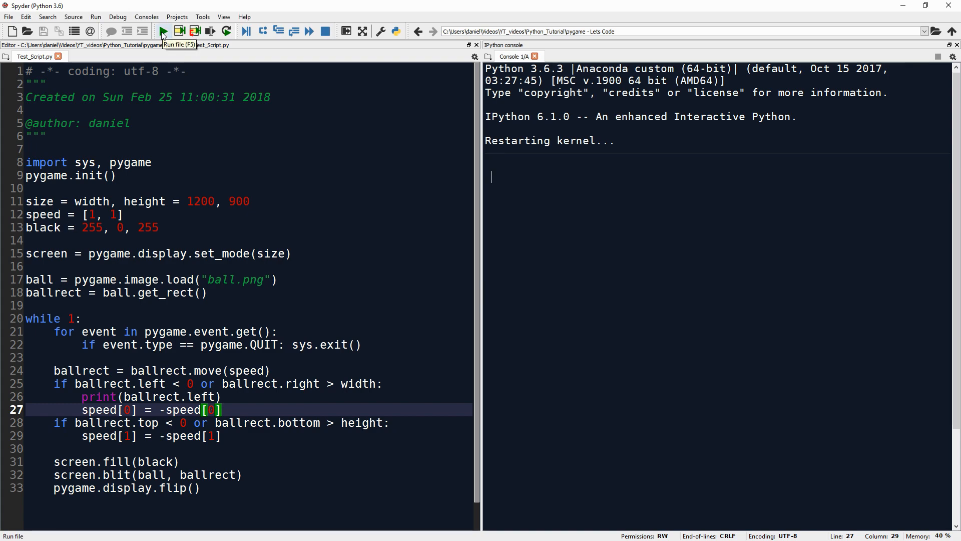
left_click(162, 31)
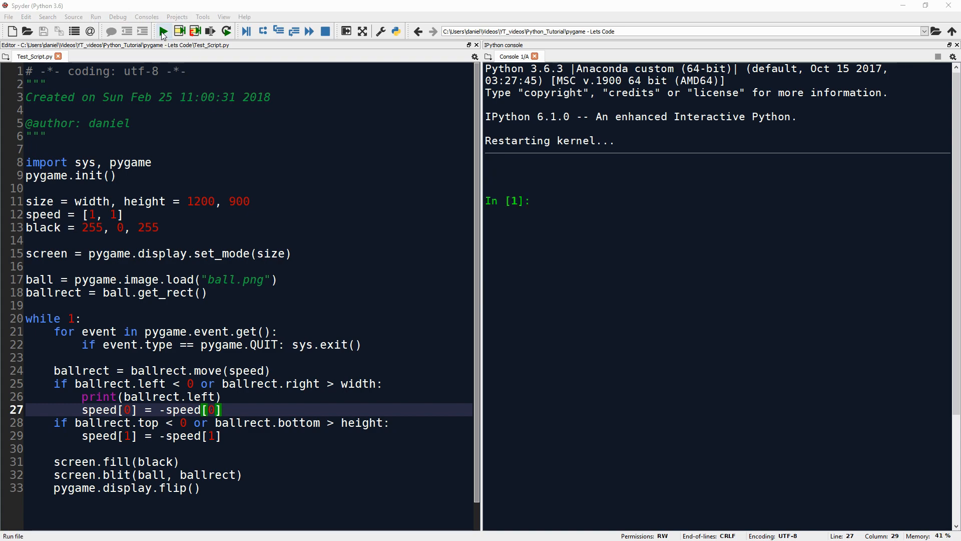
left_click(162, 31)
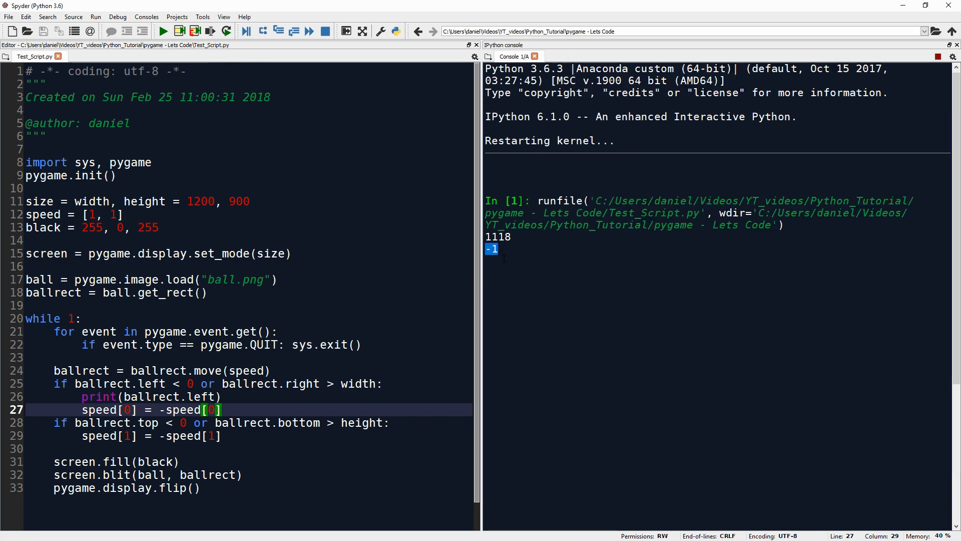
left_click(163, 31)
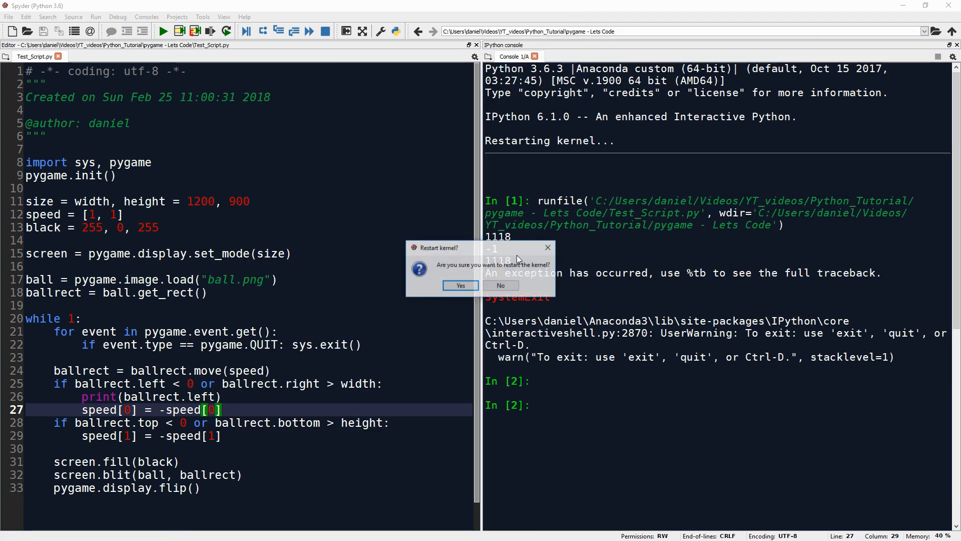
Step: Confirm the kernel restart with Yes and wait for the fresh In [1]: prompt
left_click(500, 286)
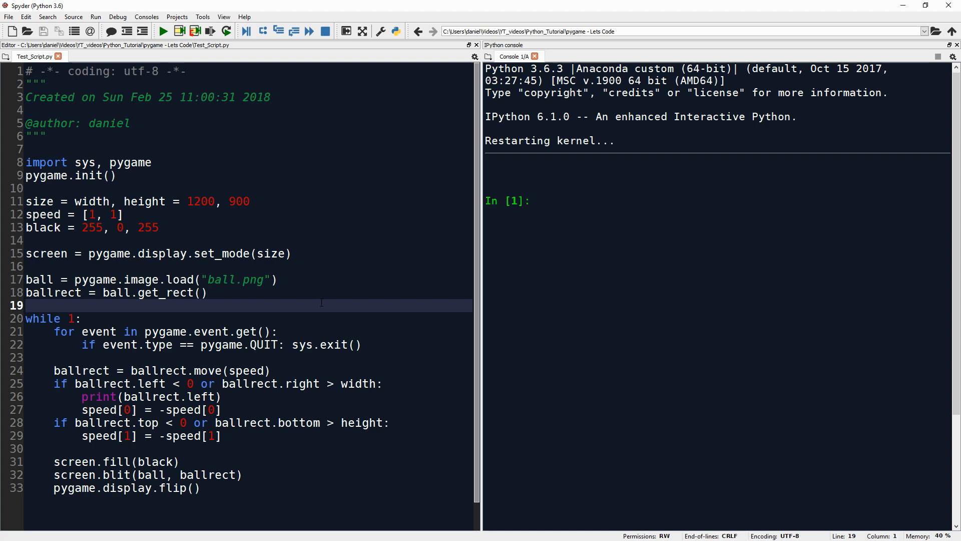
left_click(26, 306)
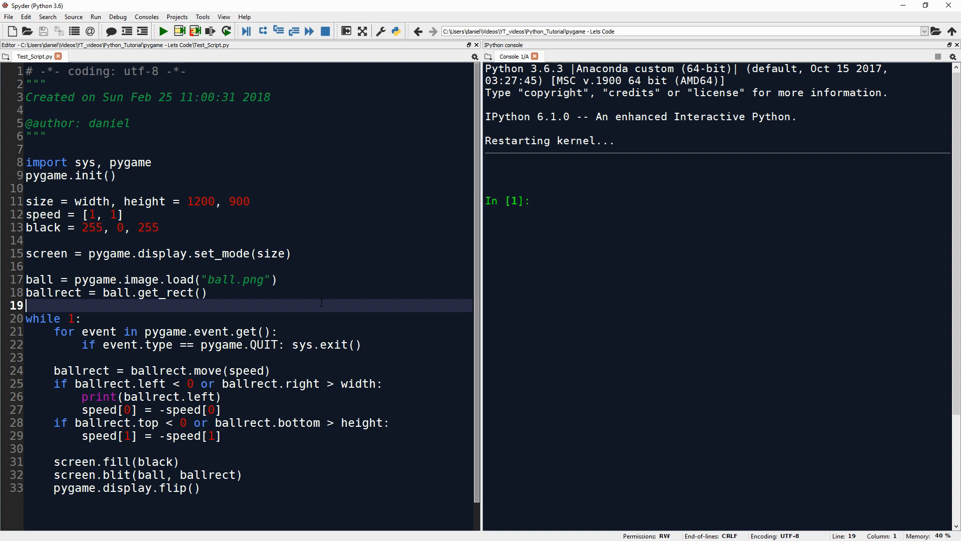